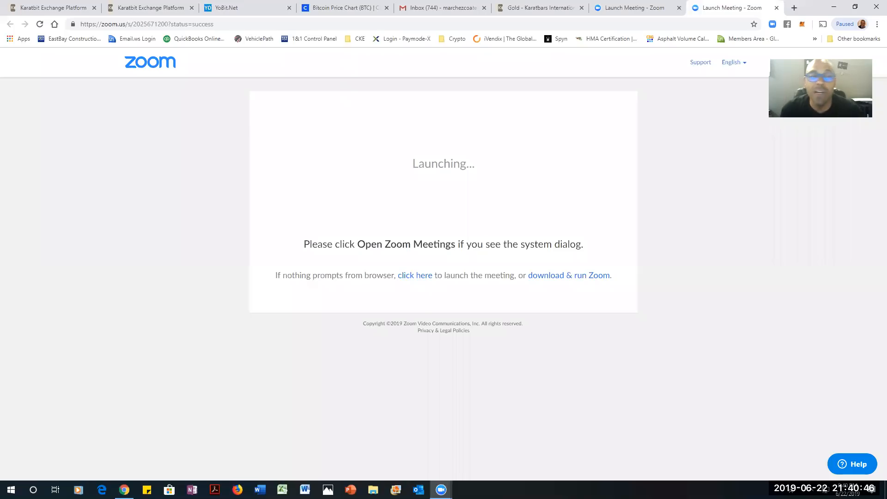
{"action": "mouse_move", "coordinate": [284, 129]}
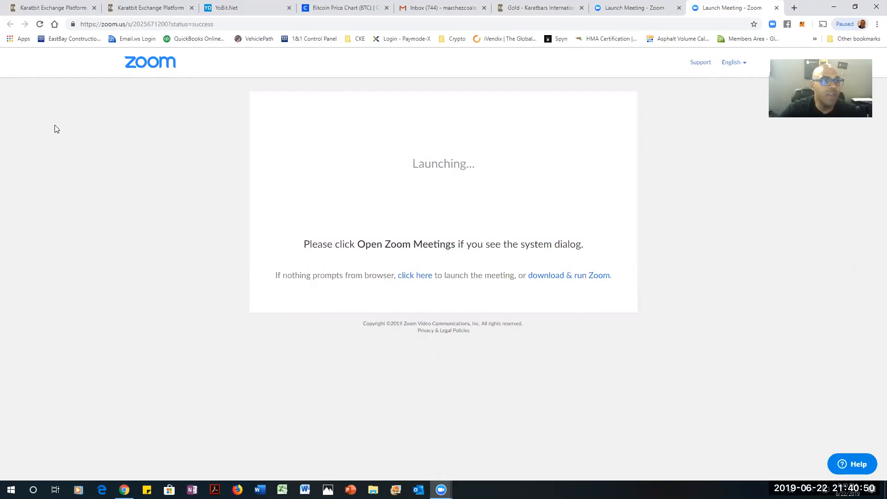
Highlight the Bitcoin total balance on the KaratBit wallet dashboard
{"action": "left_click", "coordinate": [51, 8]}
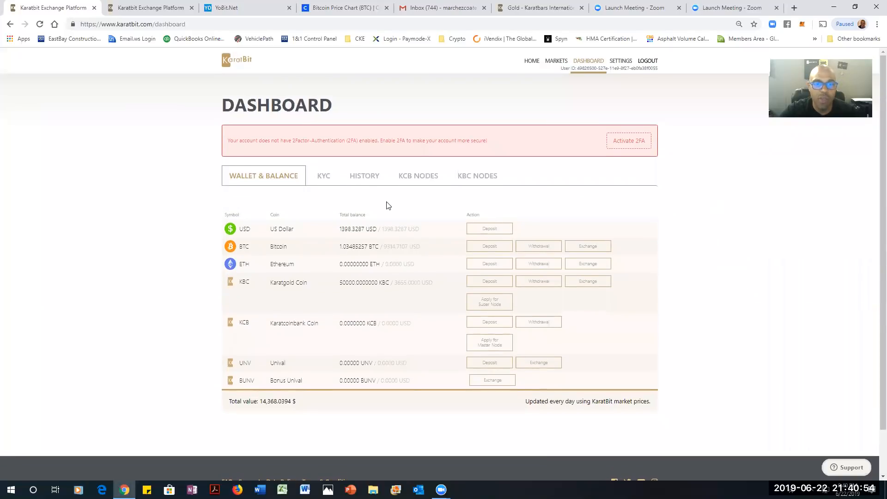
{"action": "double_click", "coordinate": [350, 228]}
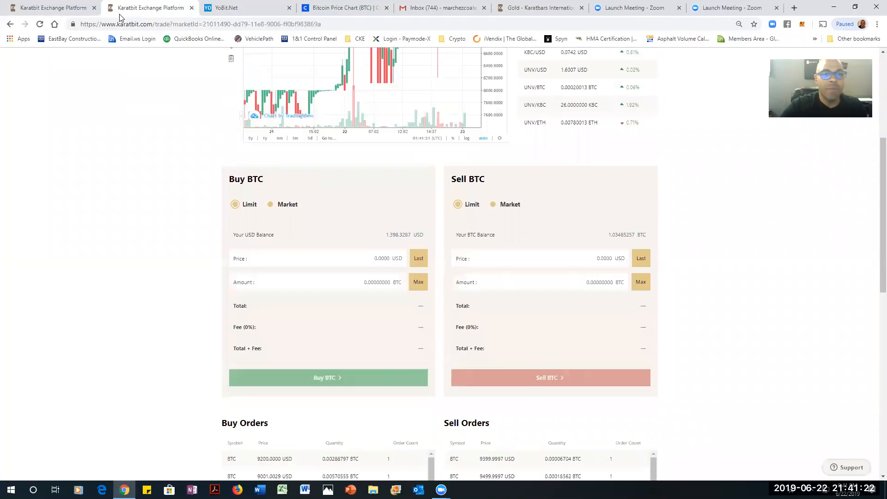
{"action": "left_click", "coordinate": [587, 61]}
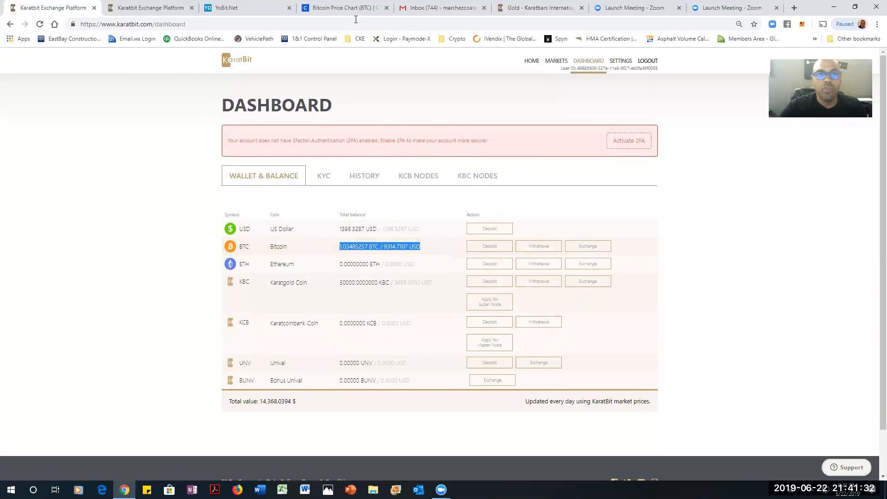
View YoBit's BTC/USD market and flip against the KaratBit dashboard for comparison
{"action": "left_click", "coordinate": [243, 7]}
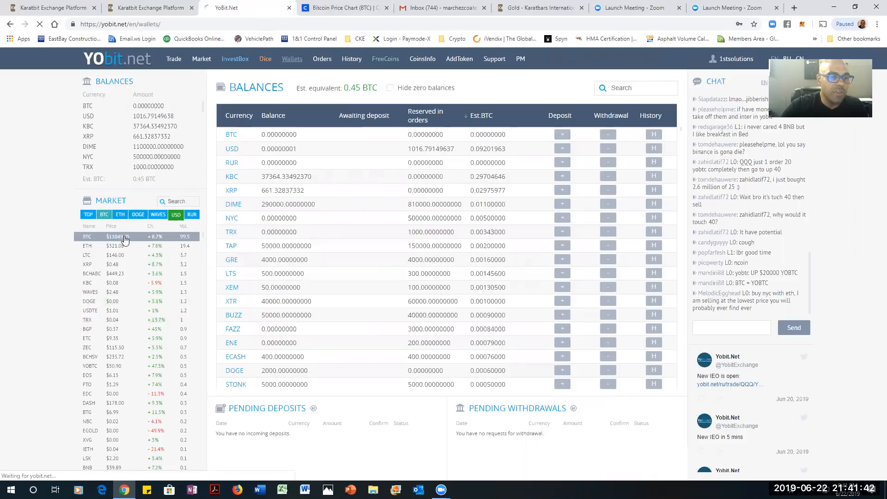
{"action": "left_click", "coordinate": [87, 236]}
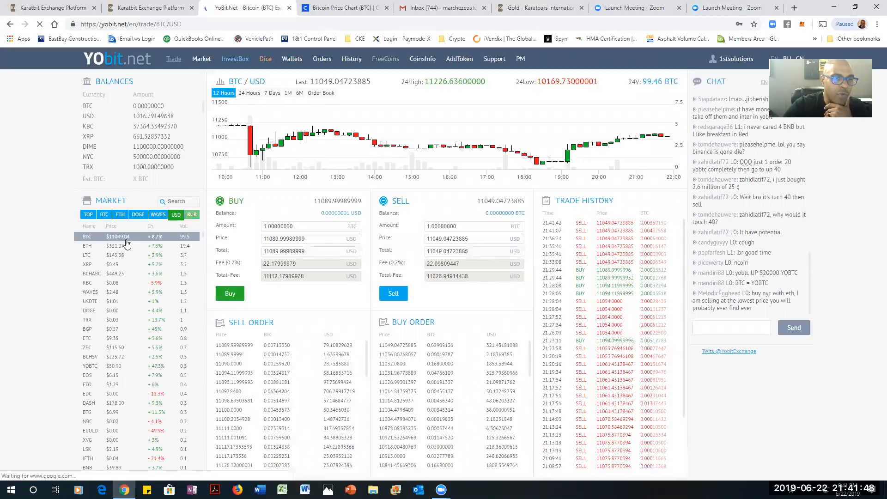
{"action": "left_click", "coordinate": [50, 8]}
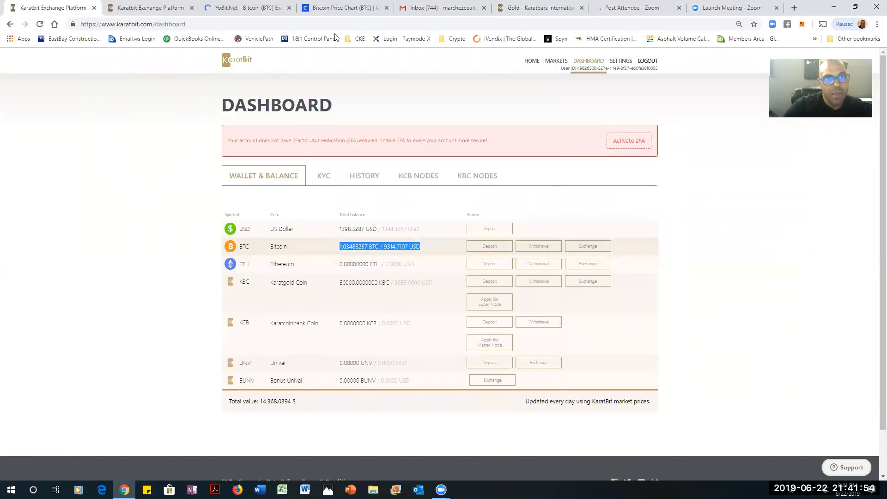
{"action": "left_click", "coordinate": [243, 8]}
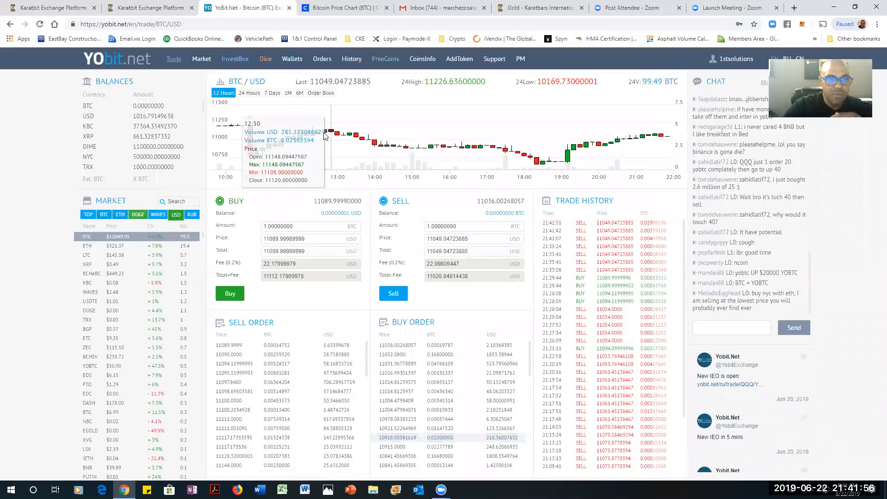
Show the YoBit account's wallet balances page
{"action": "left_click", "coordinate": [291, 59]}
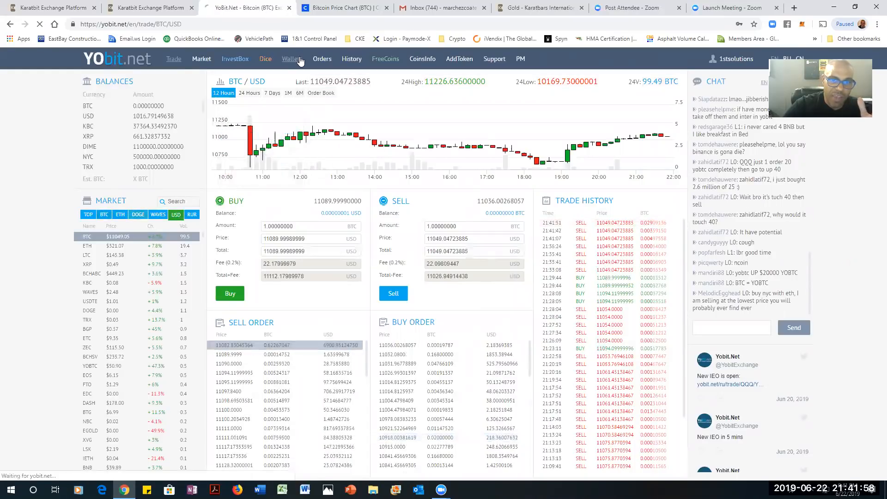
{"action": "left_click", "coordinate": [291, 58]}
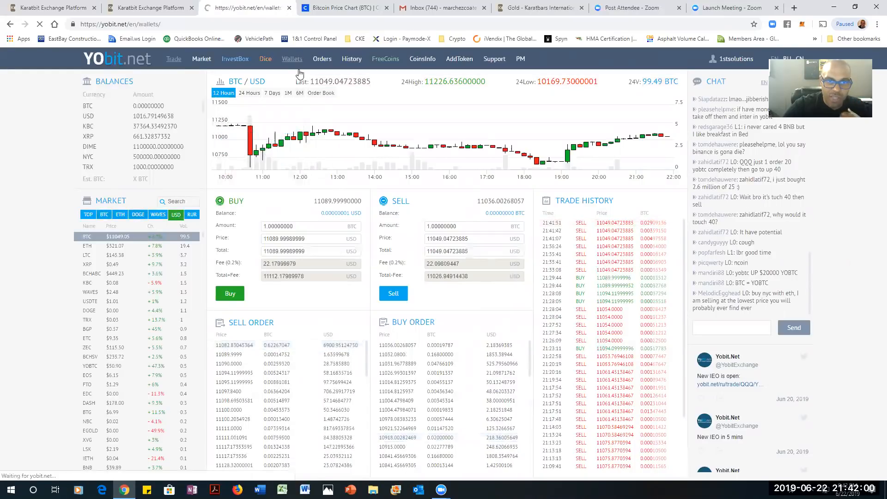
{"action": "left_click", "coordinate": [292, 58]}
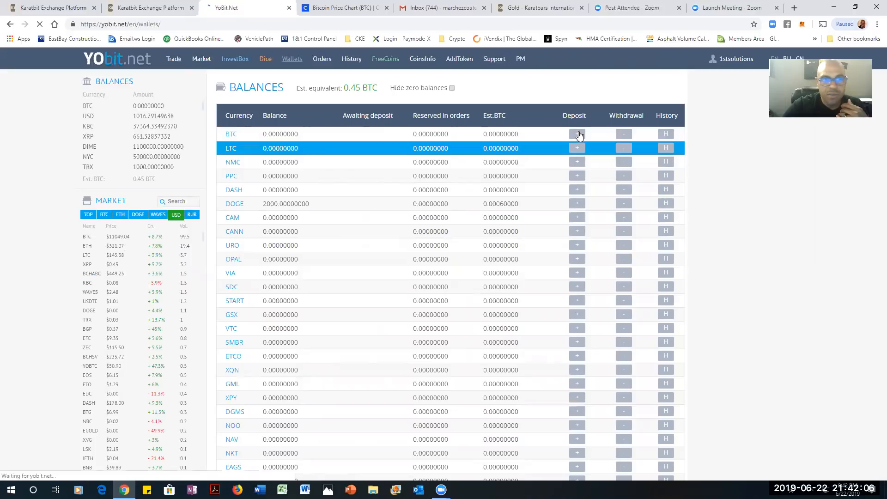
{"action": "mouse_move", "coordinate": [581, 90]}
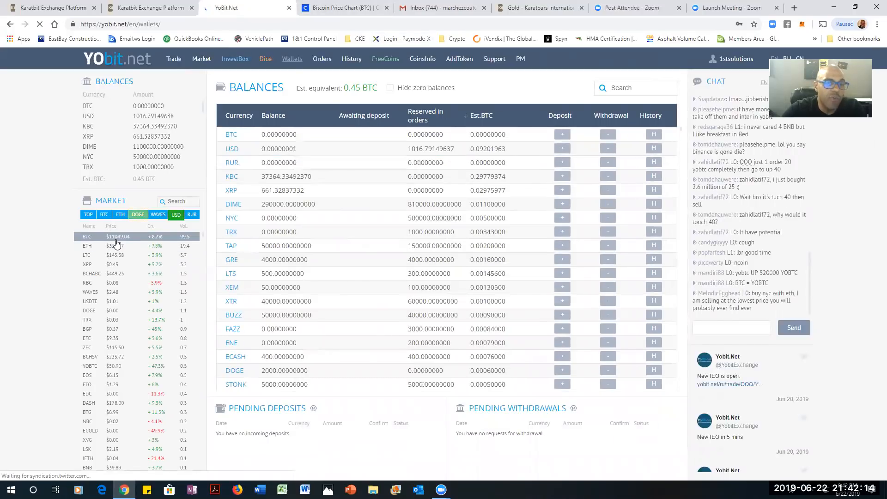
{"action": "left_click", "coordinate": [339, 9]}
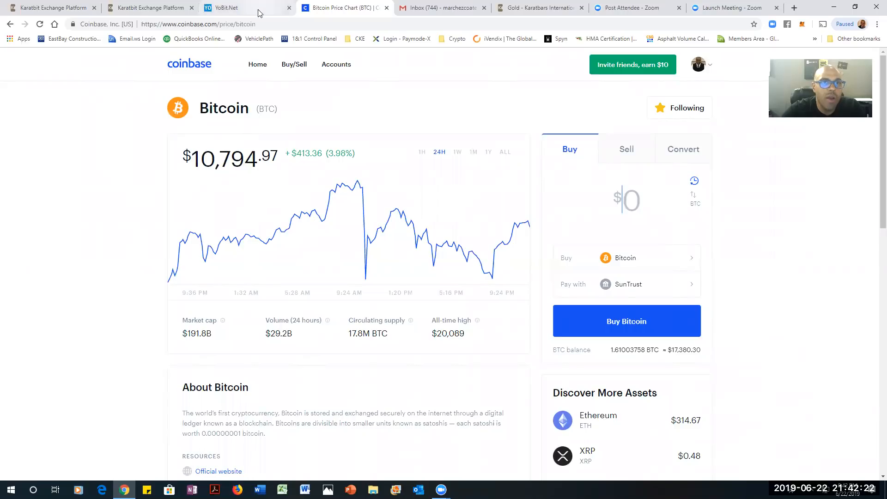
{"action": "left_click", "coordinate": [242, 7]}
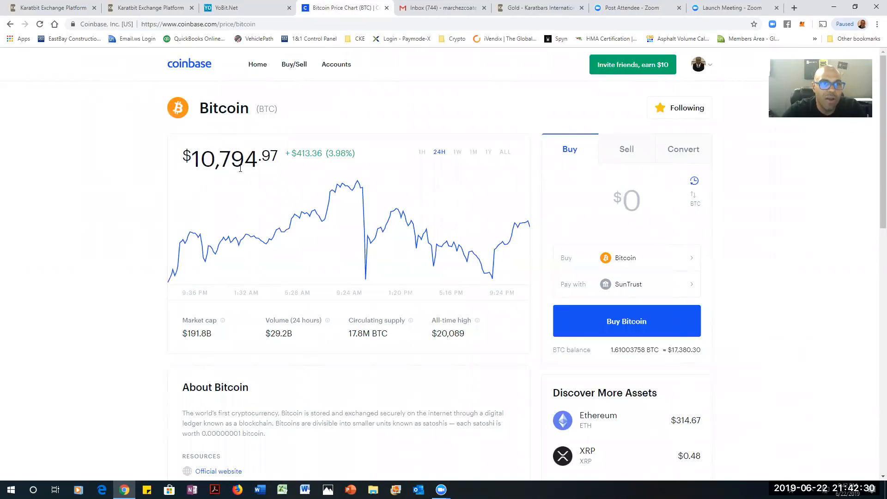
{"action": "left_click", "coordinate": [243, 7]}
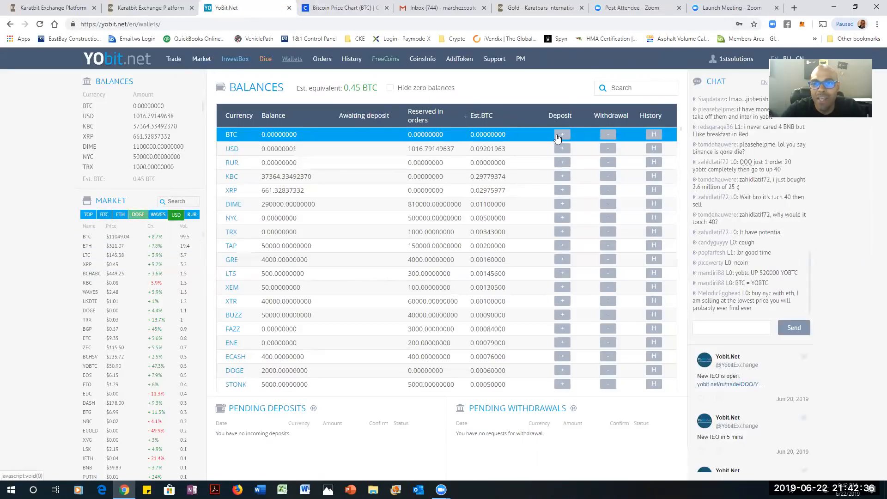
View the YoBit BTC deposit address and QR code, then return to the balances page
{"action": "left_click", "coordinate": [562, 134]}
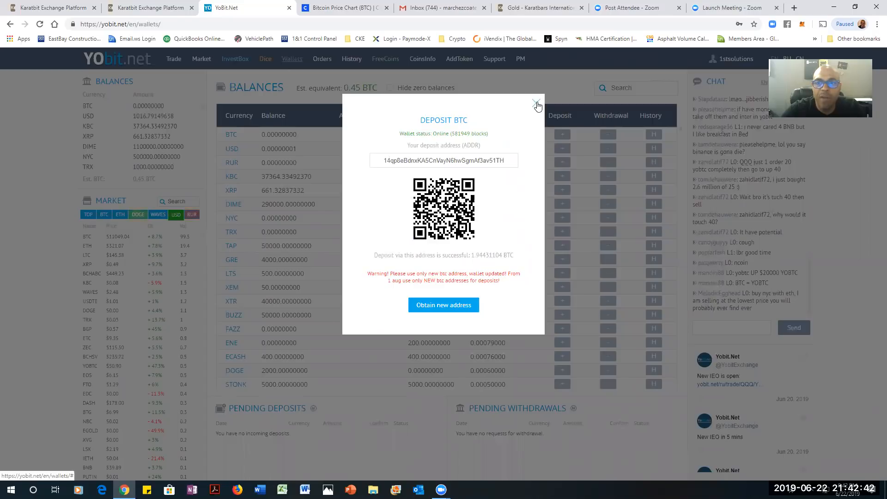
{"action": "left_click", "coordinate": [537, 105]}
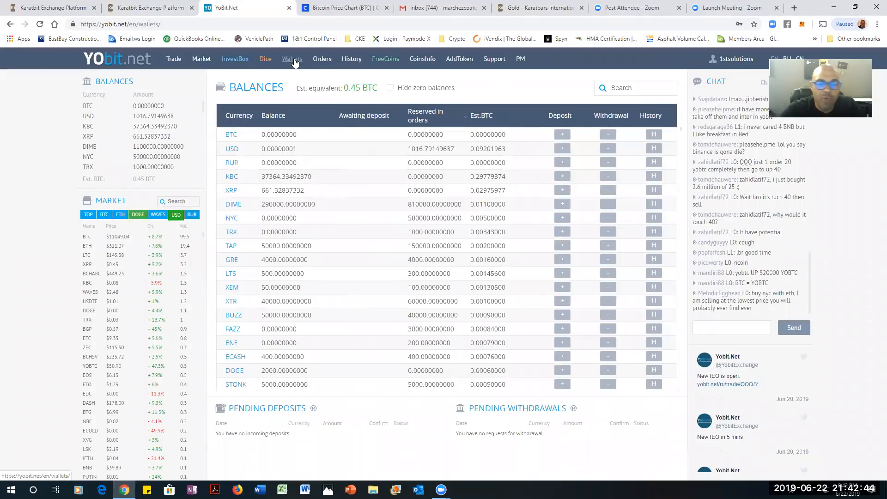
{"action": "left_click", "coordinate": [733, 58]}
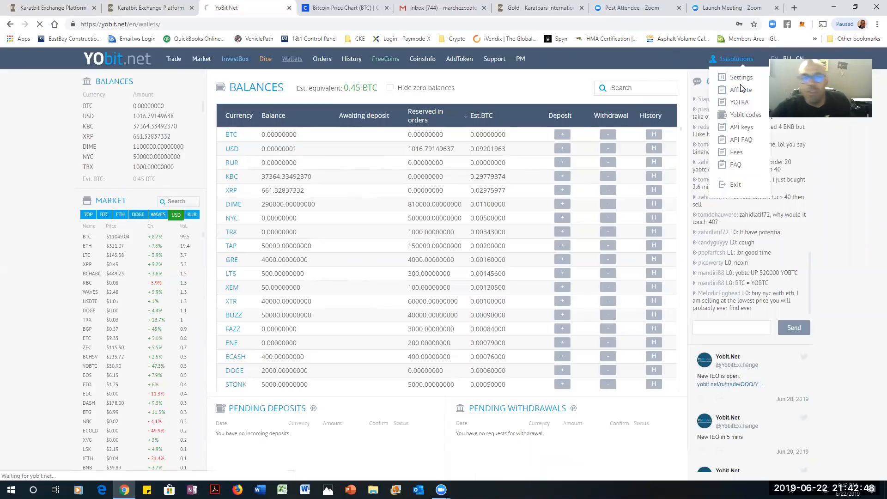
Review the affiliate program page and bring up copy options for the referral link
{"action": "left_click", "coordinate": [741, 90]}
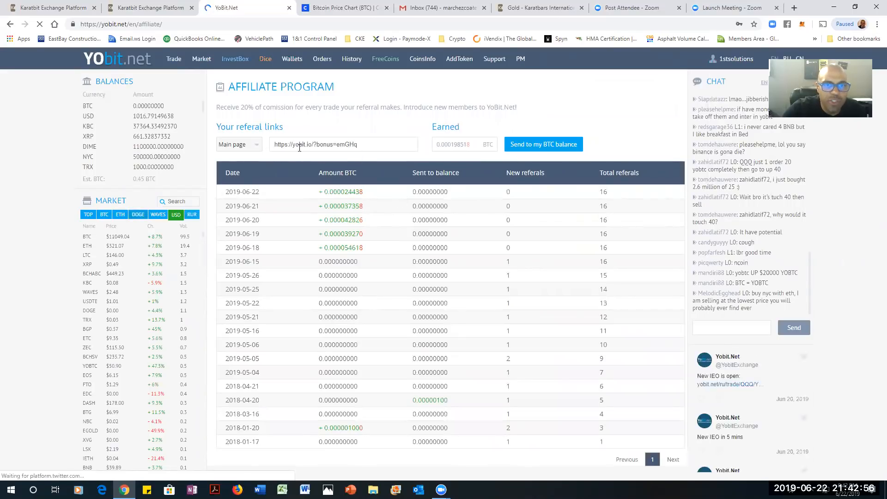
{"action": "right_click", "coordinate": [320, 144]}
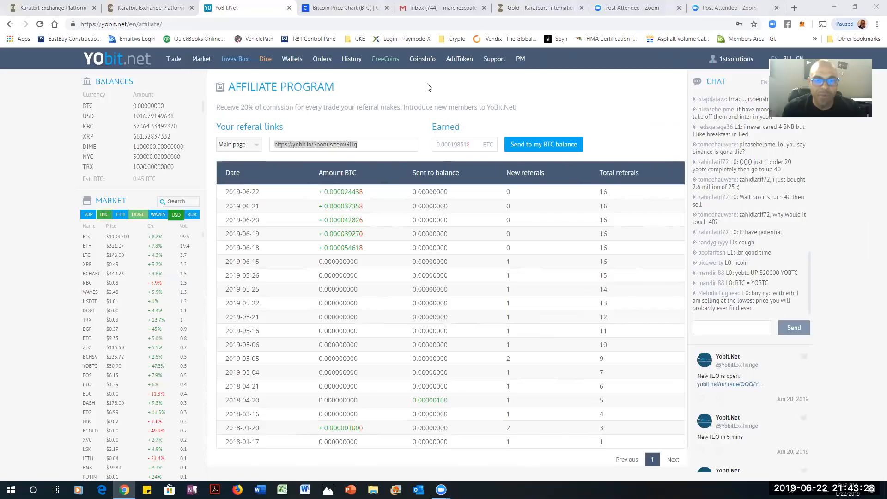
{"action": "mouse_move", "coordinate": [542, 126]}
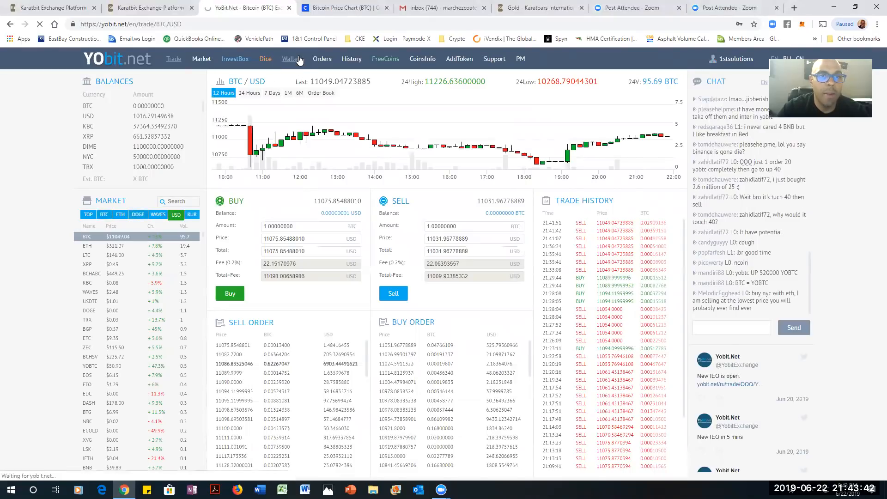
Copy YoBit's BTC deposit address, then move to the Karatbit BTC trading page
{"action": "left_click", "coordinate": [291, 58]}
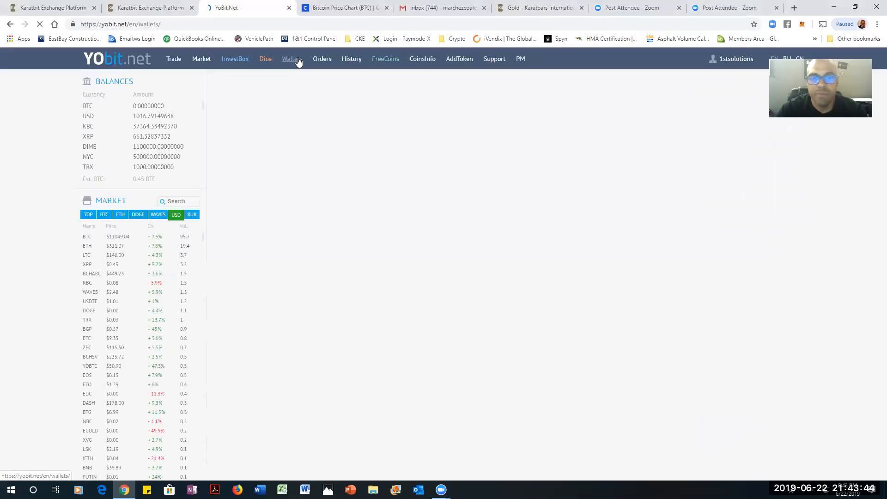
{"action": "left_click", "coordinate": [292, 58]}
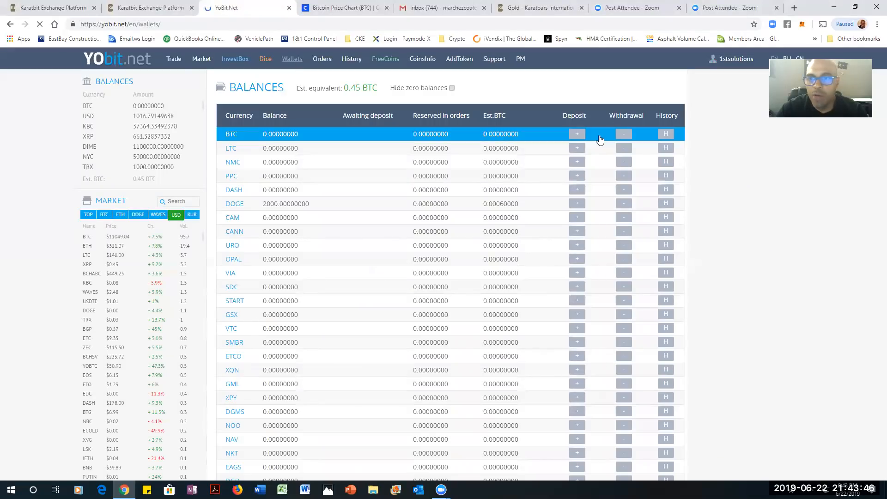
{"action": "left_click", "coordinate": [576, 134]}
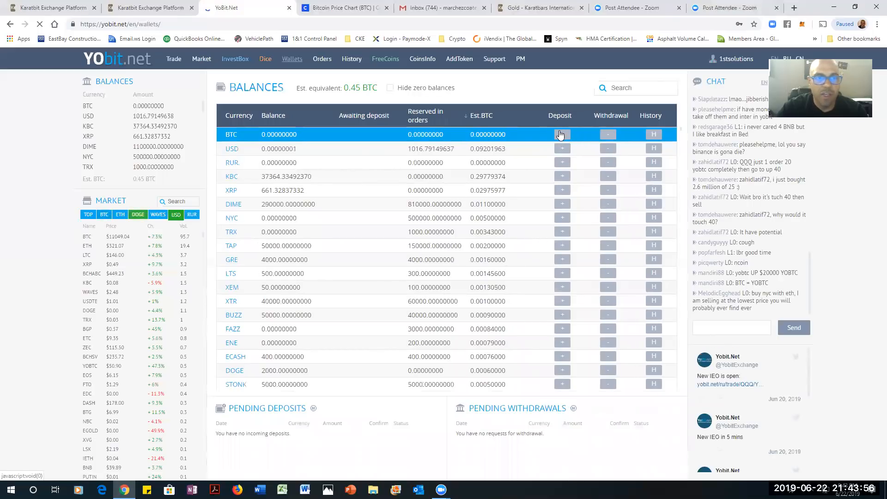
{"action": "left_click", "coordinate": [561, 134]}
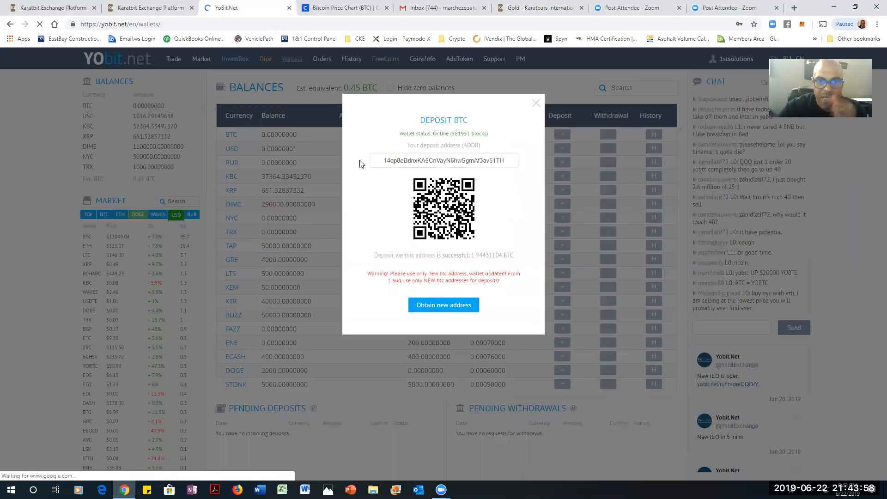
{"action": "right_click", "coordinate": [442, 160]}
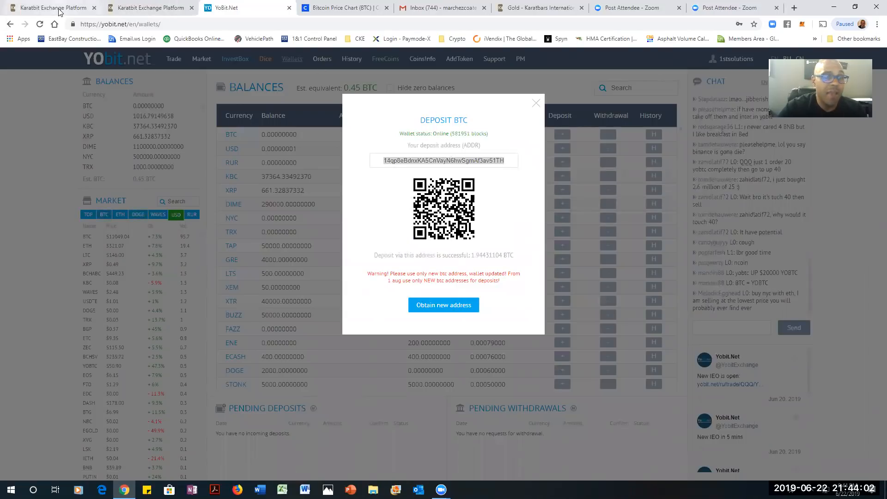
{"action": "left_click", "coordinate": [150, 7]}
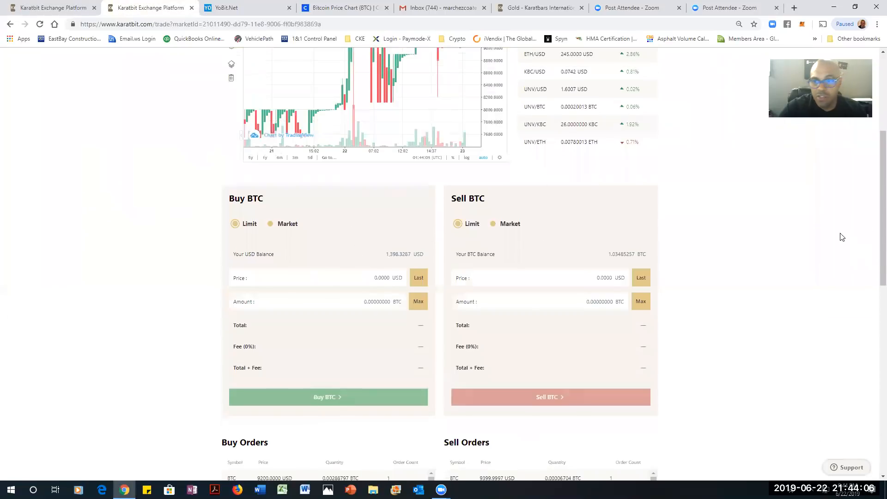
Return to the Karatbit wallet and balance dashboard listing the BTC balance
{"action": "scroll", "scroll_direction": "up", "scroll_amount": 3}
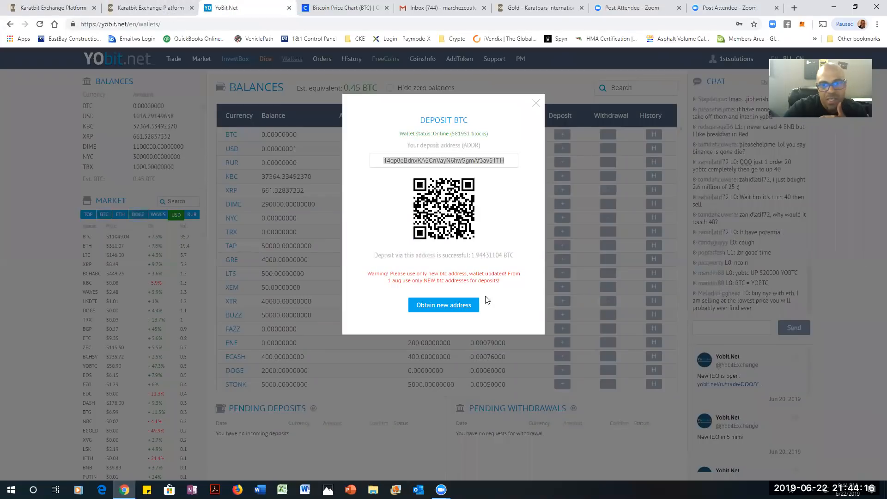
{"action": "mouse_move", "coordinate": [447, 251]}
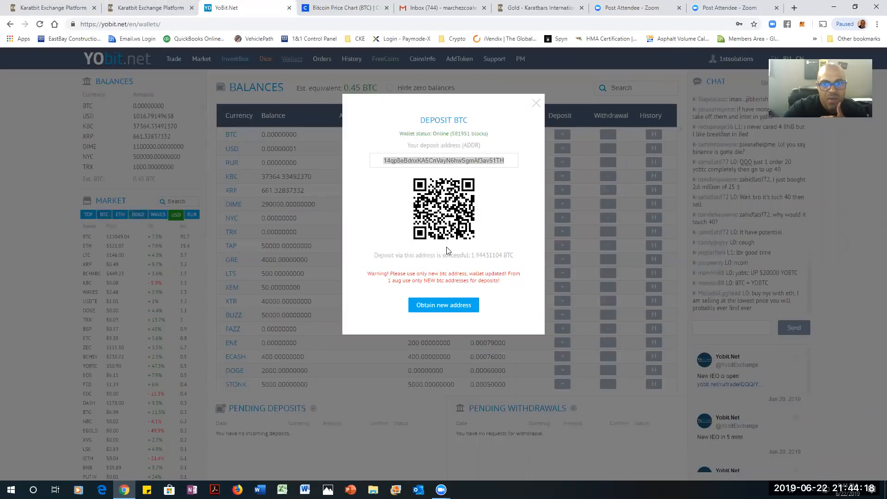
{"action": "left_click", "coordinate": [148, 7]}
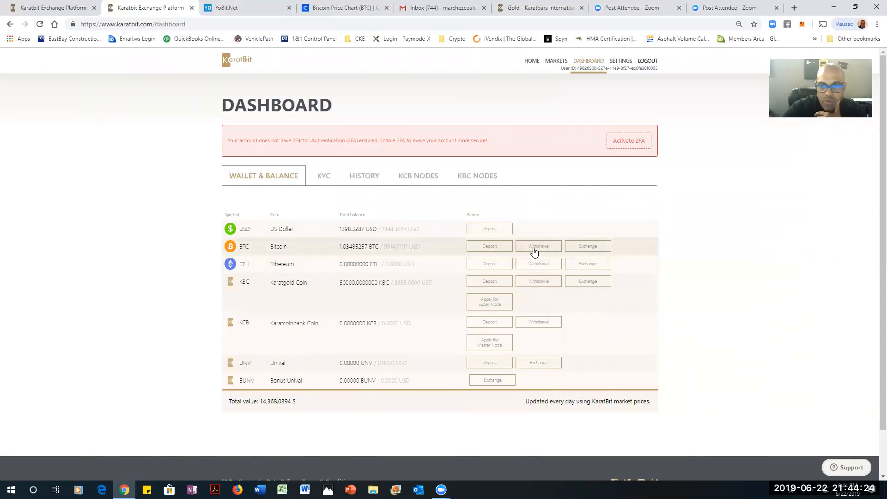
Submit a BTC withdrawal of 1.03485257 to the YoBit address saved with label Yobit
{"action": "left_click", "coordinate": [537, 246]}
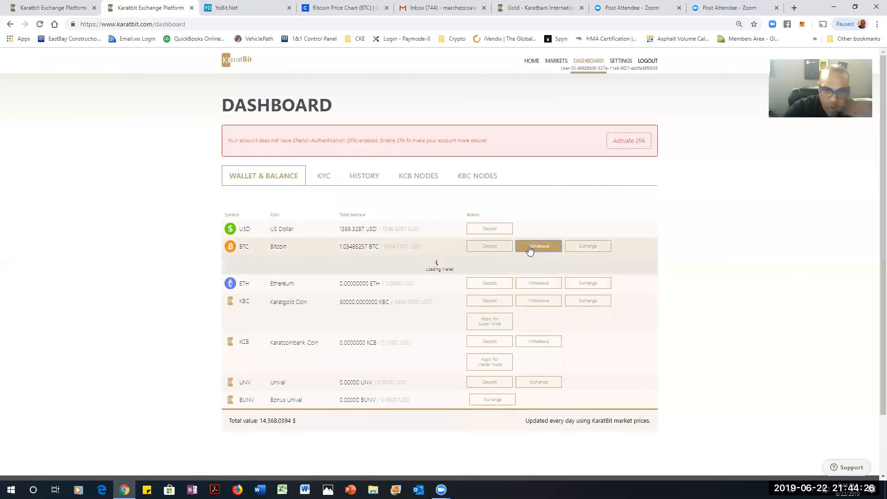
{"action": "left_click", "coordinate": [537, 246]}
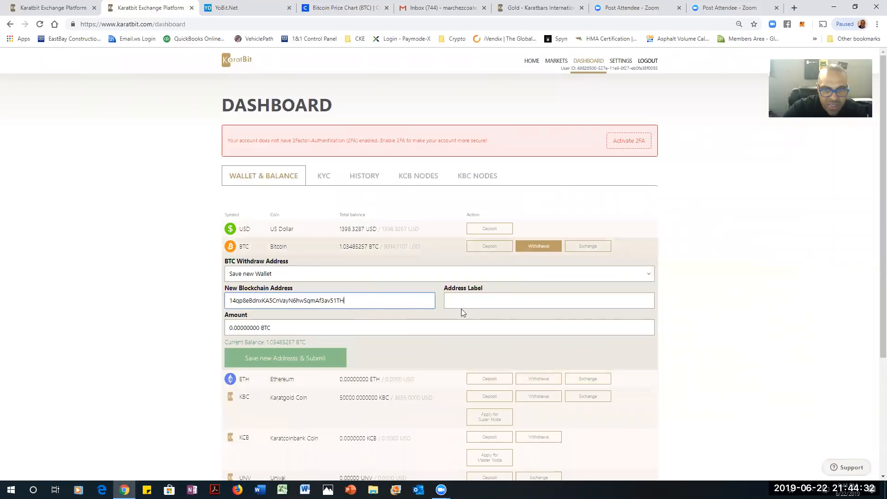
{"action": "left_click", "coordinate": [548, 300]}
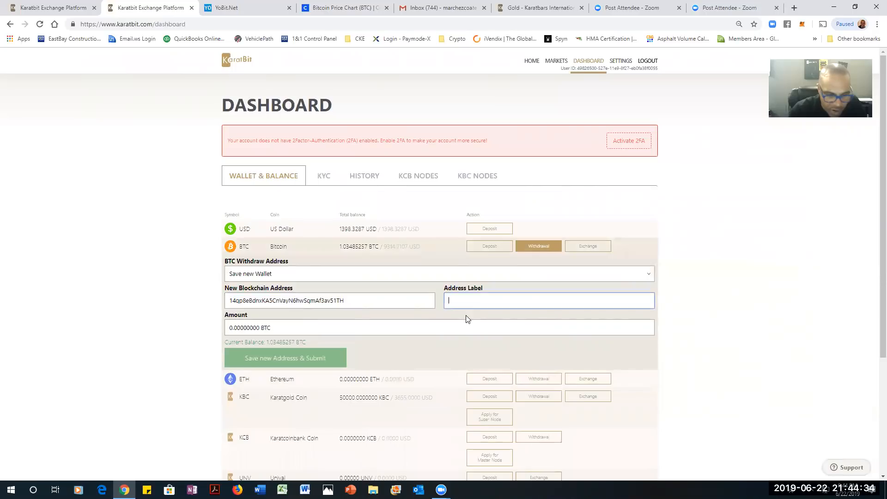
{"action": "type", "text": "Yobit"}
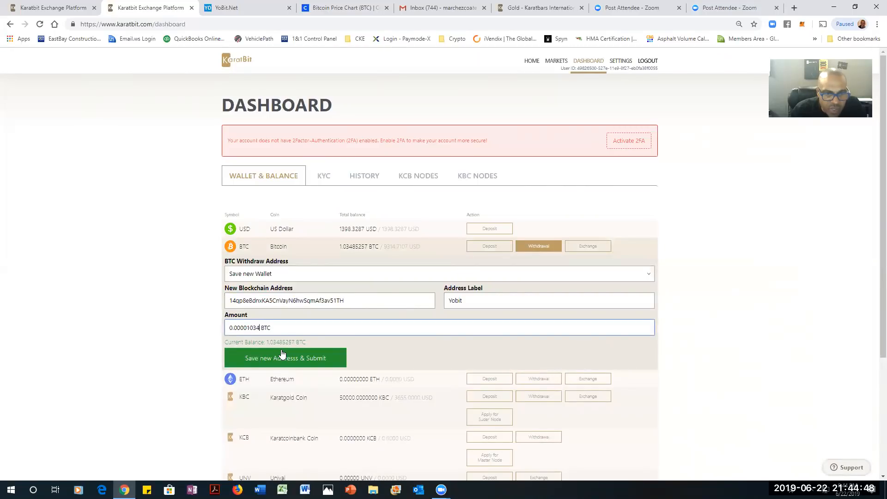
{"action": "type", "text": "0.00103485"}
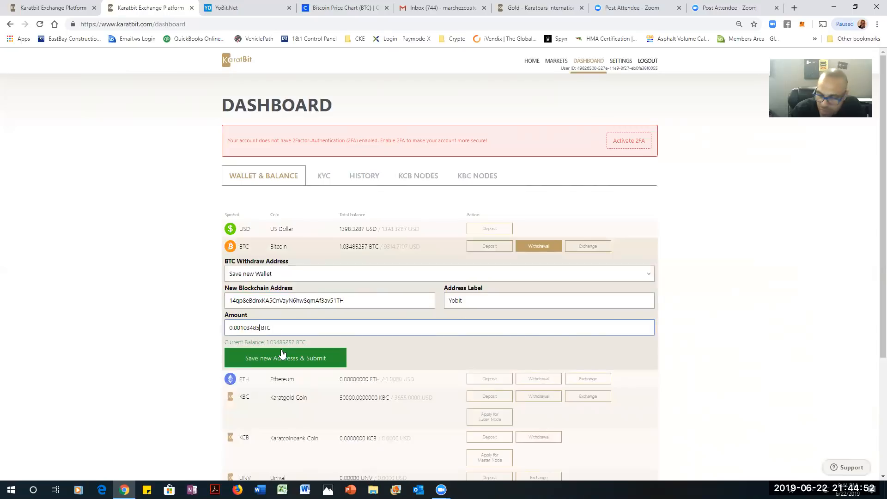
{"action": "type", "text": "1.03485257"}
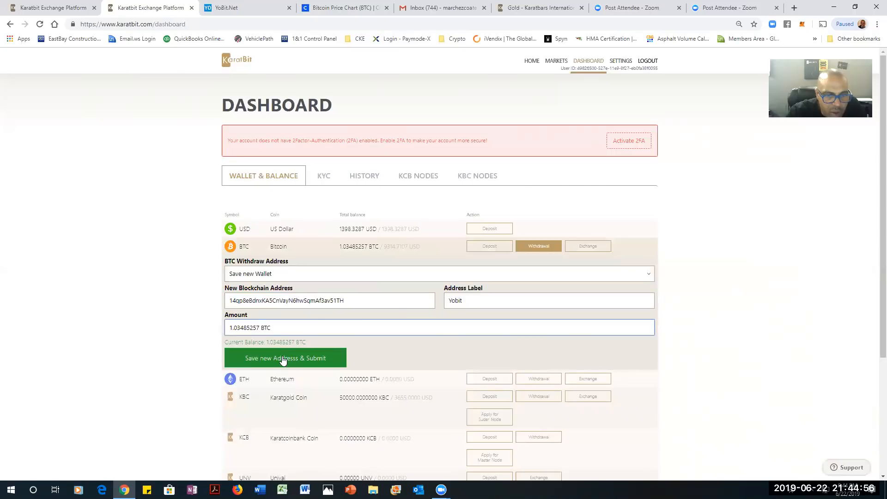
{"action": "left_click", "coordinate": [285, 357]}
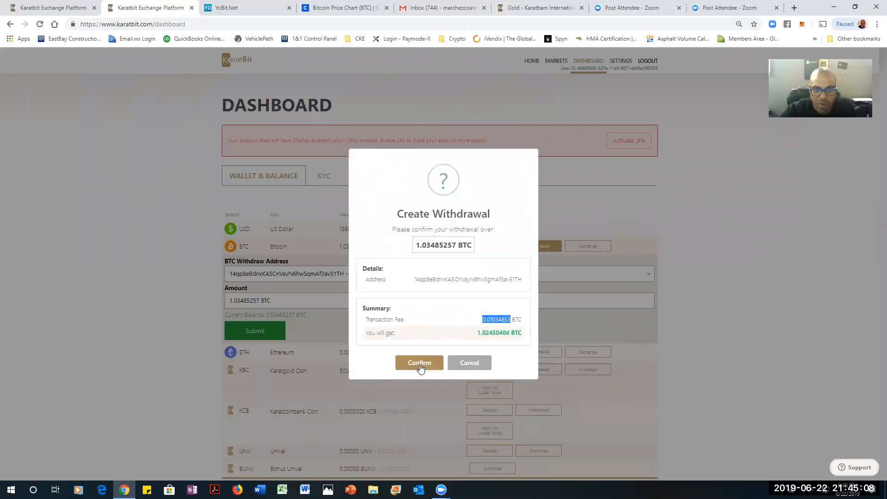
Confirm the 1.03485257 BTC withdrawal and dismiss the email confirmation notice
{"action": "left_click", "coordinate": [418, 362]}
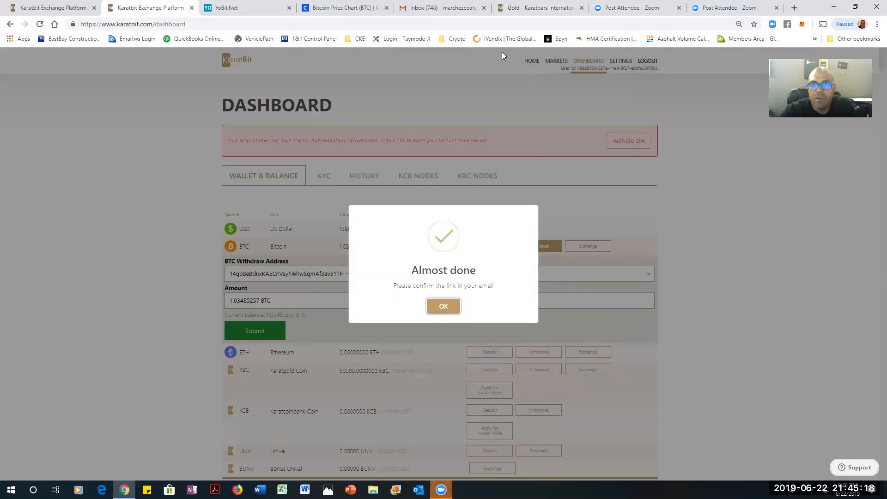
{"action": "left_click", "coordinate": [443, 306]}
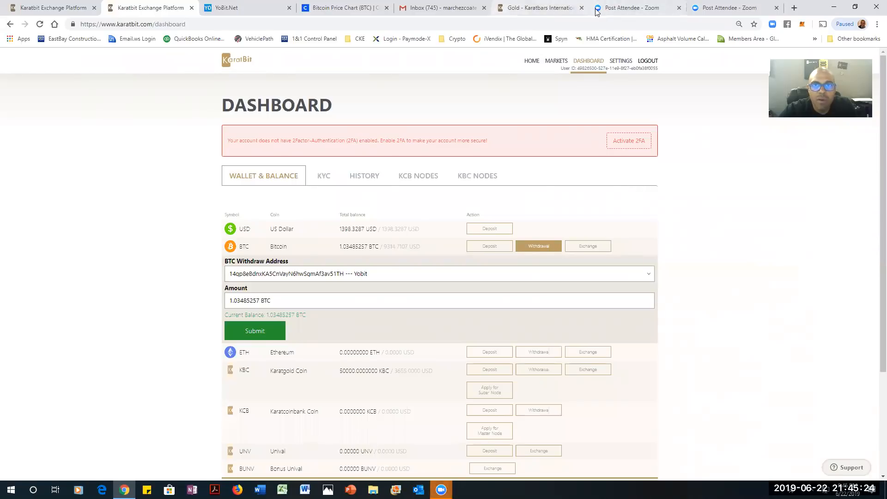
Approve Karatbit's 1.03485257 BTC withdrawal from the confirmation email in Gmail
{"action": "left_click", "coordinate": [442, 9]}
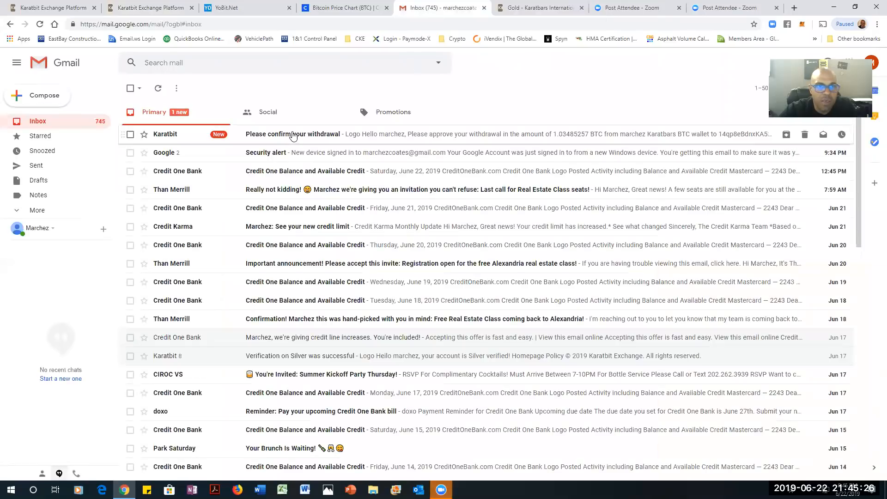
{"action": "left_click", "coordinate": [293, 134]}
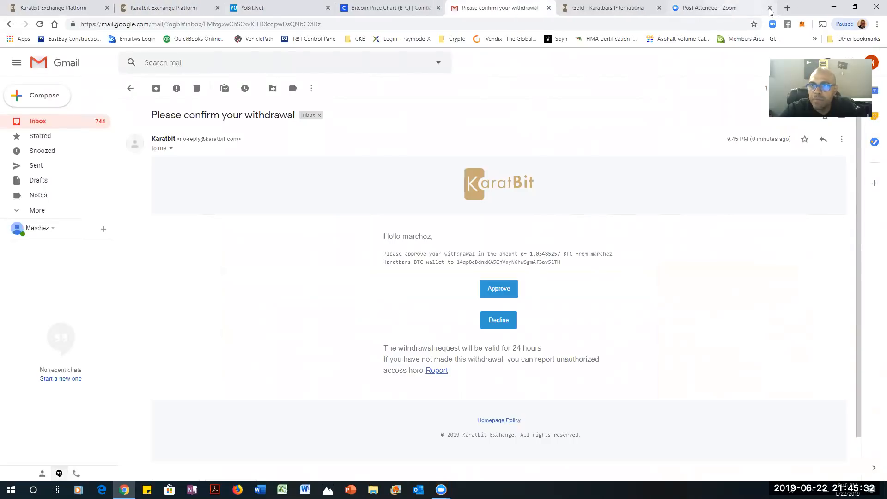
{"action": "left_click", "coordinate": [769, 8]}
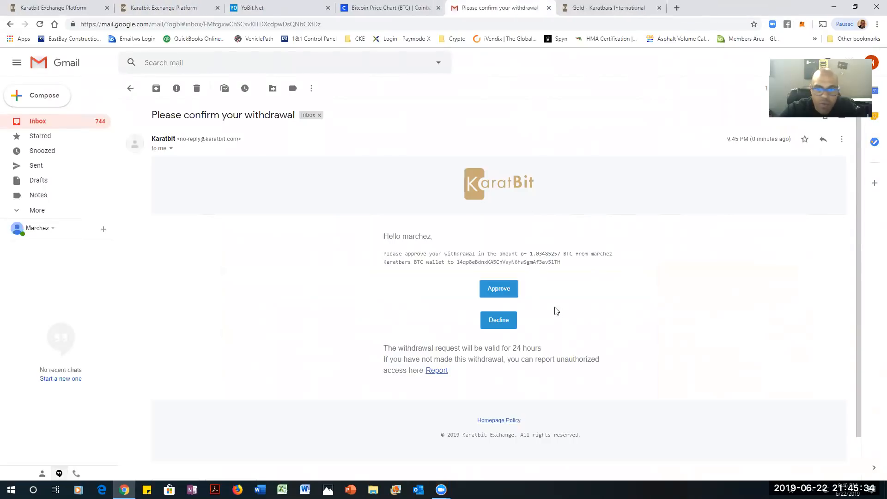
{"action": "left_click", "coordinate": [498, 288]}
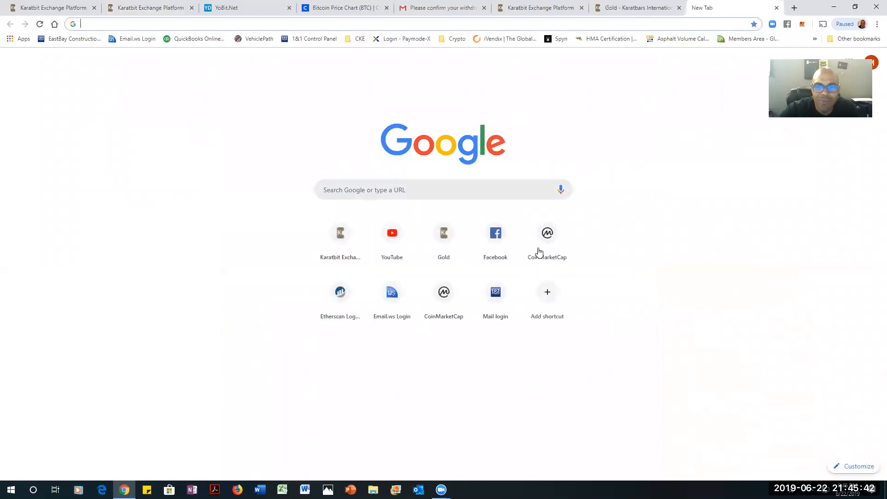
Convert the 0.01034853 BTC withdrawal fee to USD in CoinMarketCap's Currency Converter
{"action": "left_click", "coordinate": [545, 233]}
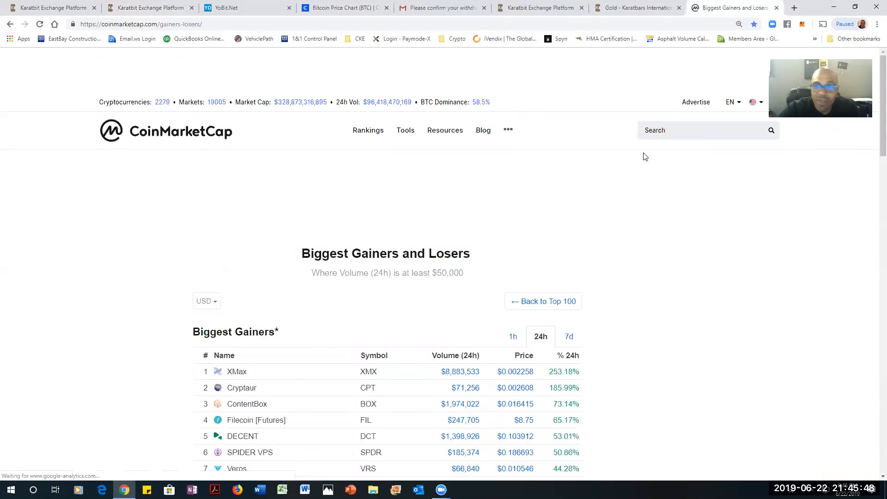
{"action": "left_click", "coordinate": [405, 130]}
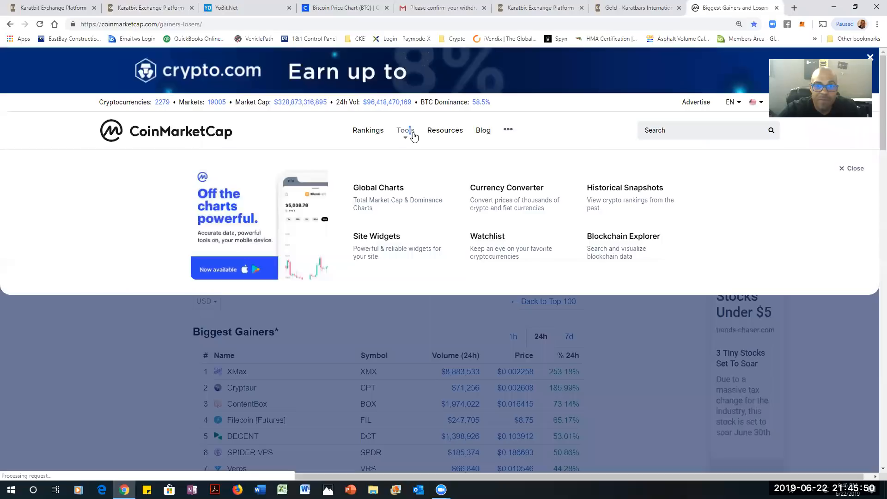
{"action": "left_click", "coordinate": [505, 187]}
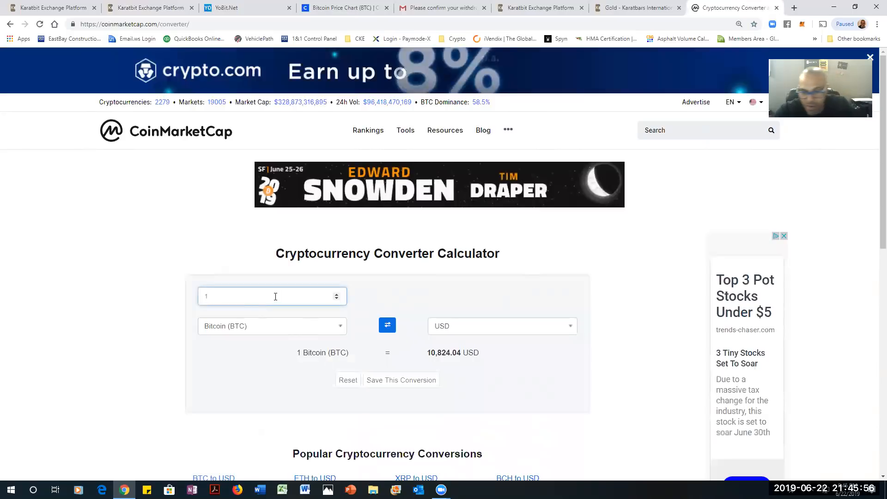
{"action": "type", "text": "0.01034853"}
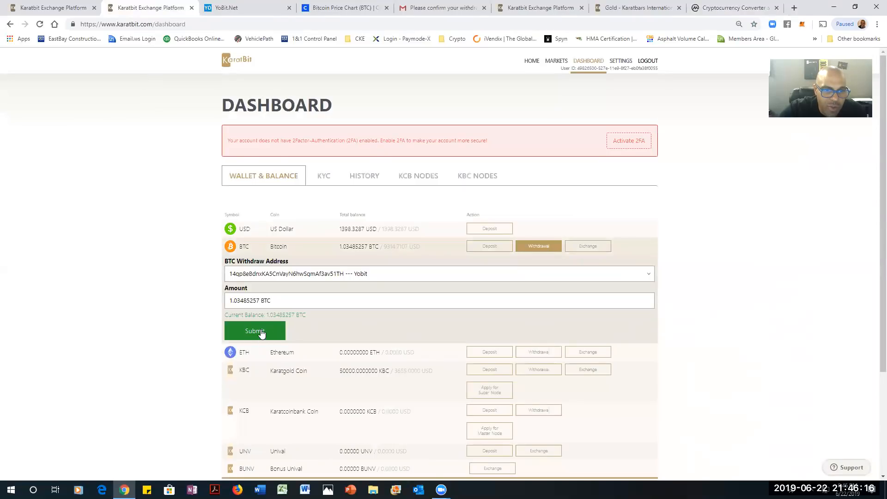
Submit the BTC withdrawal on Karatbit and reload YoBit Wallets to show 1.02450404 BTC awaiting deposit
{"action": "left_click", "coordinate": [255, 330]}
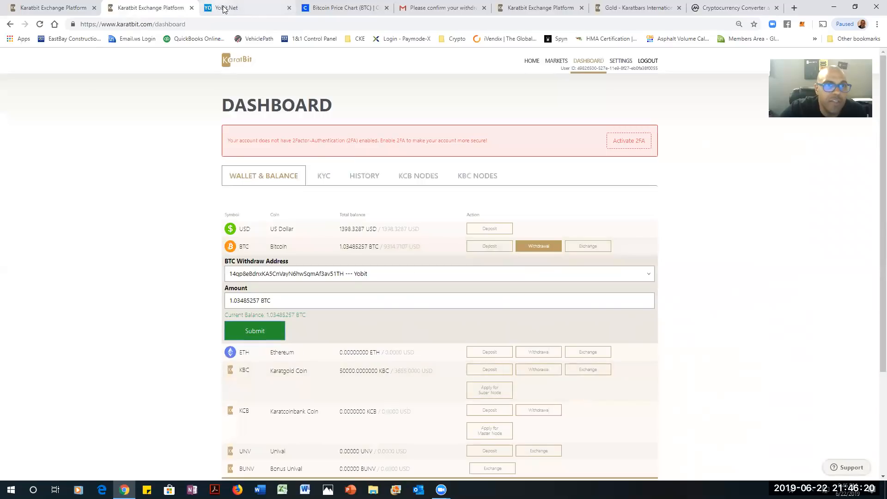
{"action": "left_click", "coordinate": [243, 9]}
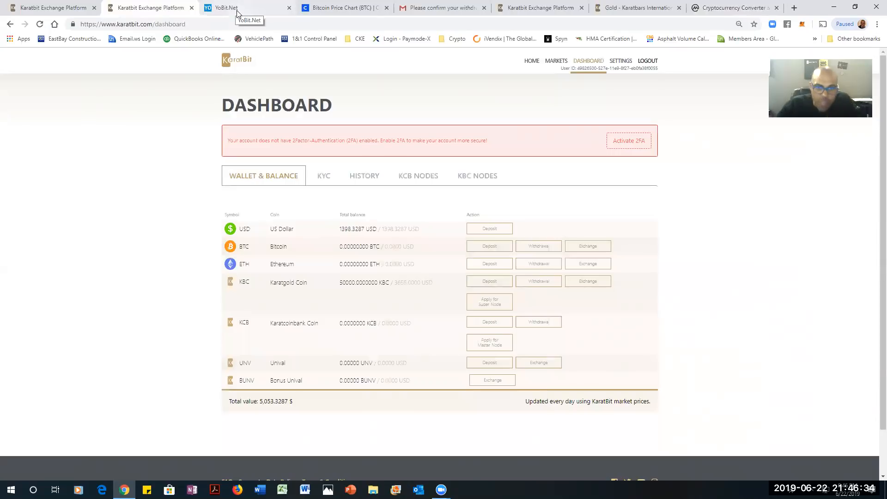
{"action": "left_click", "coordinate": [227, 7]}
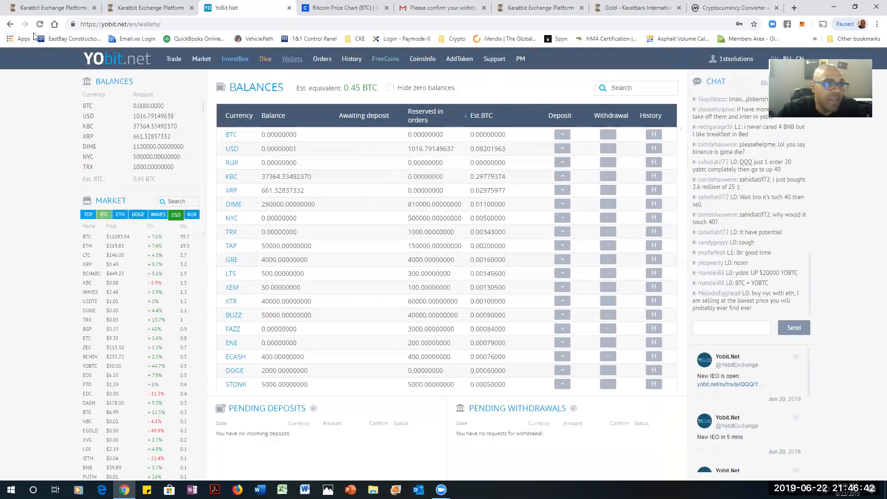
{"action": "left_click", "coordinate": [39, 24]}
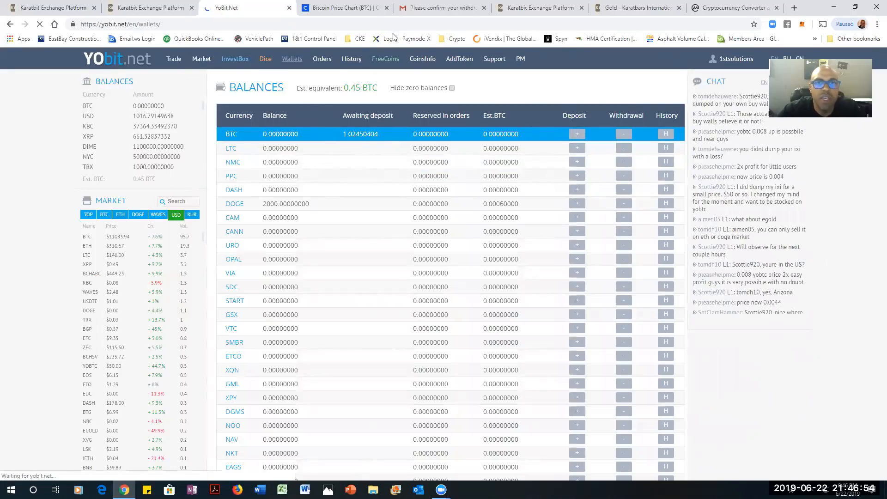
Copy the executing 1.03485257 BTC amount from Karatbit's withdrawal history
{"action": "left_click", "coordinate": [150, 7]}
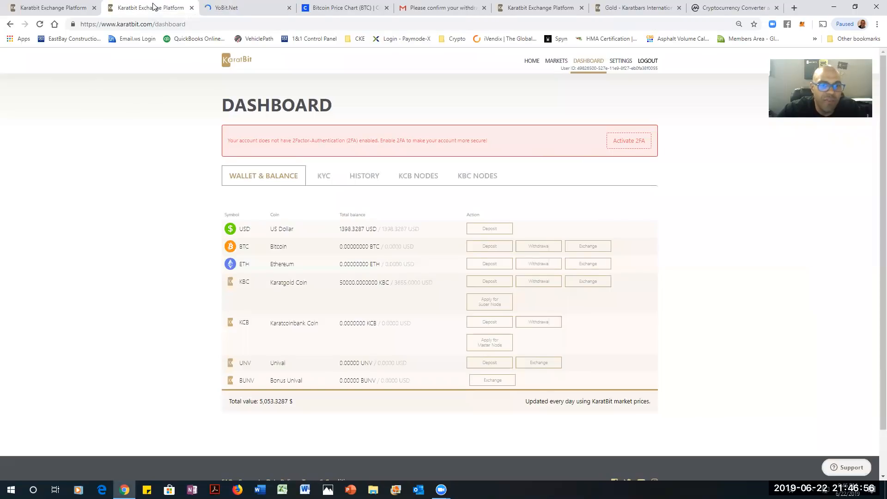
{"action": "left_click", "coordinate": [368, 175]}
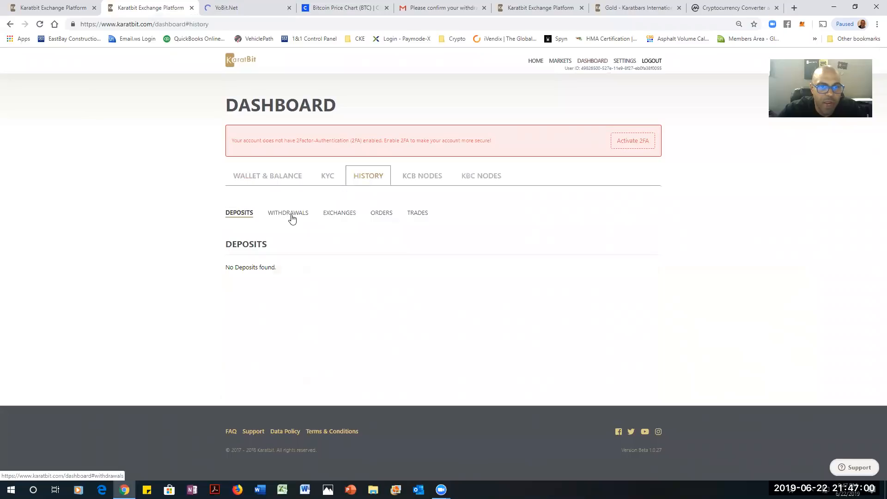
{"action": "left_click", "coordinate": [287, 213]}
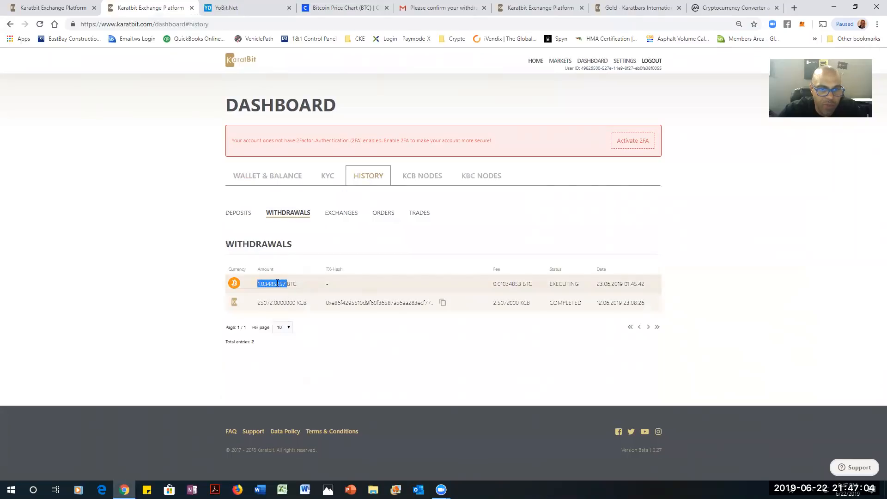
{"action": "right_click", "coordinate": [271, 284]}
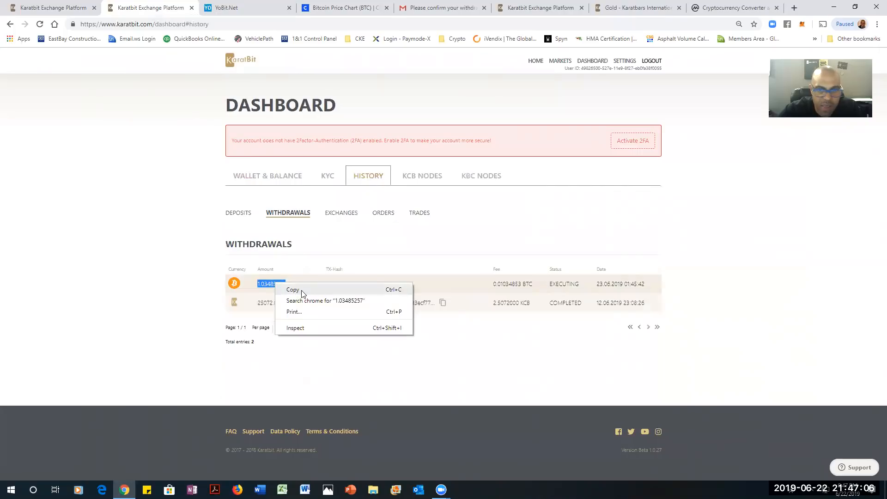
{"action": "left_click", "coordinate": [732, 8]}
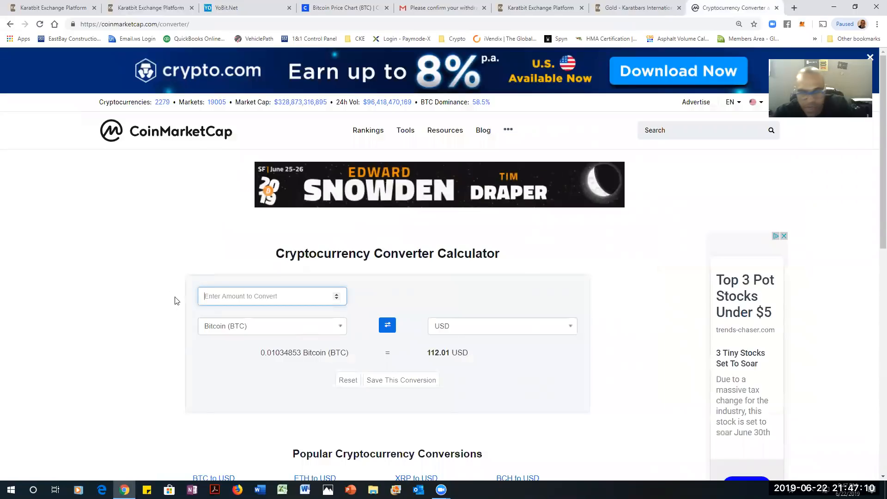
Paste the 1.03485257 BTC amount into the CoinMarketCap converter field
{"action": "right_click", "coordinate": [272, 296]}
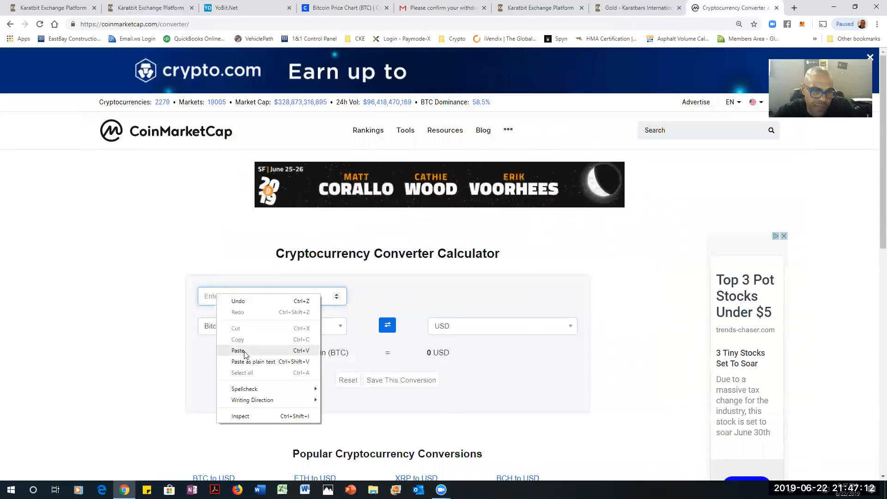
{"action": "left_click", "coordinate": [238, 350]}
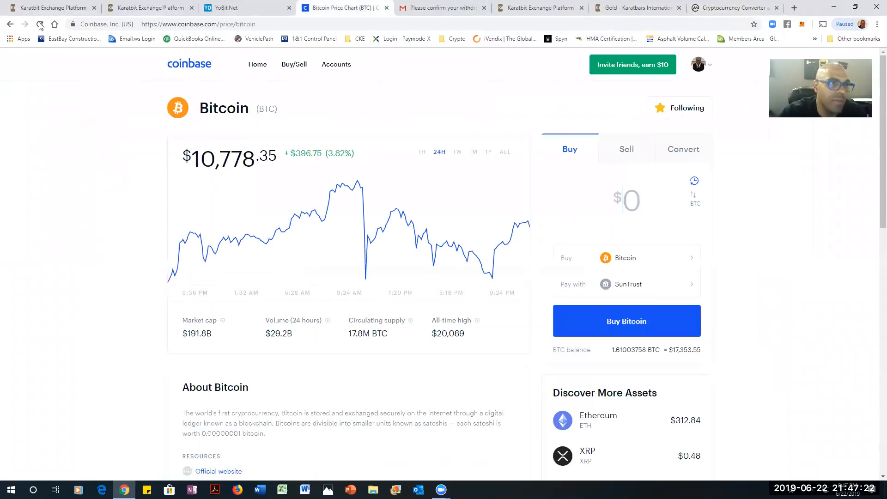
{"action": "left_click", "coordinate": [40, 24]}
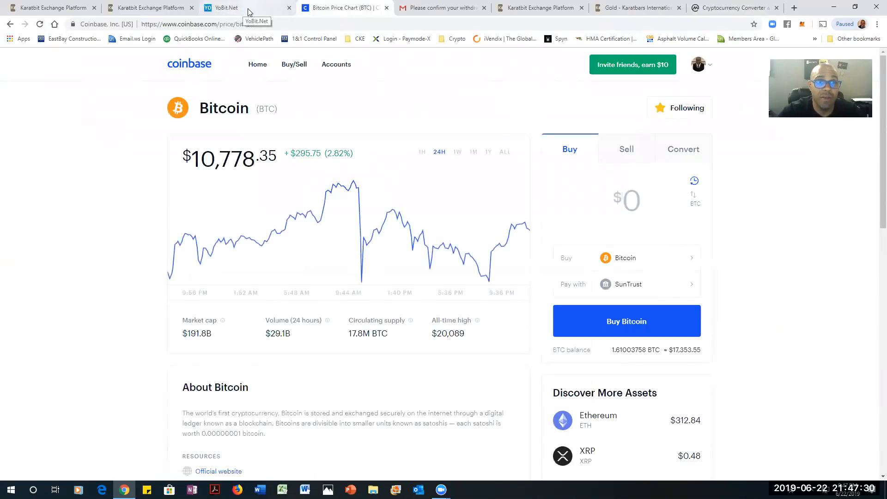
{"action": "left_click", "coordinate": [243, 8]}
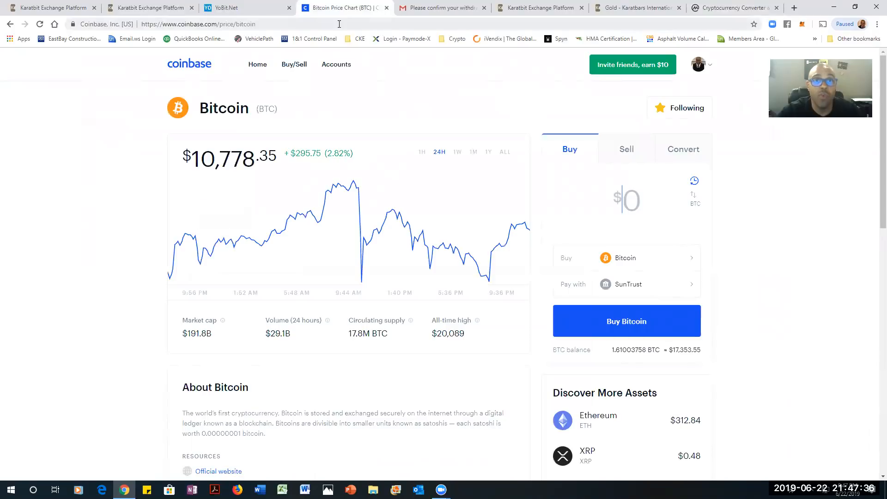
{"action": "left_click", "coordinate": [732, 8]}
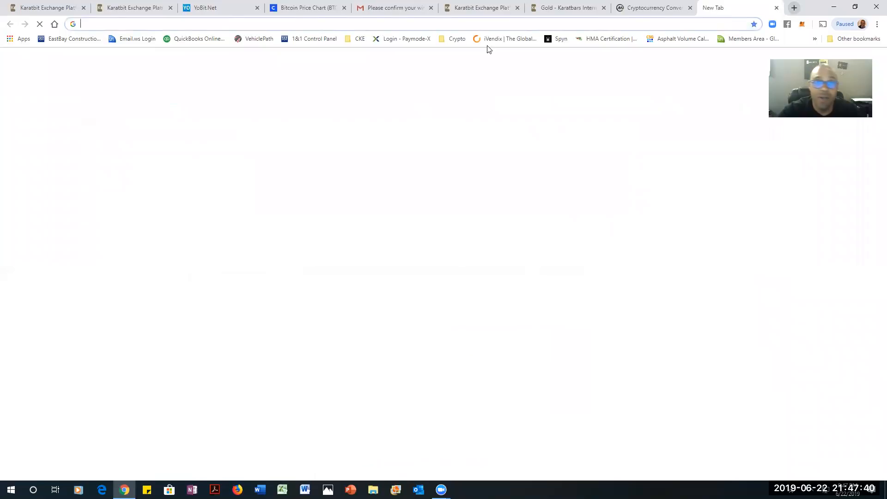
Load Biggest Gainers and Losers from the CKE bookmarks folder, briefly checking YoBit balances
{"action": "left_click", "coordinate": [359, 39]}
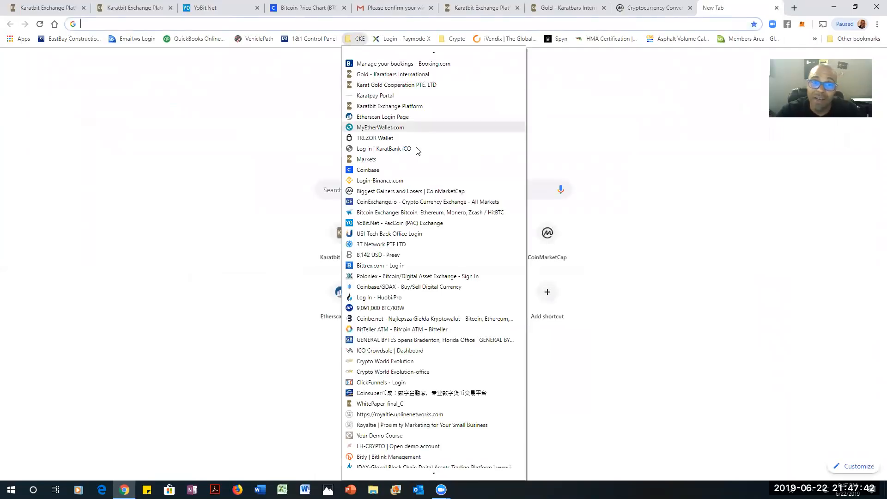
{"action": "mouse_move", "coordinate": [375, 95]}
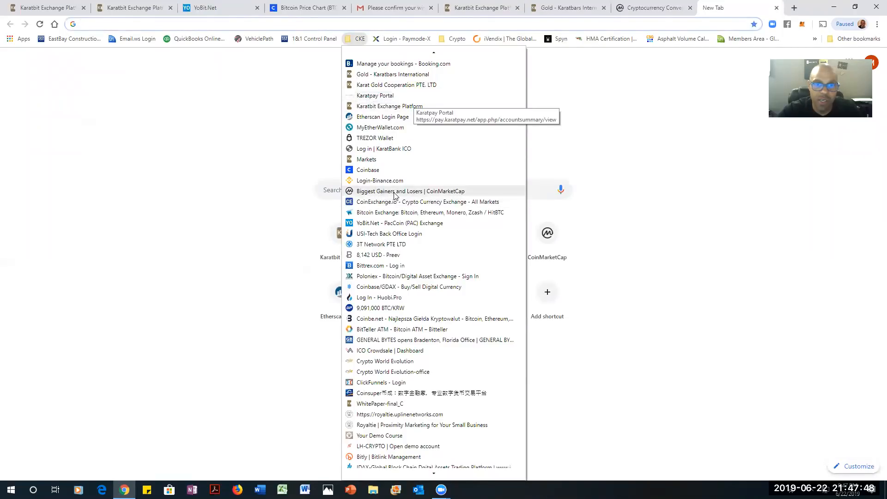
{"action": "left_click", "coordinate": [410, 190]}
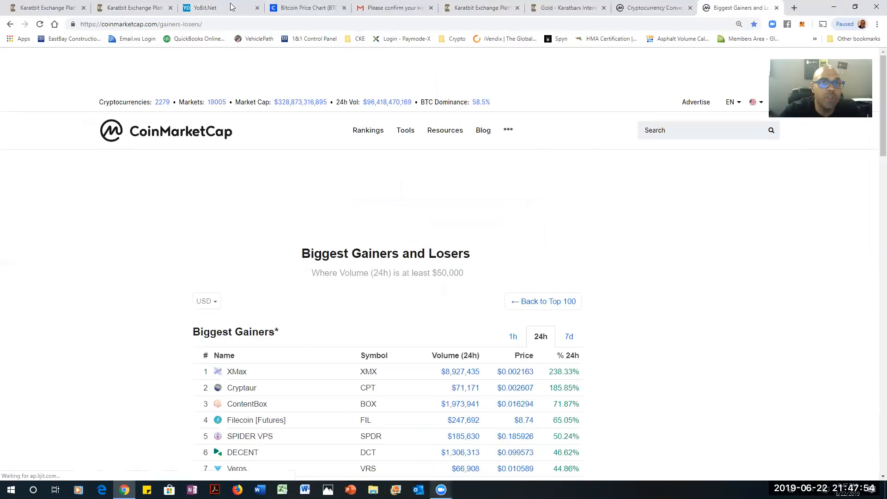
{"action": "left_click", "coordinate": [200, 7]}
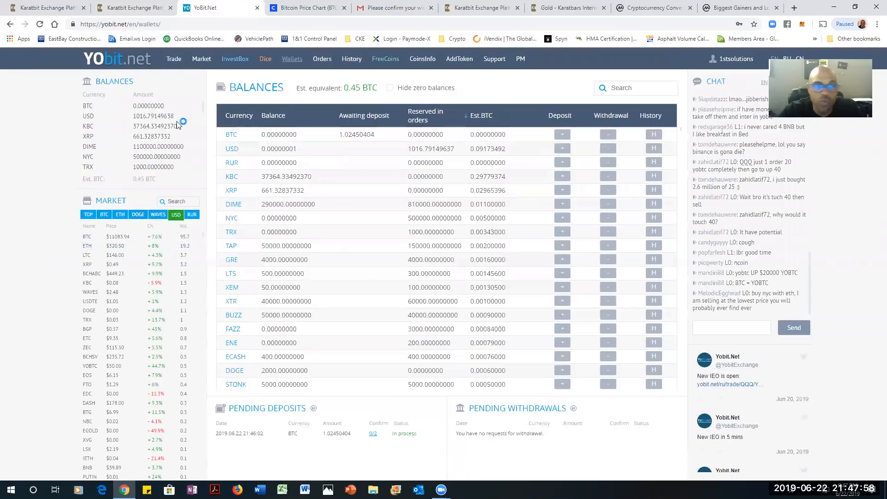
{"action": "left_click", "coordinate": [88, 105]}
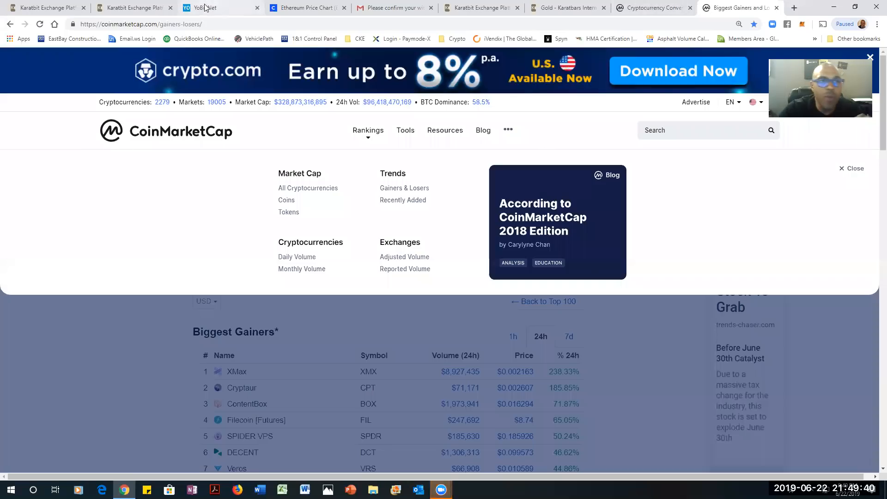
{"action": "mouse_move", "coordinate": [404, 187]}
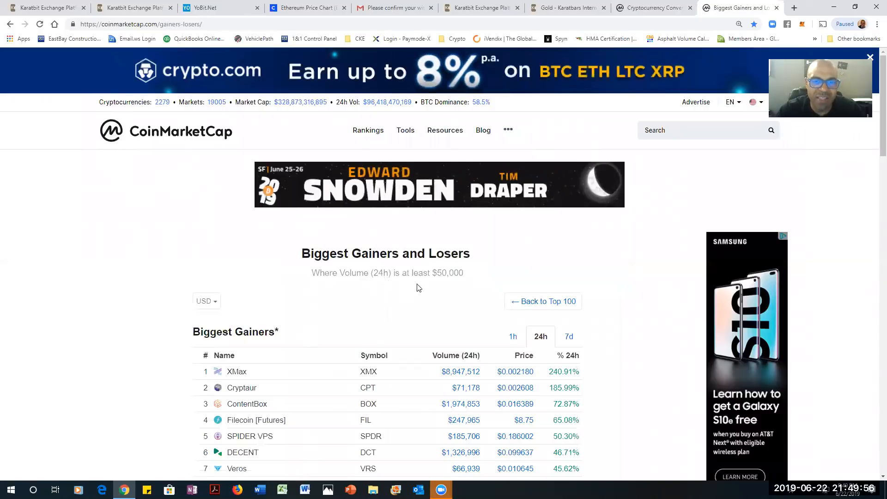
{"action": "scroll", "scroll_direction": "down", "scroll_amount": 3}
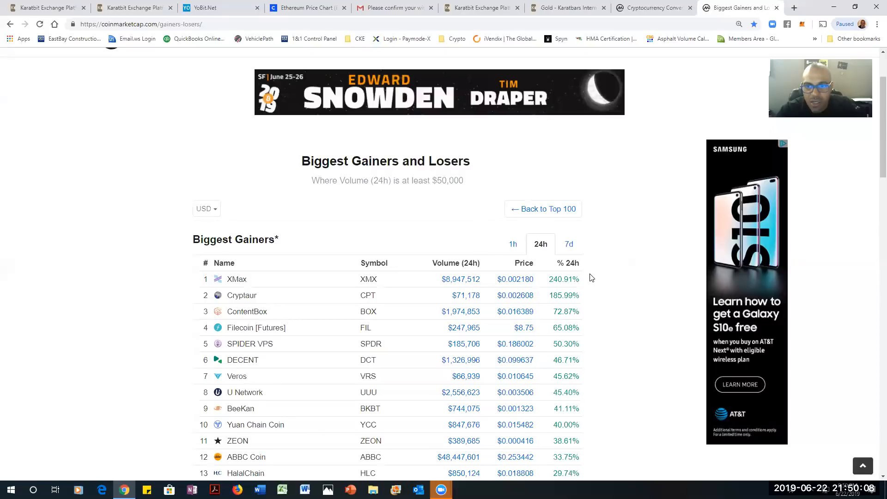
View the 1h, 24h and 7d gainer rankings and scroll through the 7-day list
{"action": "left_click", "coordinate": [513, 244]}
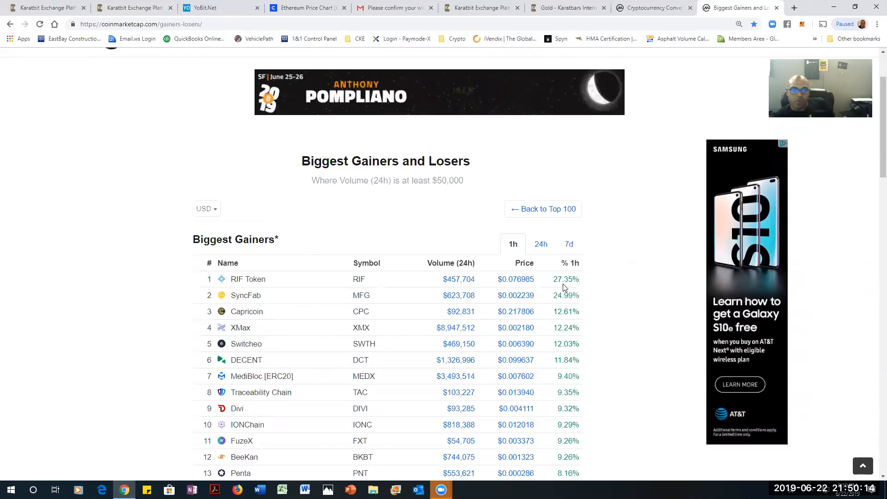
{"action": "left_click", "coordinate": [539, 244]}
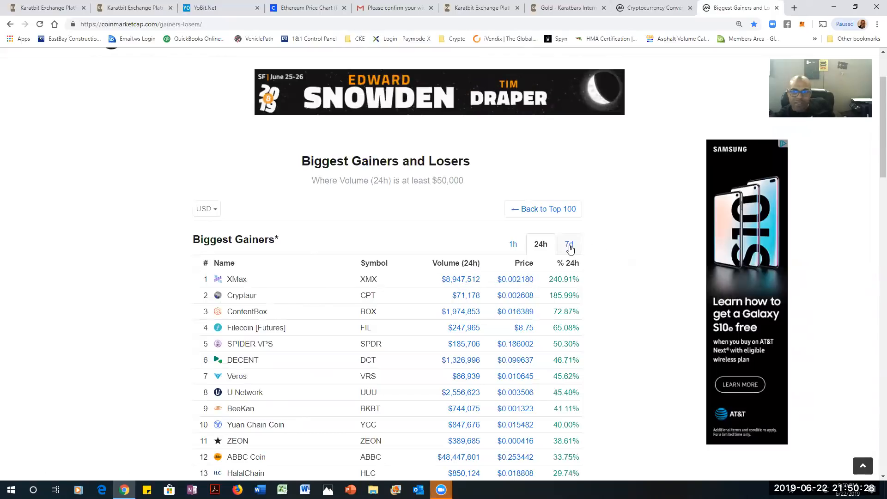
{"action": "left_click", "coordinate": [568, 244]}
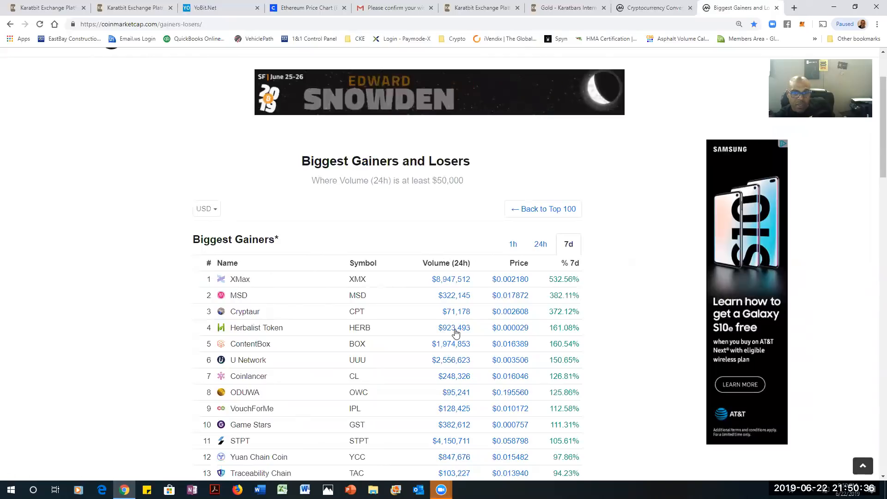
{"action": "scroll", "scroll_direction": "down", "scroll_amount": 3}
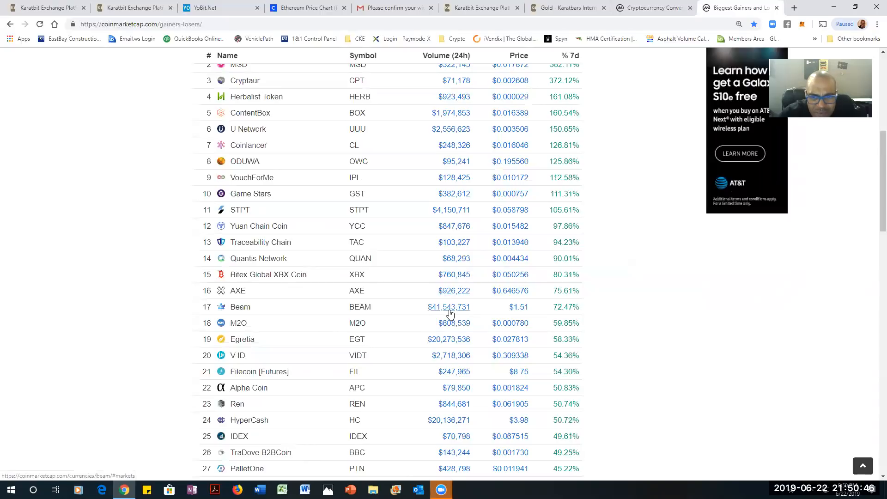
{"action": "scroll", "scroll_direction": "down", "scroll_amount": 3}
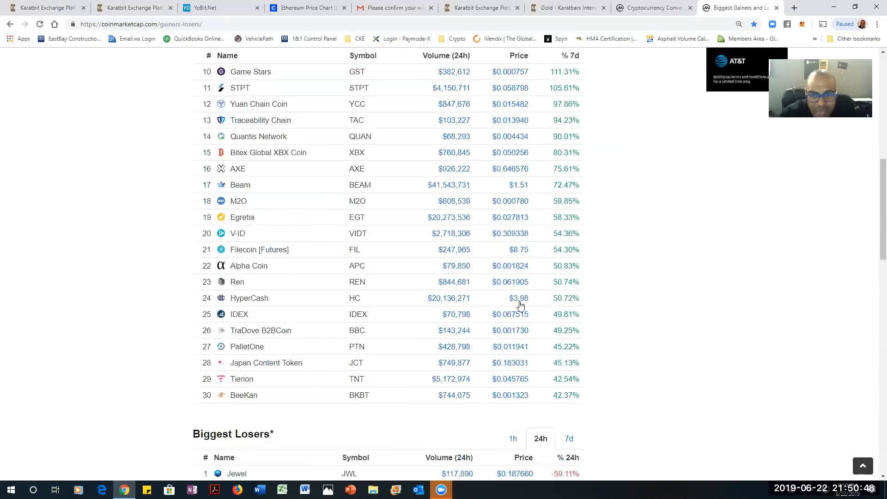
{"action": "scroll", "scroll_direction": "down", "scroll_amount": 3}
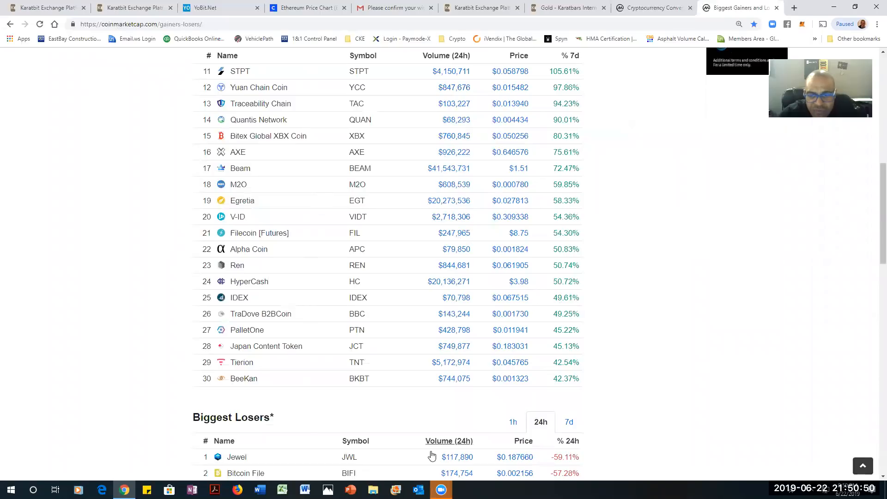
{"action": "scroll", "scroll_direction": "up", "scroll_amount": 3}
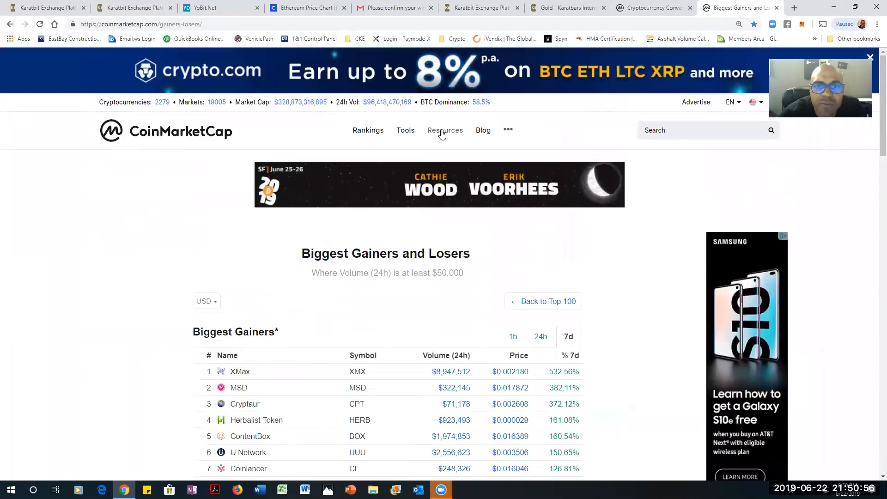
Search 'kbc', load the Karatgold Coin page and scroll to its price chart and statistics
{"action": "left_click", "coordinate": [701, 131]}
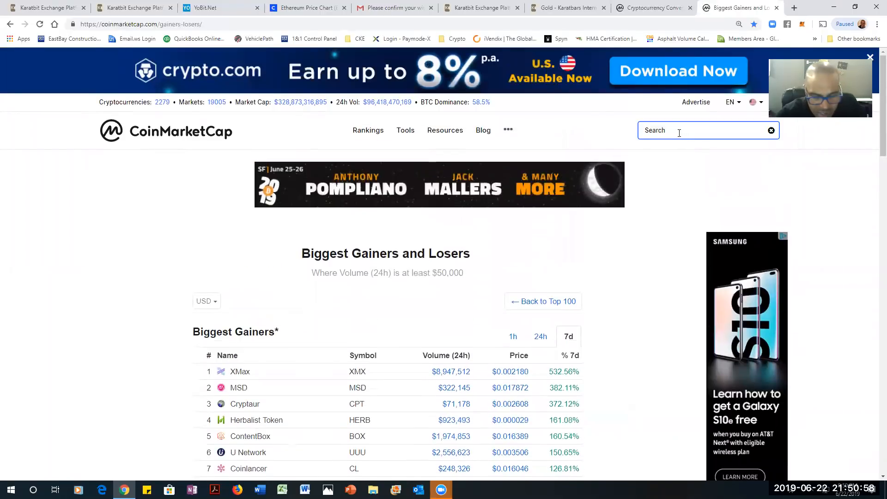
{"action": "type", "text": "kbc"}
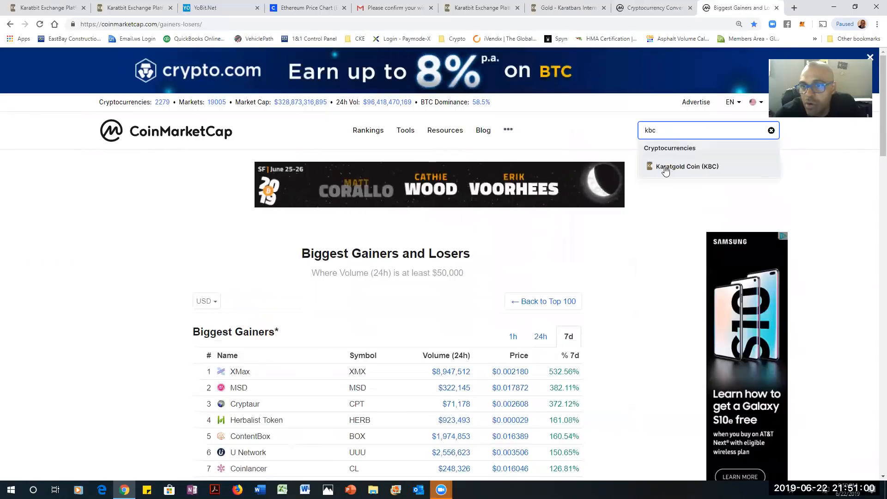
{"action": "left_click", "coordinate": [687, 166]}
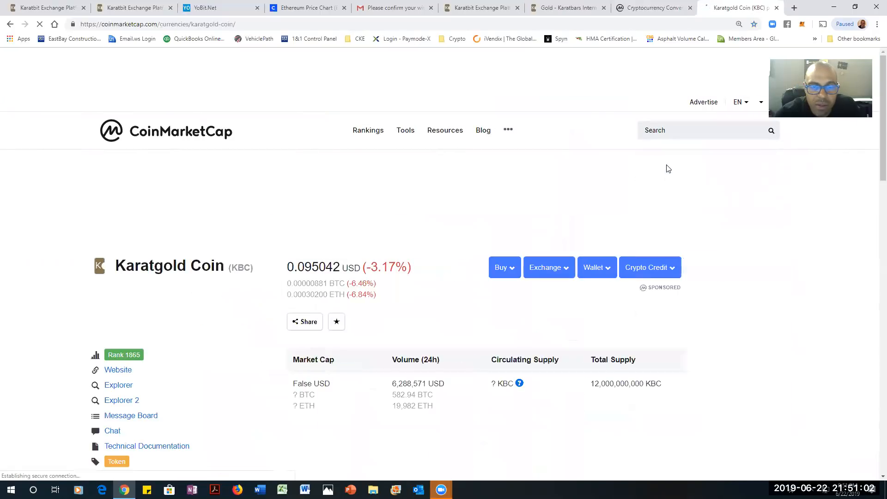
{"action": "left_click", "coordinate": [336, 322]}
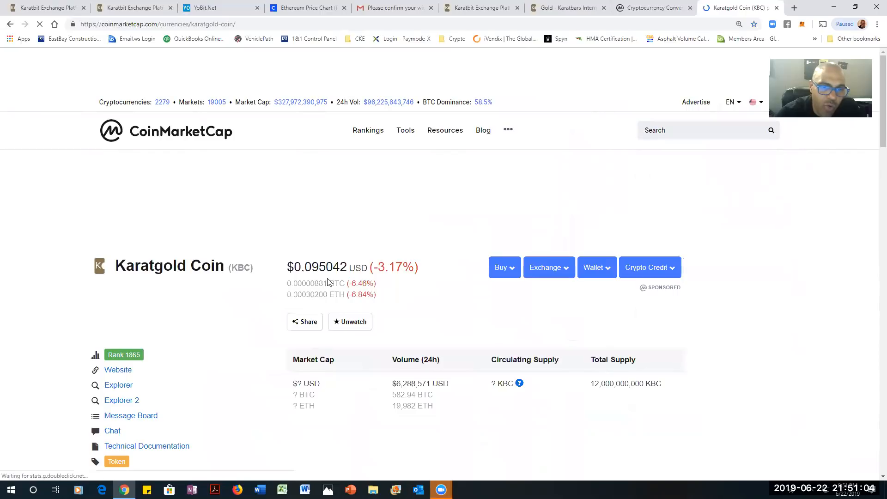
{"action": "scroll", "scroll_direction": "down", "scroll_amount": 3}
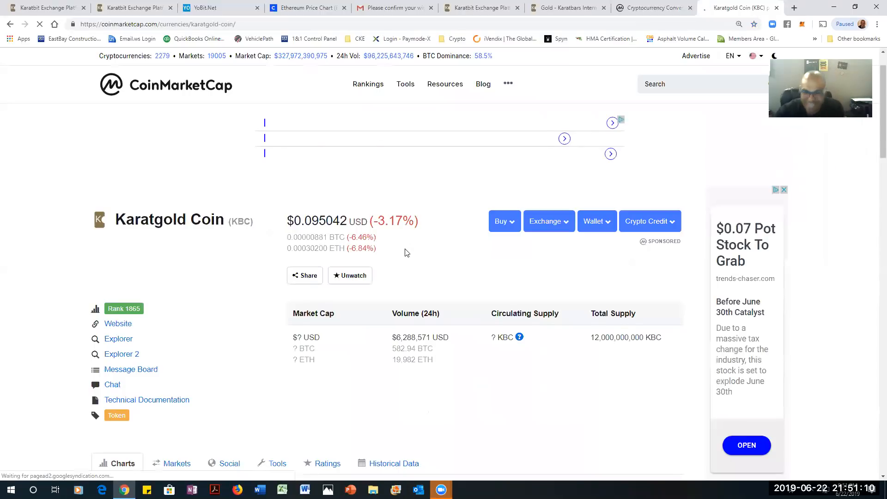
{"action": "scroll", "scroll_direction": "down", "scroll_amount": 3}
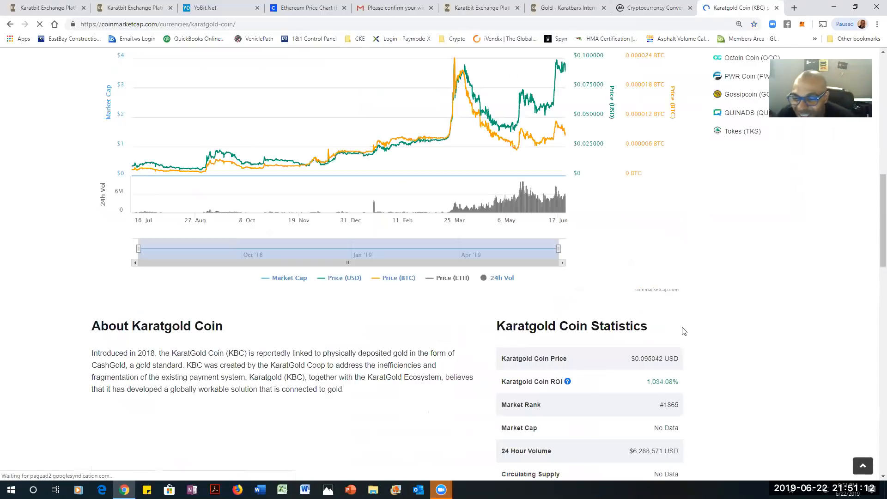
{"action": "scroll", "scroll_direction": "down", "scroll_amount": 3}
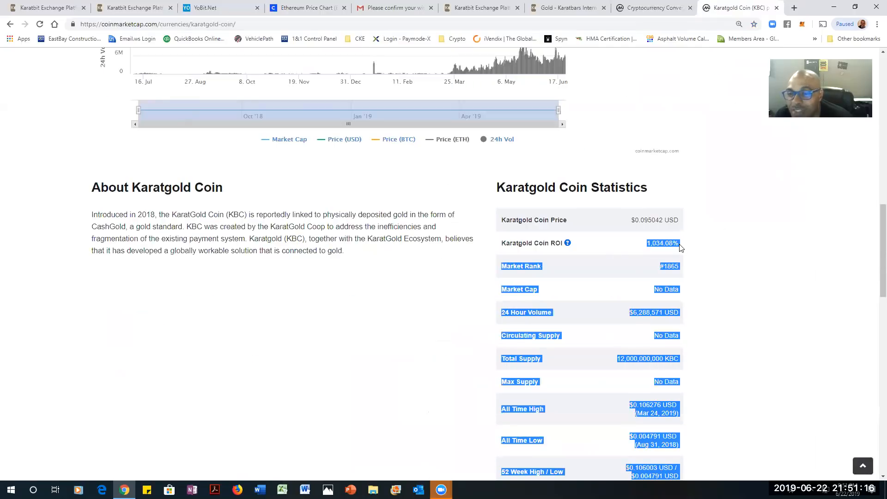
{"action": "mouse_move", "coordinate": [616, 258]}
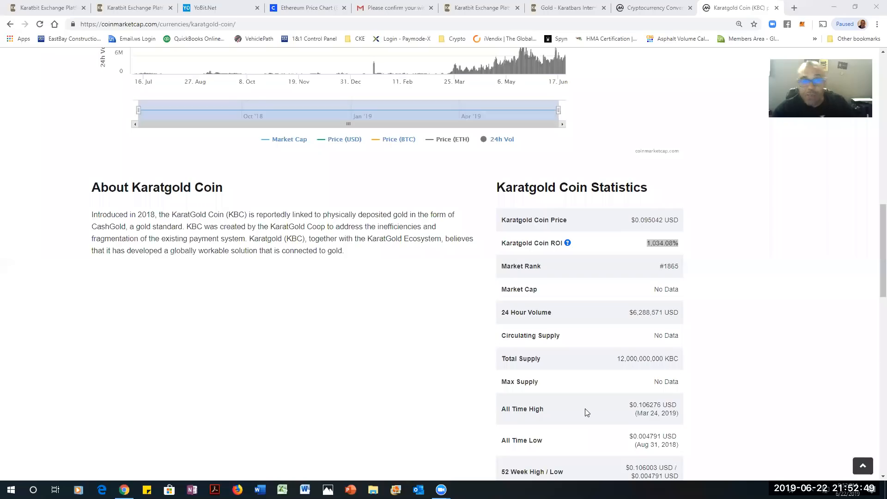
{"action": "mouse_move", "coordinate": [762, 300]}
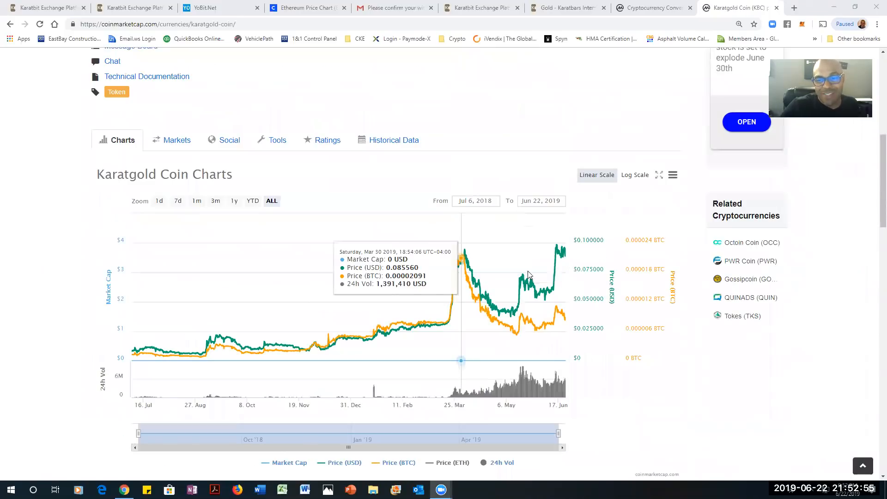
{"action": "mouse_move", "coordinate": [566, 251]}
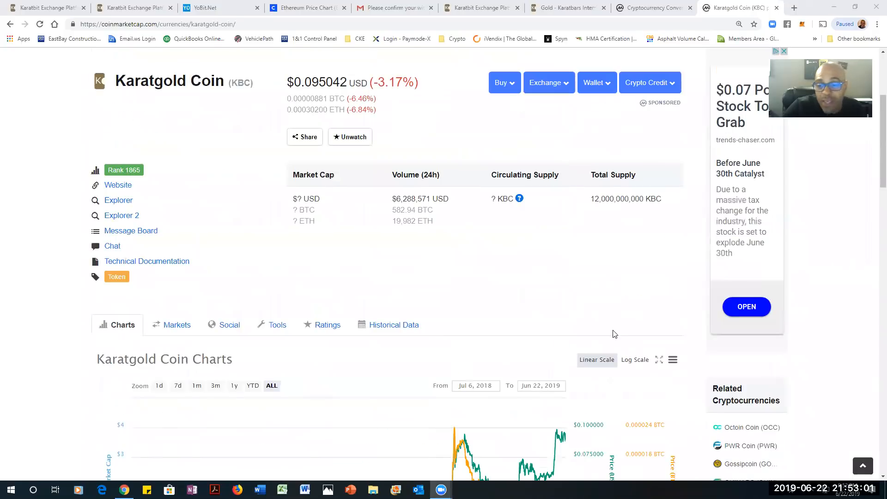
Show Karatgold Coin's Markets list of 26 trading pairs led by LBank KBC/USDT
{"action": "scroll", "scroll_direction": "down", "scroll_amount": 3}
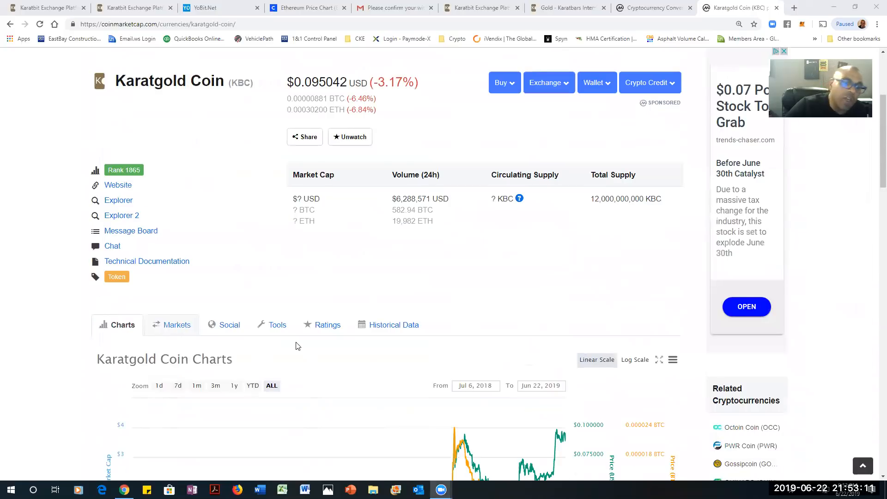
{"action": "left_click", "coordinate": [176, 324]}
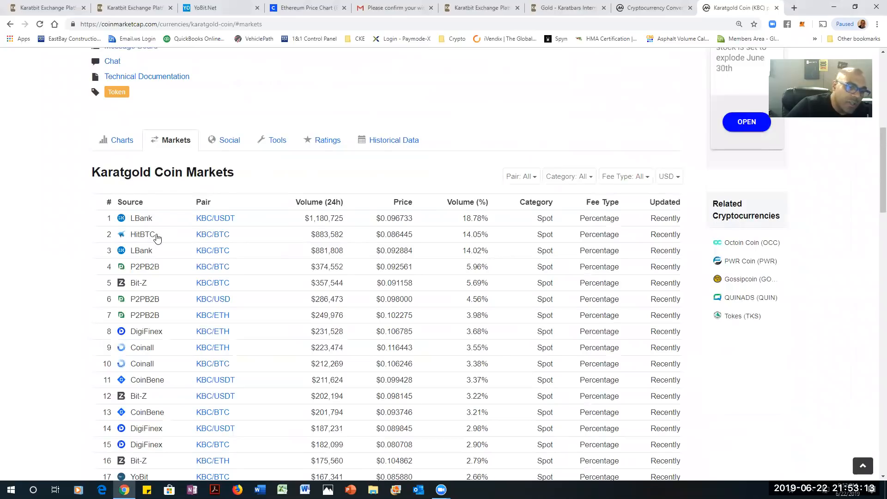
{"action": "scroll", "scroll_direction": "down", "scroll_amount": 3}
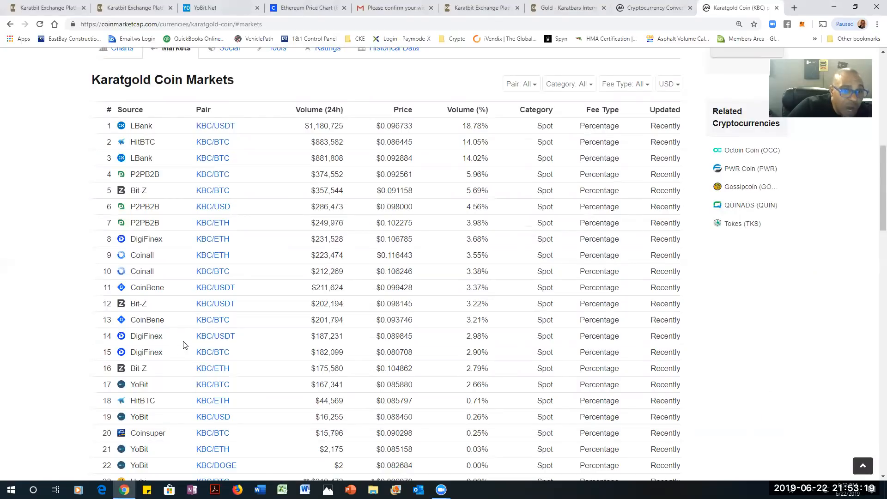
{"action": "scroll", "scroll_direction": "down", "scroll_amount": 3}
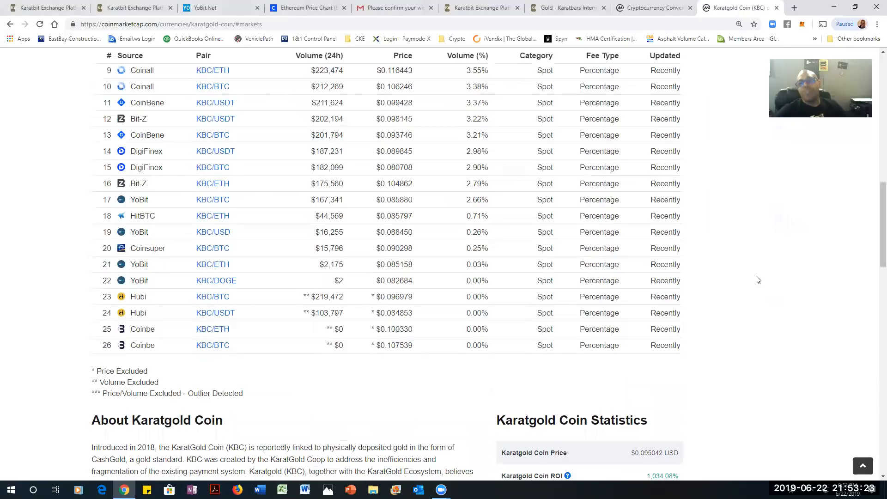
{"action": "scroll", "scroll_direction": "up", "scroll_amount": 3}
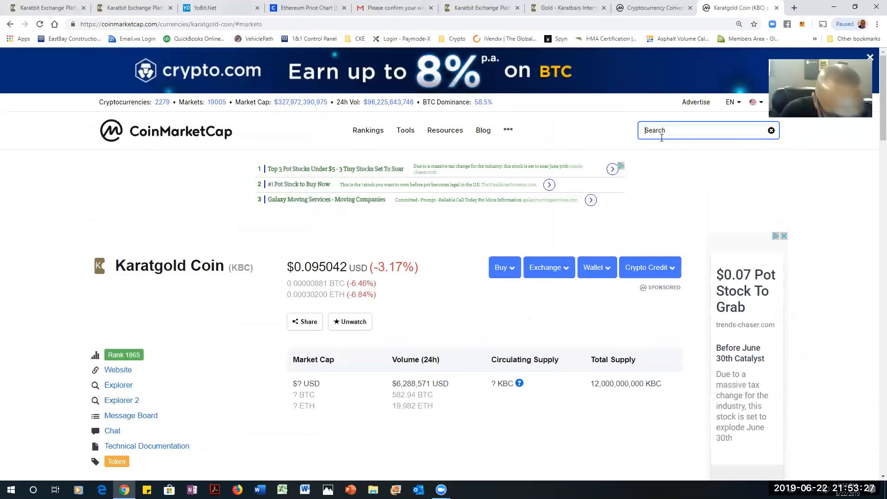
Search 'a', load the Augur (REP) page at $18.46, then begin and dismiss a new 'au' search
{"action": "type", "text": "a"}
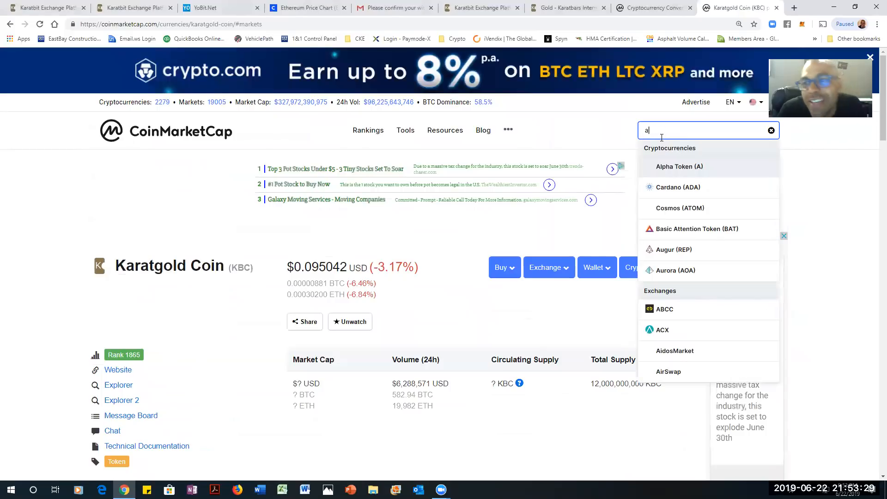
{"action": "left_click", "coordinate": [674, 248]}
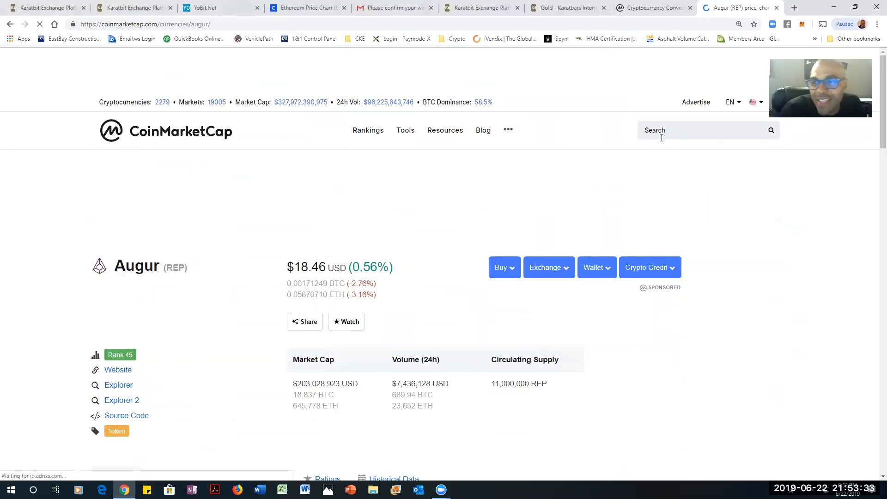
{"action": "left_click", "coordinate": [707, 131]}
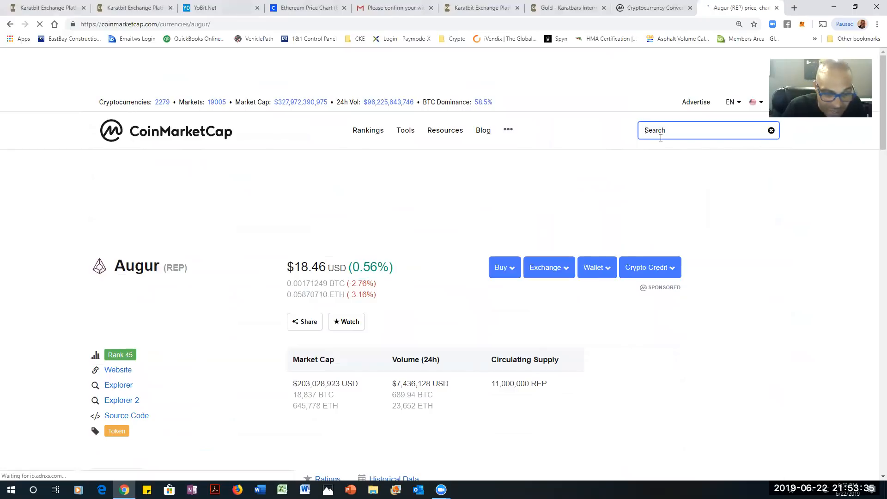
{"action": "type", "text": "a"}
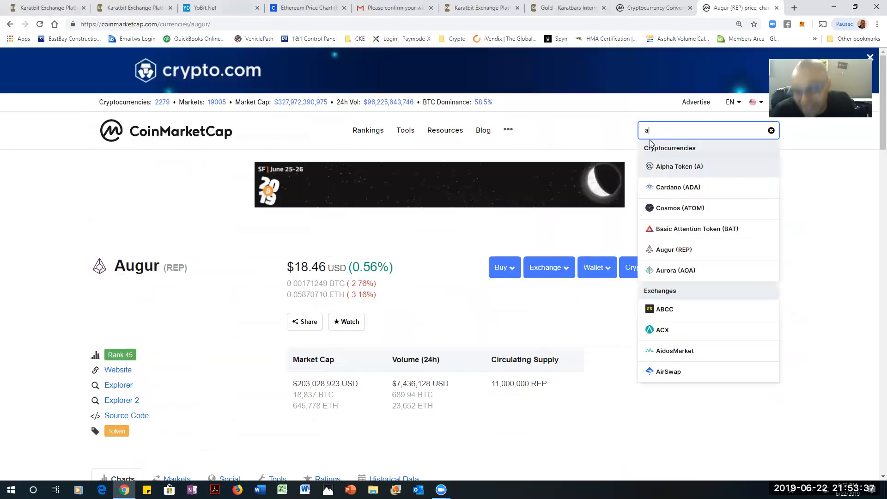
{"action": "type", "text": "u"}
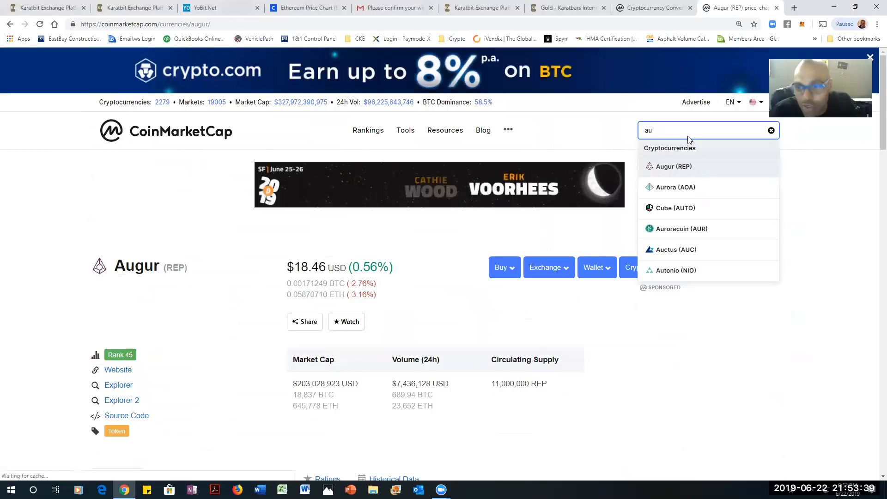
{"action": "left_click", "coordinate": [770, 130]}
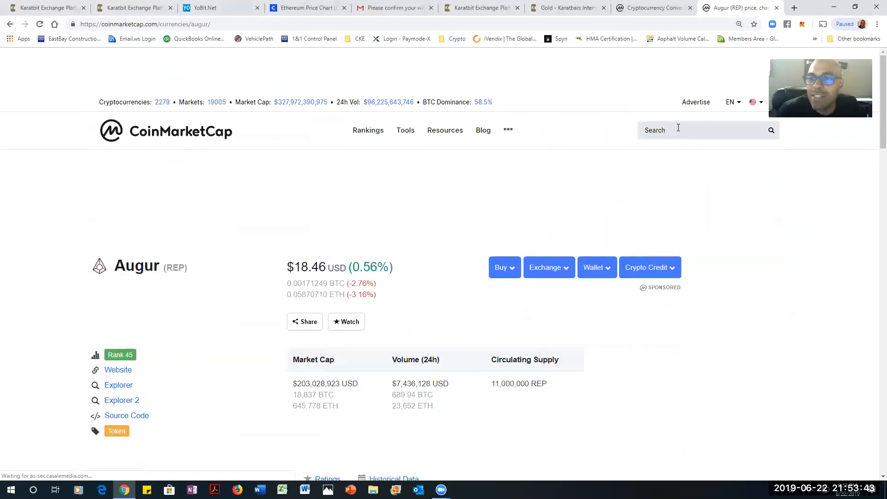
{"action": "left_click", "coordinate": [706, 130]}
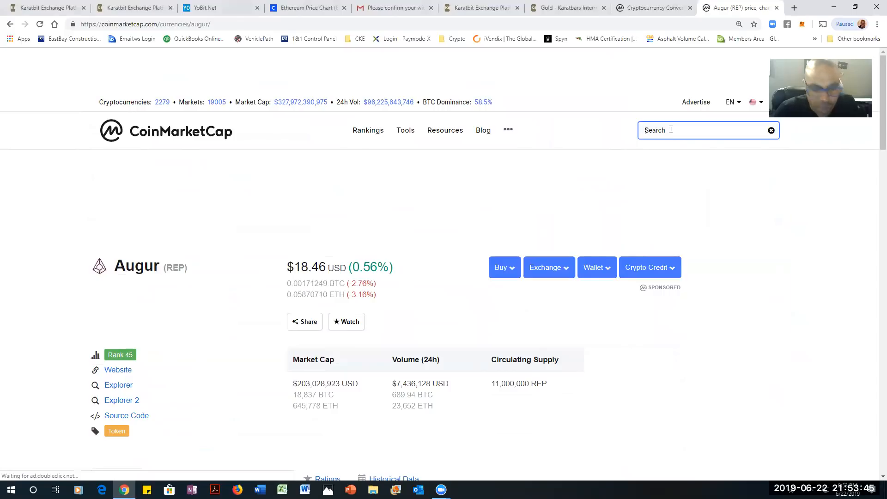
{"action": "type", "text": "dgd"}
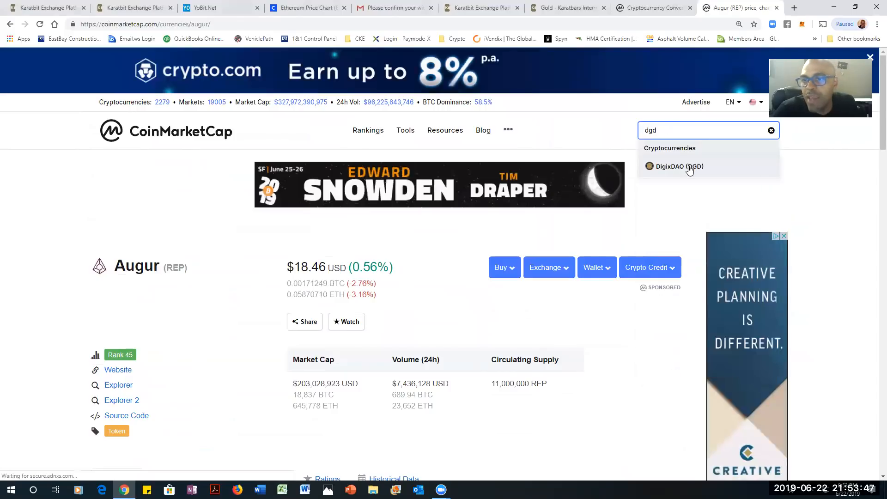
{"action": "left_click", "coordinate": [677, 166]}
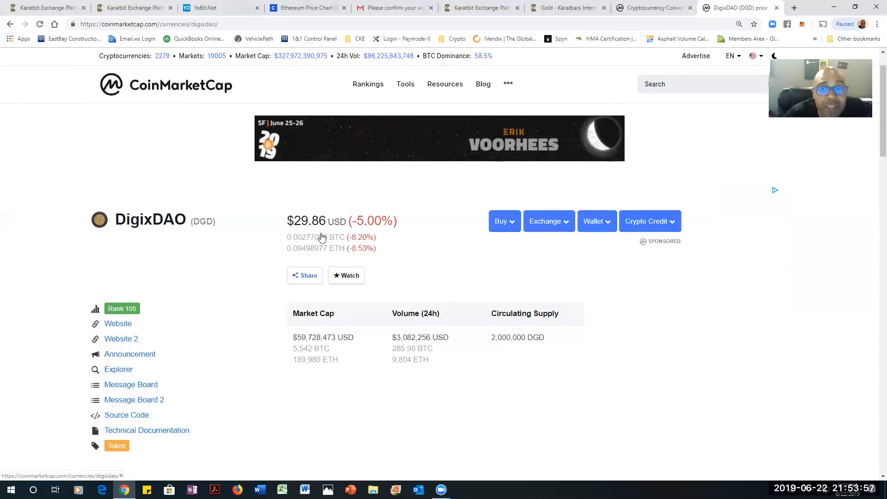
{"action": "scroll", "scroll_direction": "down", "scroll_amount": 3}
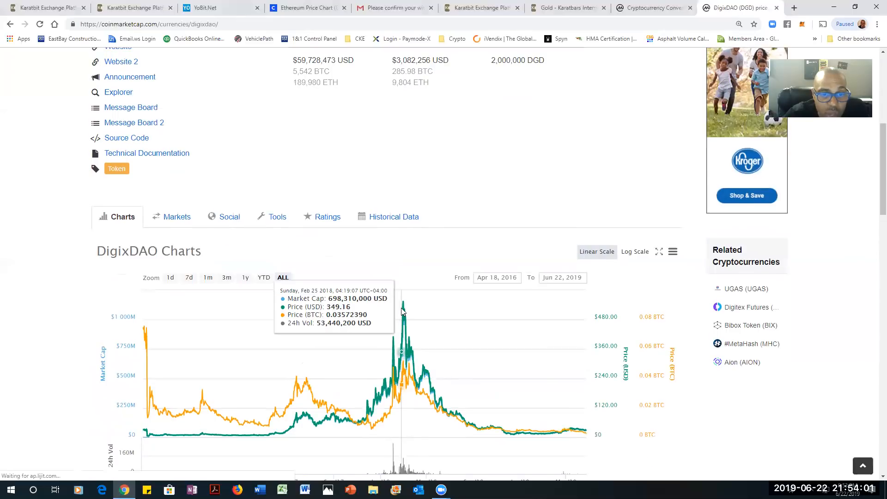
{"action": "mouse_move", "coordinate": [405, 311]}
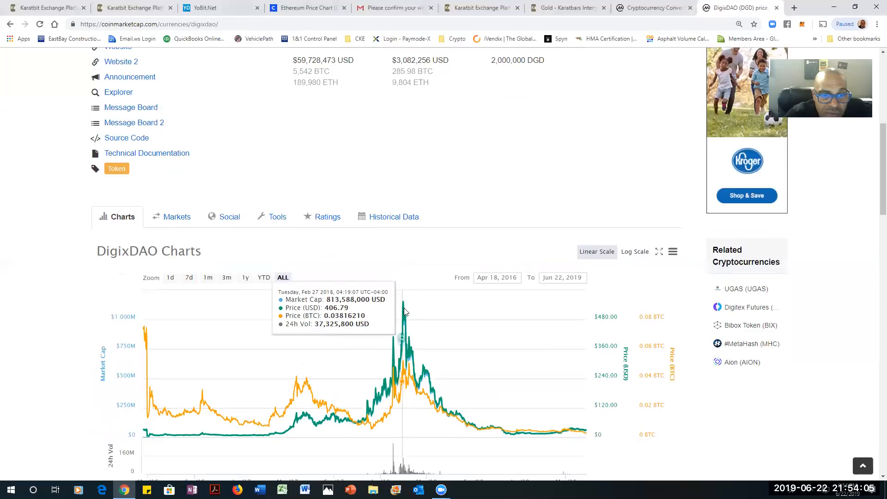
{"action": "mouse_move", "coordinate": [403, 311]}
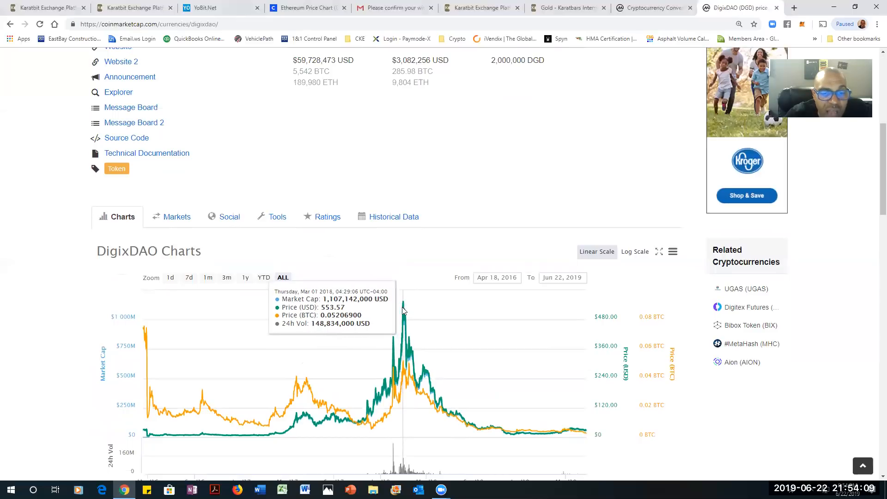
{"action": "mouse_move", "coordinate": [401, 311]}
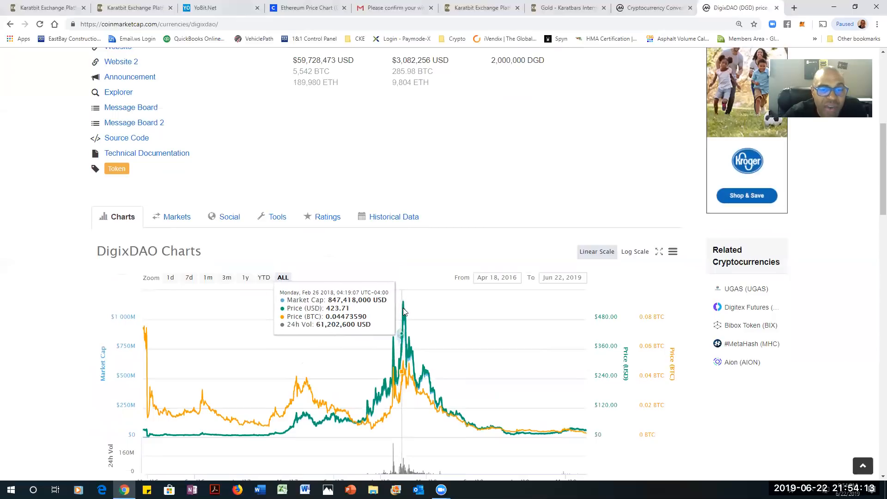
{"action": "mouse_move", "coordinate": [402, 303]}
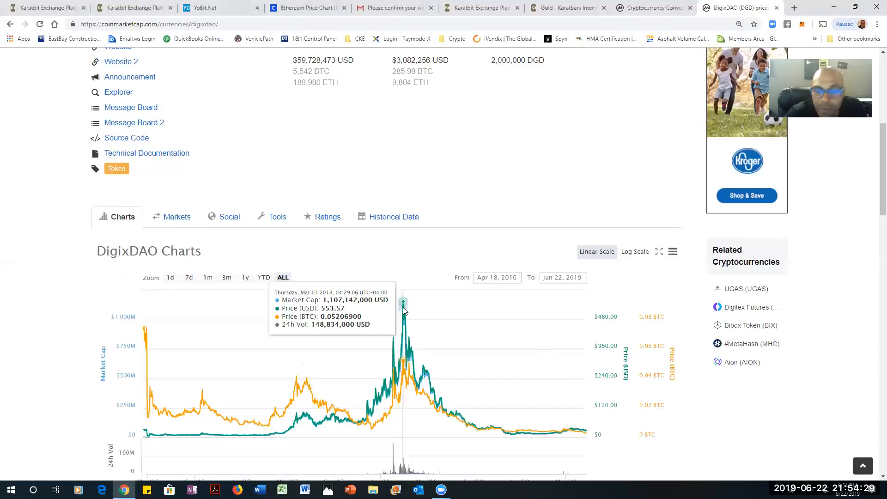
{"action": "mouse_move", "coordinate": [430, 390]}
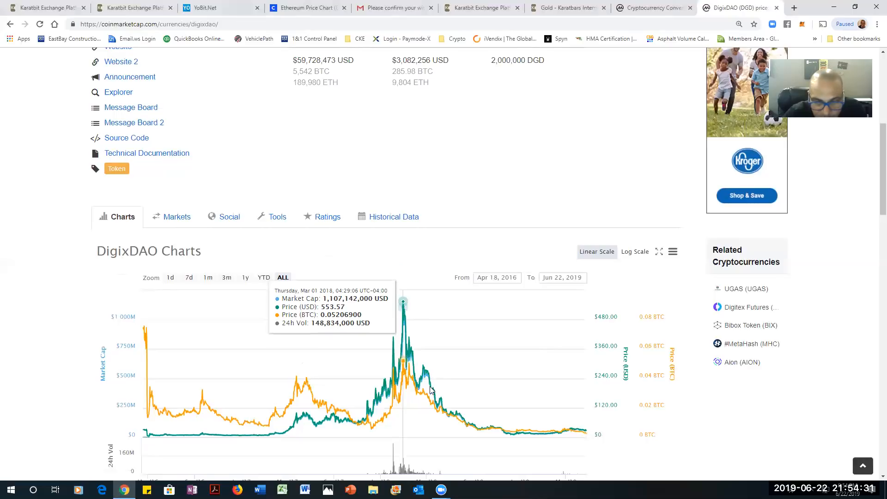
{"action": "mouse_move", "coordinate": [526, 442]}
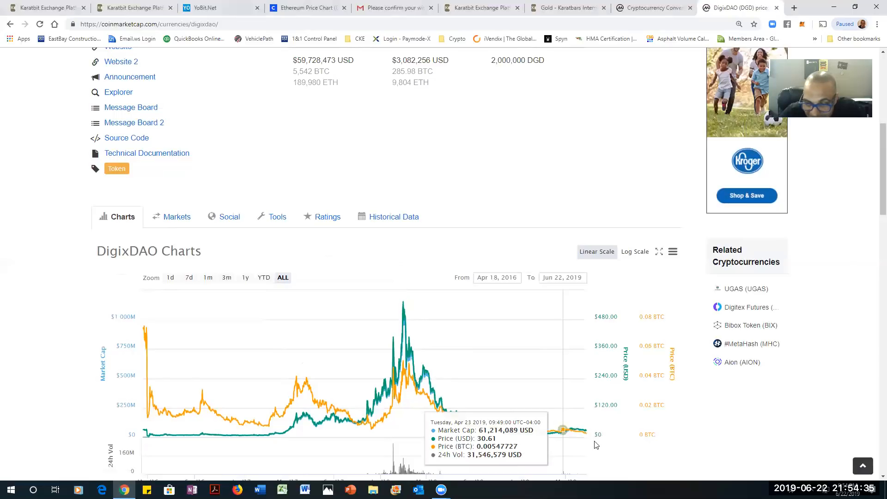
{"action": "mouse_move", "coordinate": [585, 433]}
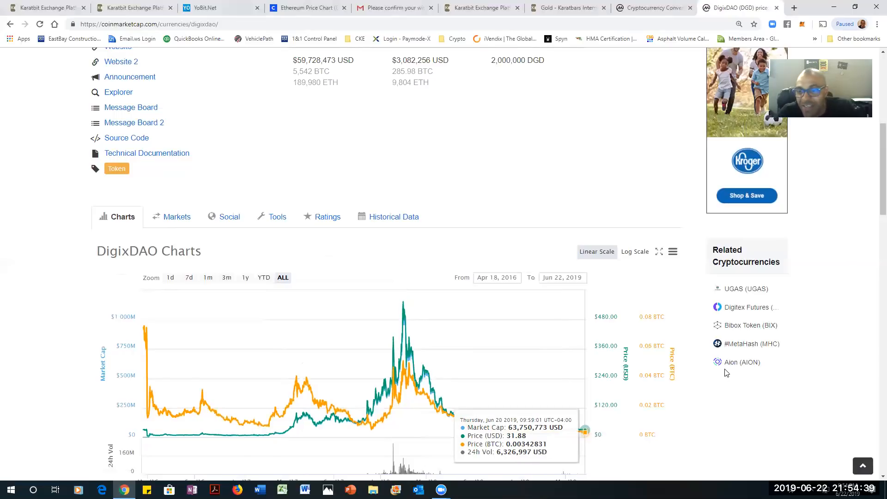
{"action": "scroll", "scroll_direction": "down", "scroll_amount": 3}
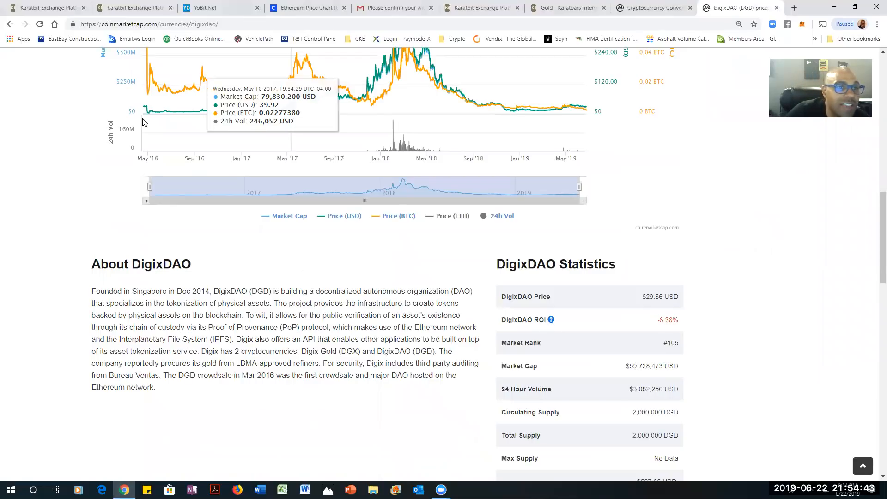
{"action": "mouse_move", "coordinate": [145, 110]}
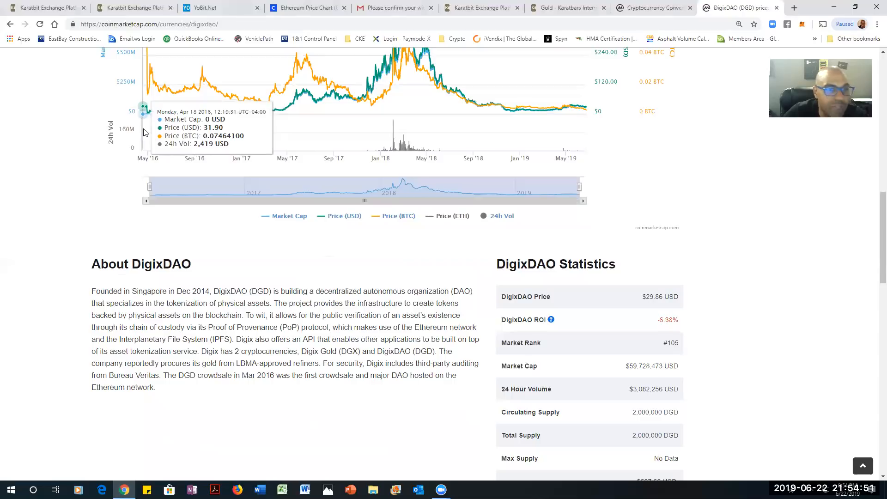
{"action": "mouse_move", "coordinate": [314, 135]}
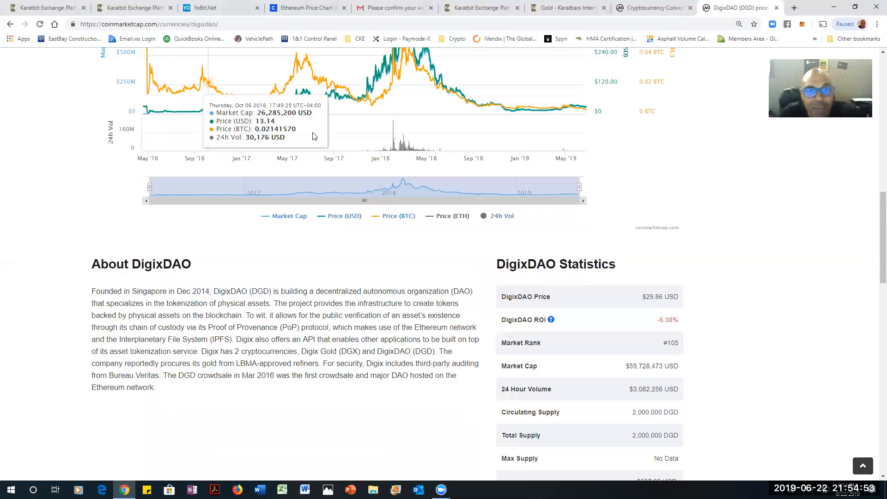
{"action": "mouse_move", "coordinate": [395, 157]}
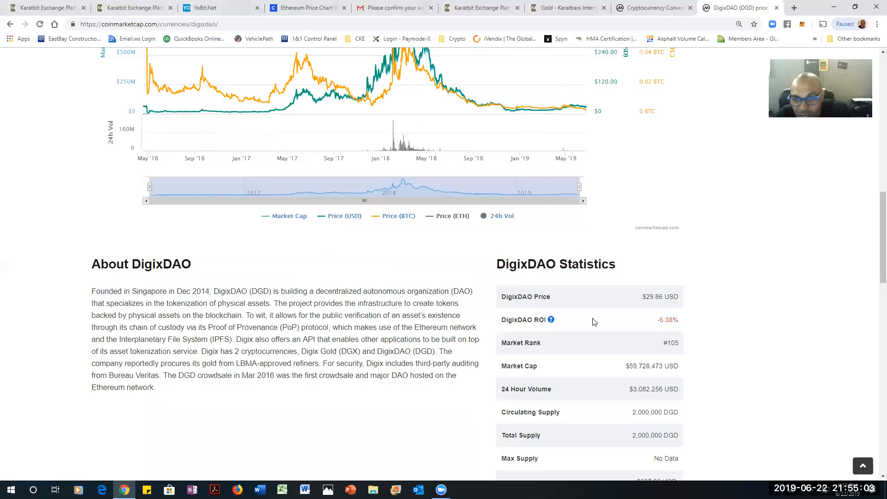
{"action": "left_click_drag", "start_coordinate": [498, 263], "coordinate": [679, 320]}
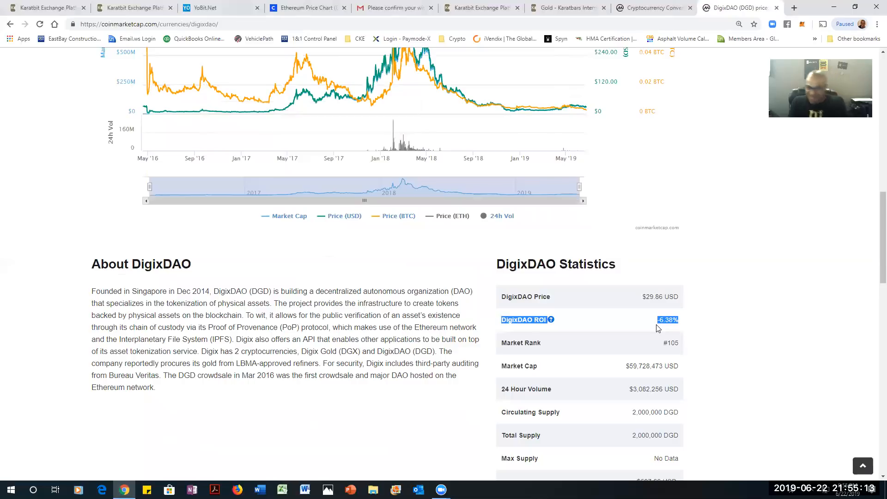
{"action": "mouse_move", "coordinate": [642, 124]}
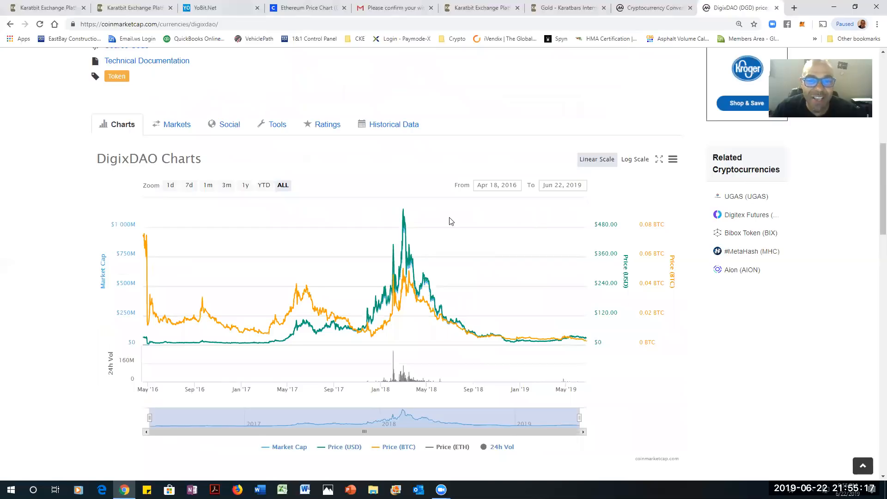
{"action": "scroll", "scroll_direction": "up", "scroll_amount": 3}
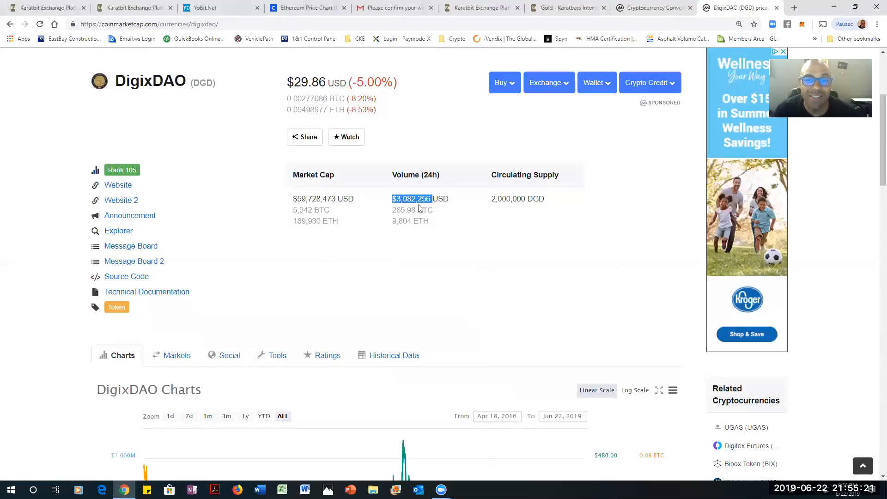
{"action": "mouse_move", "coordinate": [552, 291]}
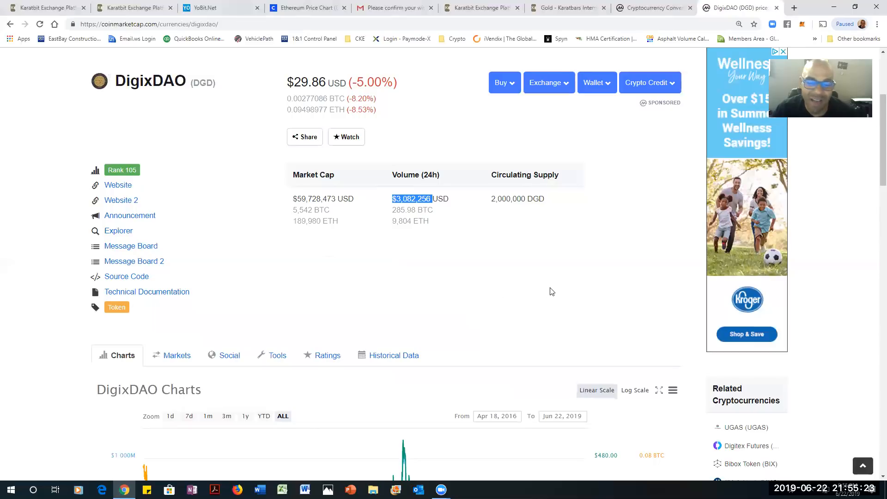
{"action": "scroll", "scroll_direction": "down", "scroll_amount": 3}
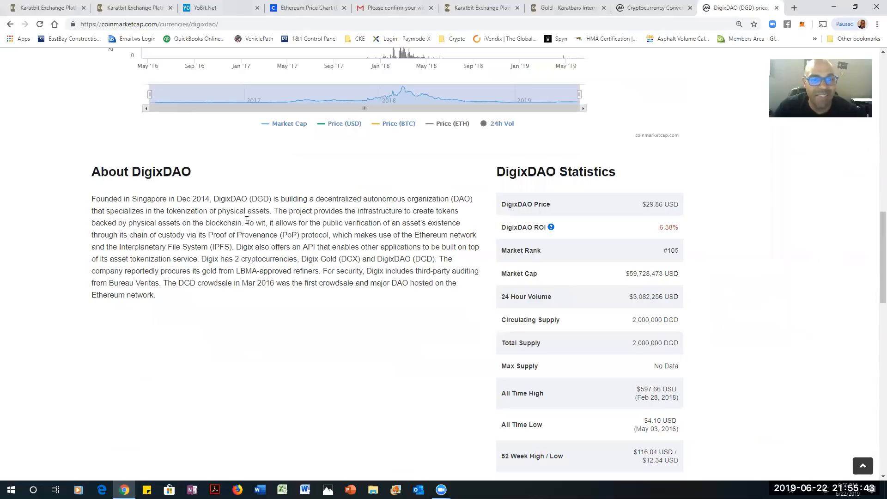
{"action": "mouse_move", "coordinate": [321, 222]}
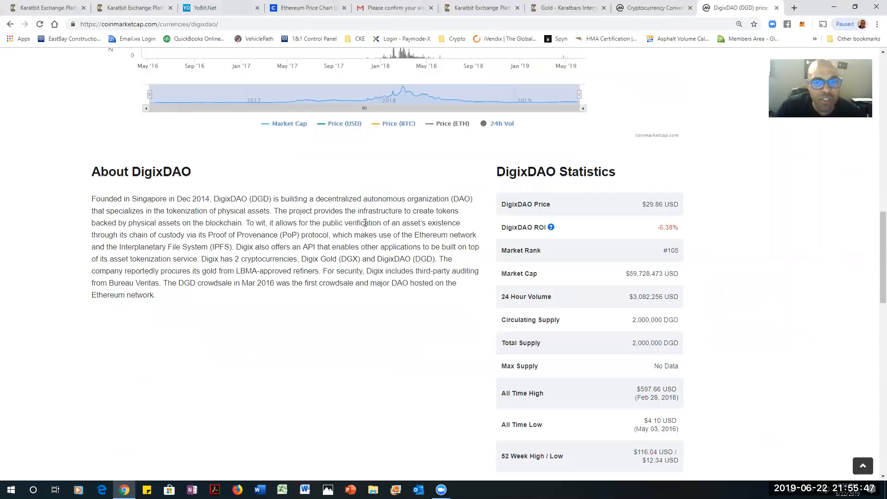
{"action": "mouse_move", "coordinate": [154, 236]}
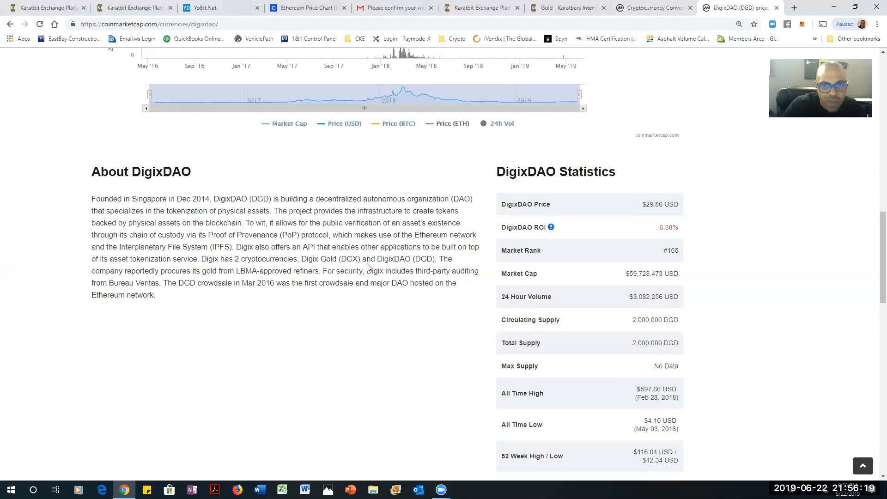
{"action": "mouse_move", "coordinate": [424, 268]}
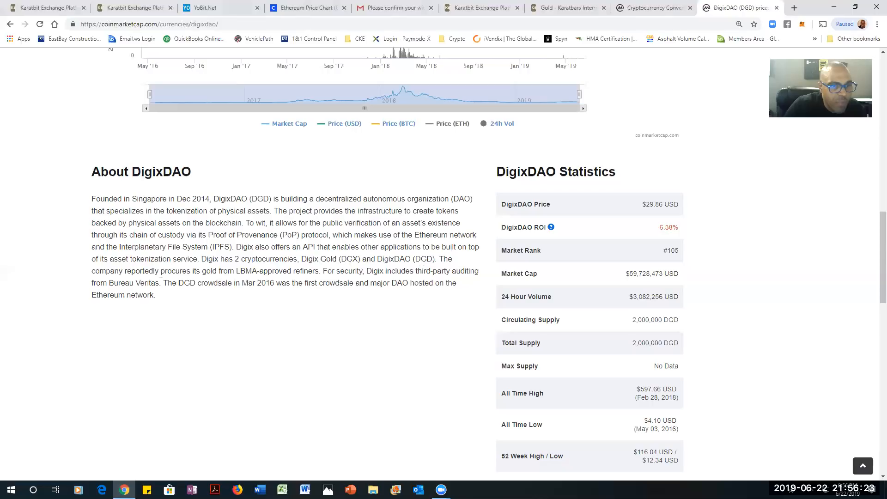
{"action": "mouse_move", "coordinate": [198, 281]}
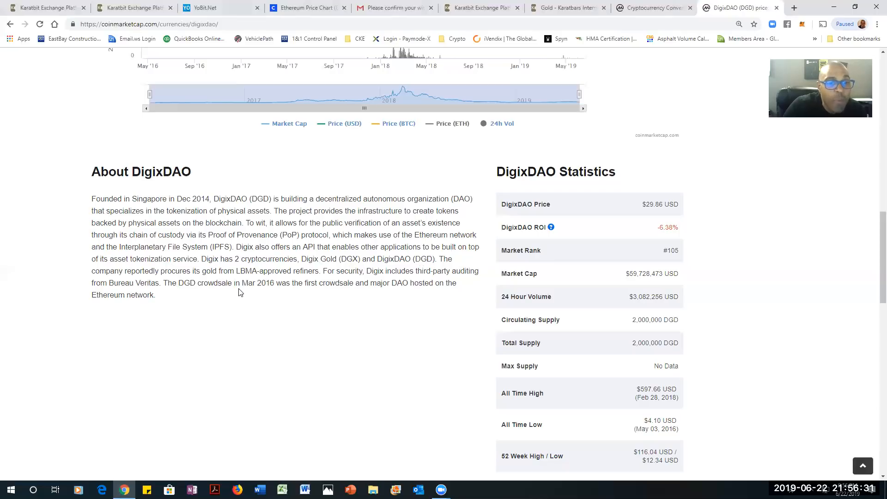
{"action": "mouse_move", "coordinate": [317, 275]}
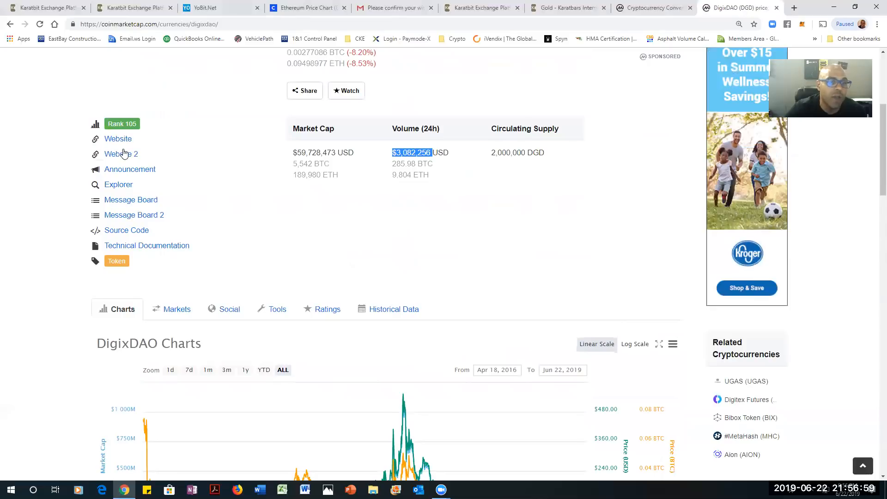
{"action": "scroll", "scroll_direction": "down", "scroll_amount": 3}
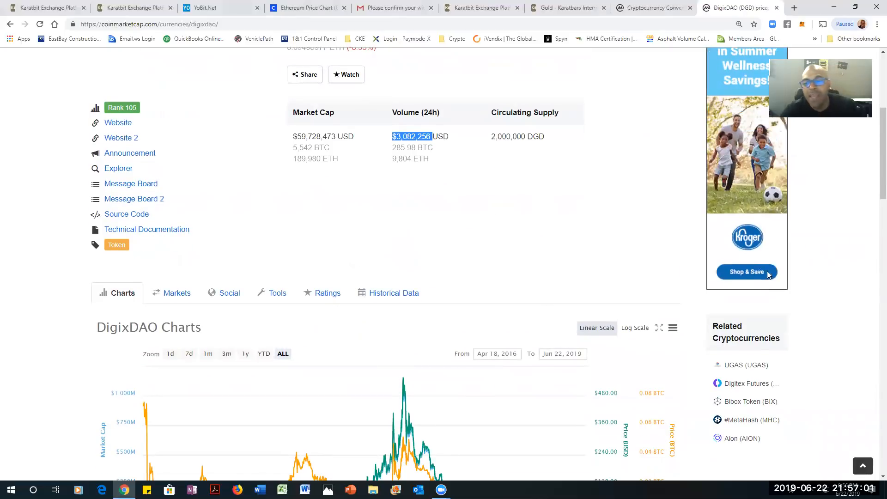
{"action": "scroll", "scroll_direction": "down", "scroll_amount": 3}
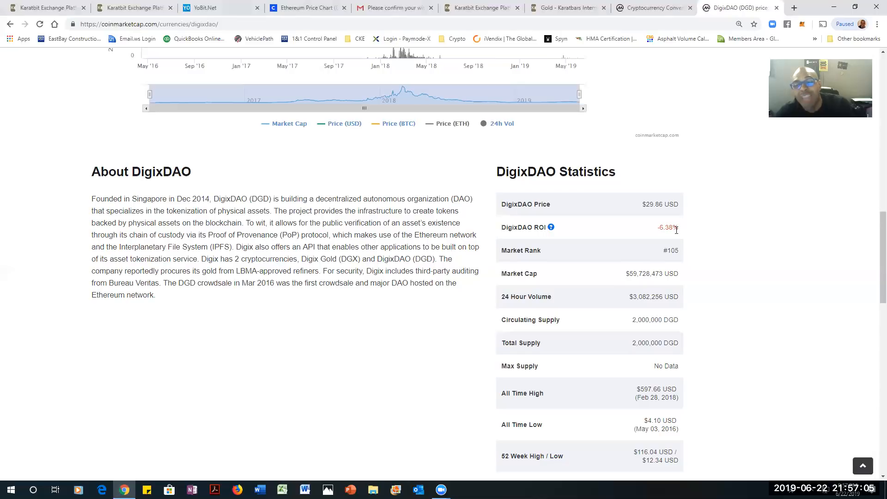
{"action": "mouse_move", "coordinate": [648, 206]}
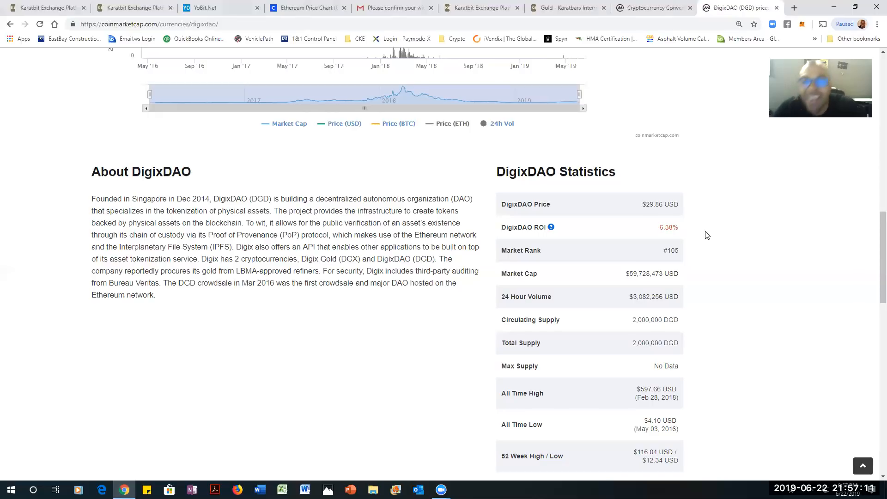
{"action": "scroll", "scroll_direction": "up", "scroll_amount": 3}
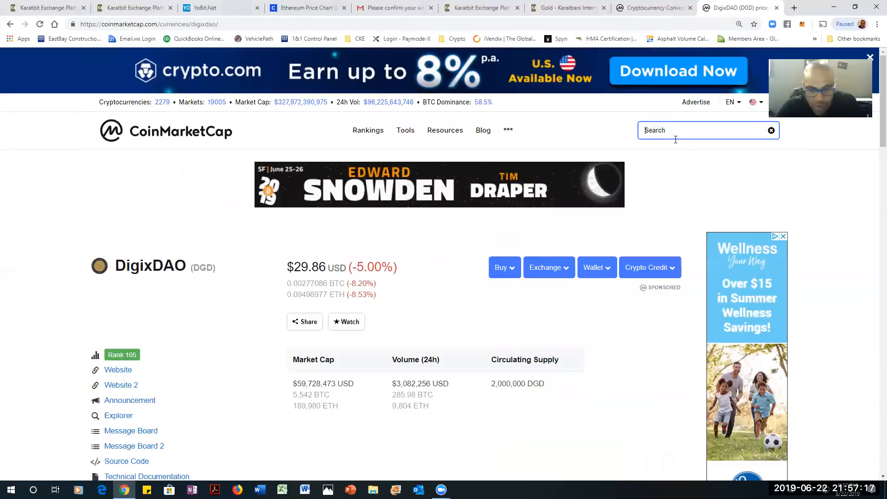
Search 'gold' and load the Bitcoin Gold (BTG) page at $30.68
{"action": "type", "text": "gold"}
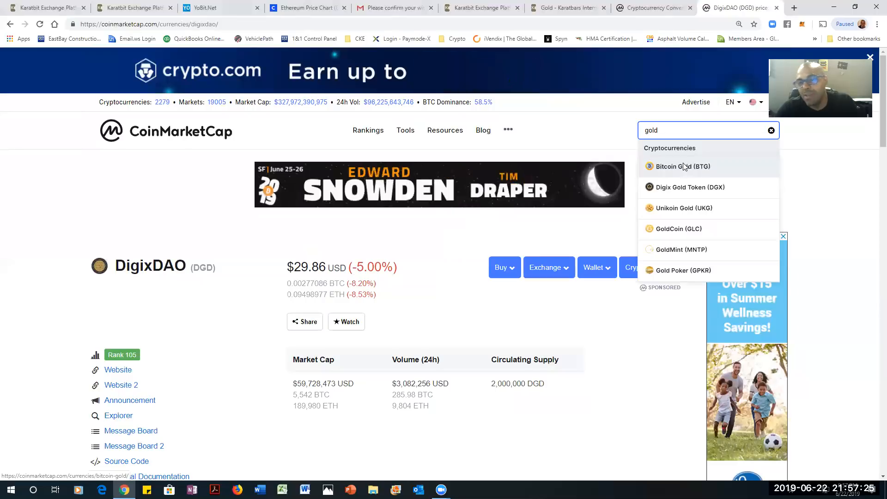
{"action": "left_click", "coordinate": [681, 166]}
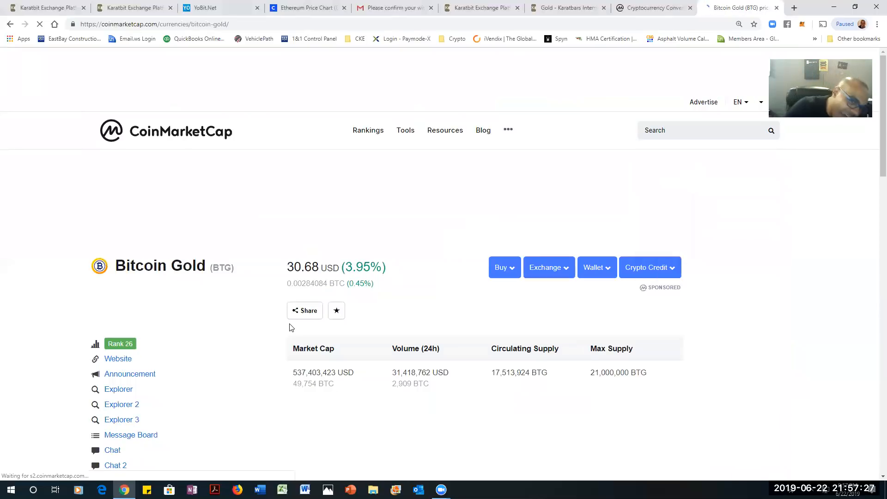
Scroll through Bitcoin Gold's statistics before moving to the Global Charts page
{"action": "scroll", "scroll_direction": "down", "scroll_amount": 3}
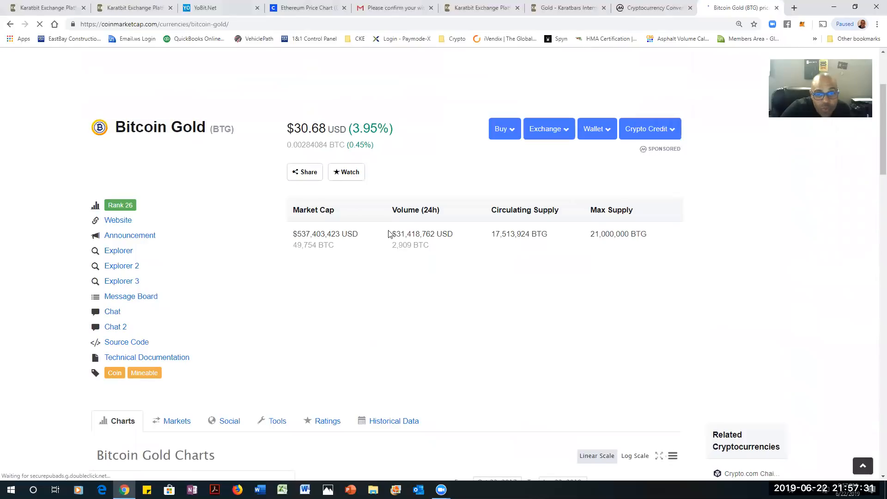
{"action": "scroll", "scroll_direction": "down", "scroll_amount": 3}
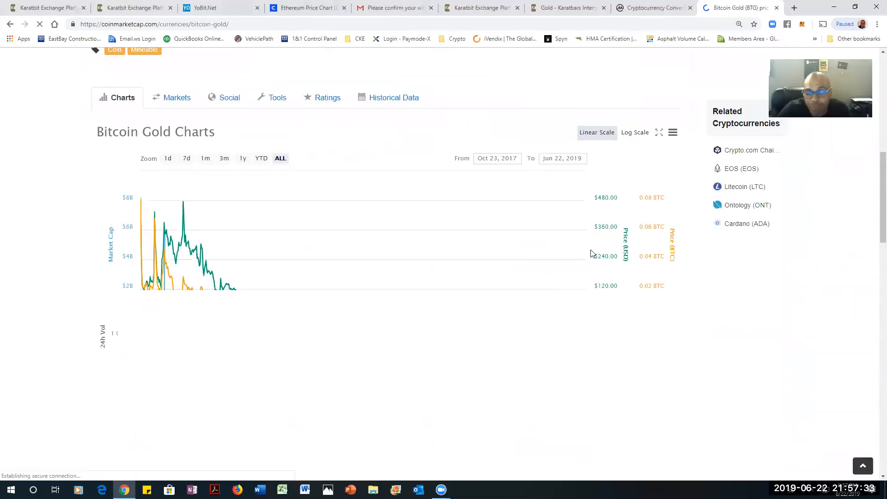
{"action": "scroll", "scroll_direction": "down", "scroll_amount": 3}
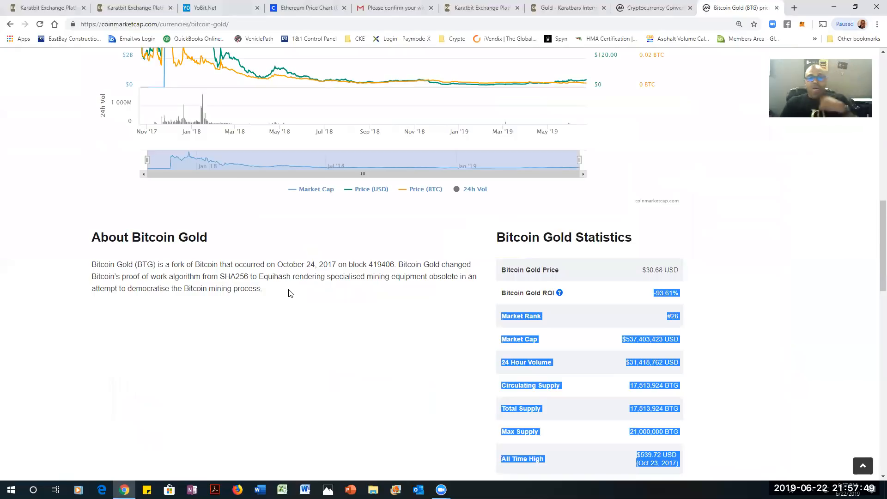
{"action": "mouse_move", "coordinate": [167, 373]}
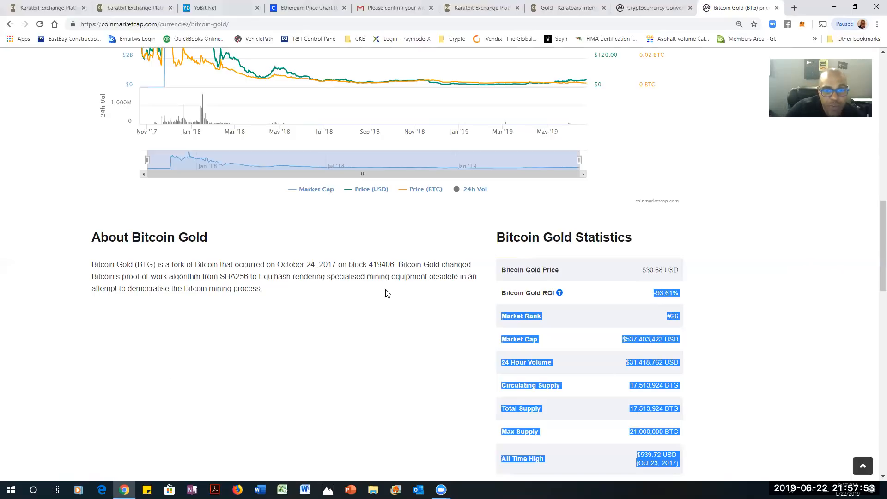
{"action": "mouse_move", "coordinate": [92, 320]}
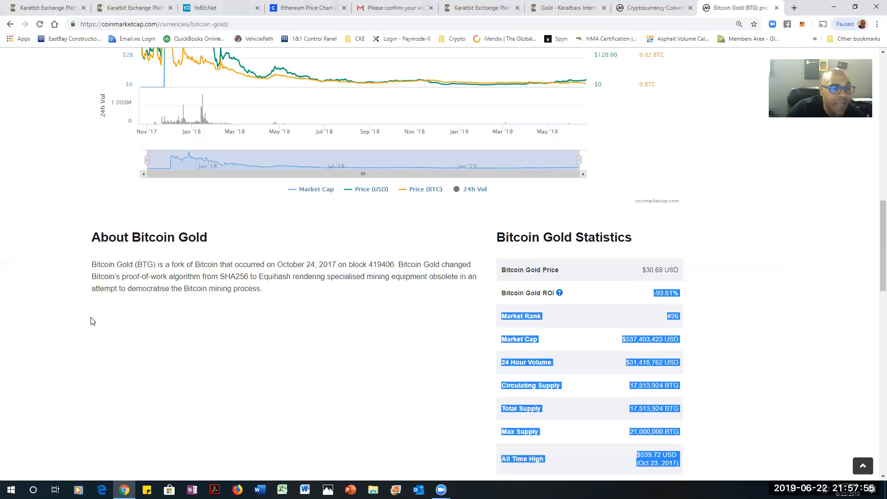
{"action": "mouse_move", "coordinate": [150, 301]}
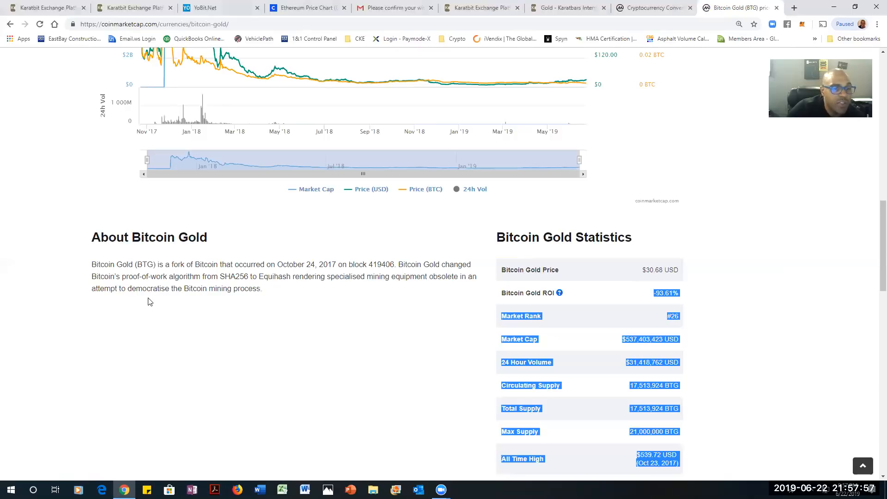
{"action": "mouse_move", "coordinate": [285, 291]}
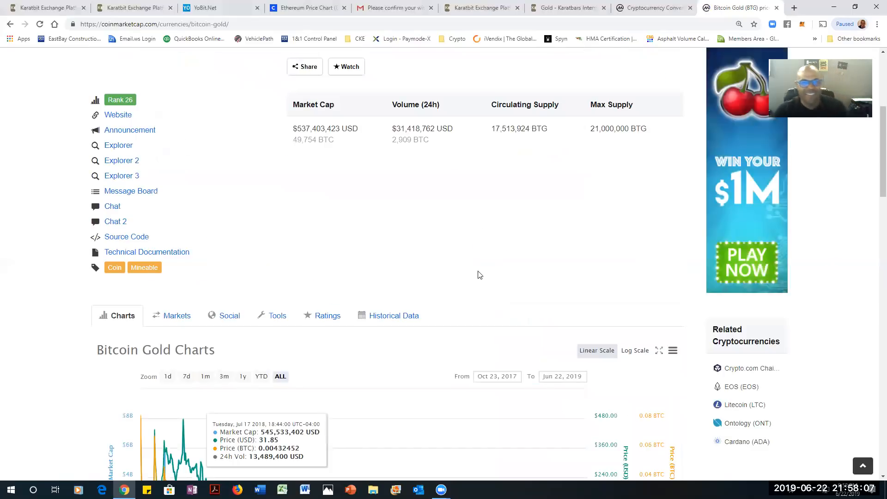
{"action": "scroll", "scroll_direction": "up", "scroll_amount": 3}
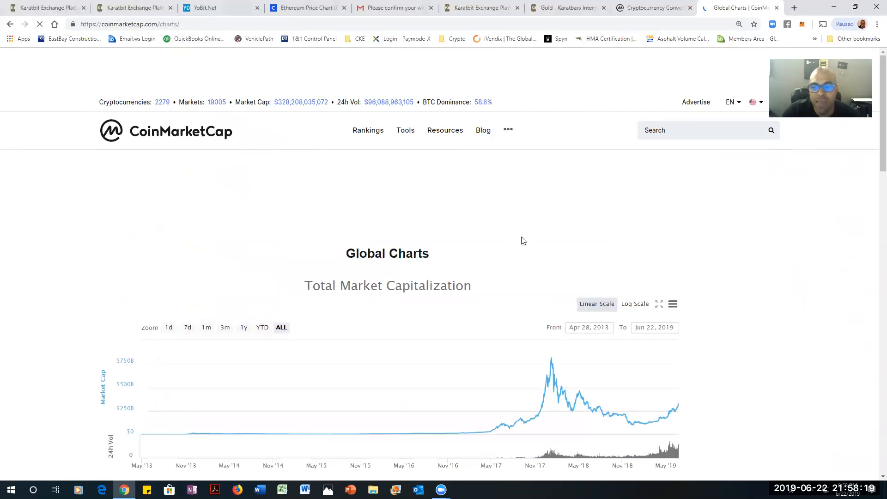
Scroll the total market cap charts, then go to Resources > Crypto Glossary
{"action": "scroll", "scroll_direction": "down", "scroll_amount": 3}
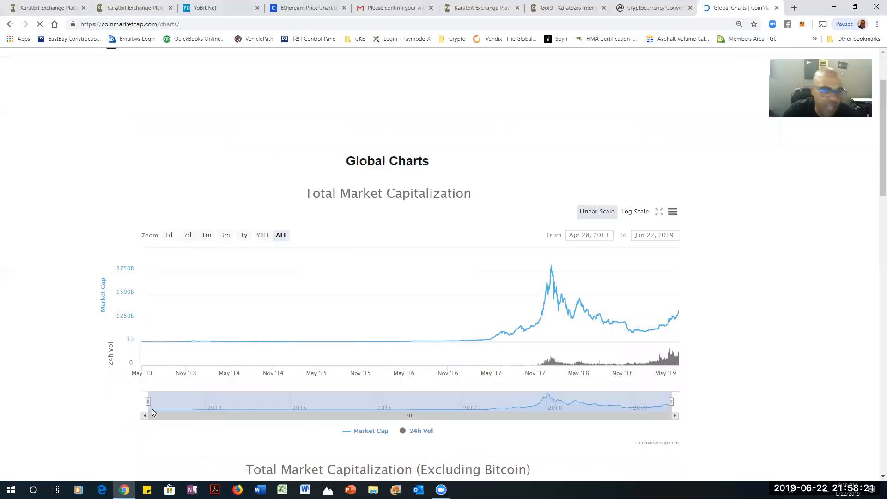
{"action": "mouse_move", "coordinate": [479, 387]}
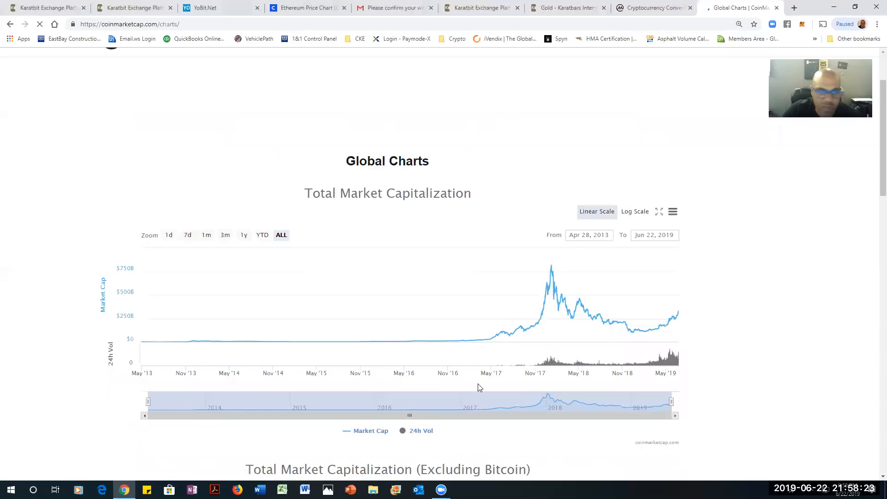
{"action": "mouse_move", "coordinate": [148, 404]}
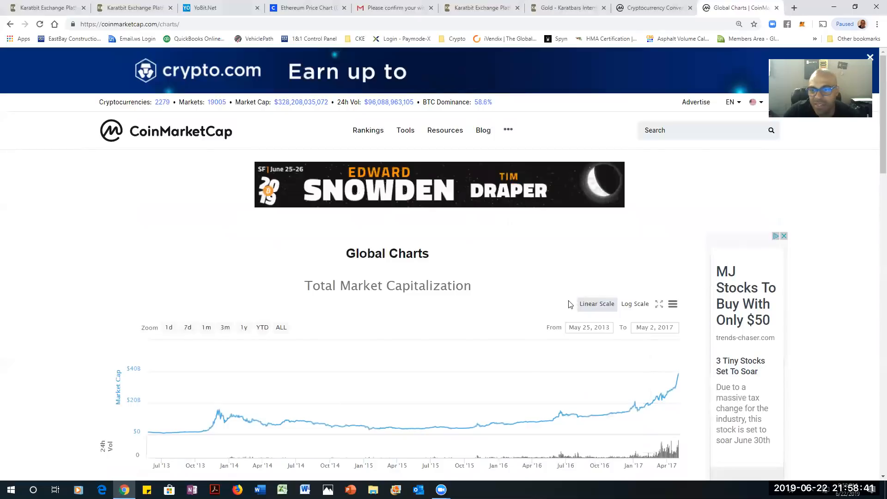
{"action": "scroll", "scroll_direction": "down", "scroll_amount": 3}
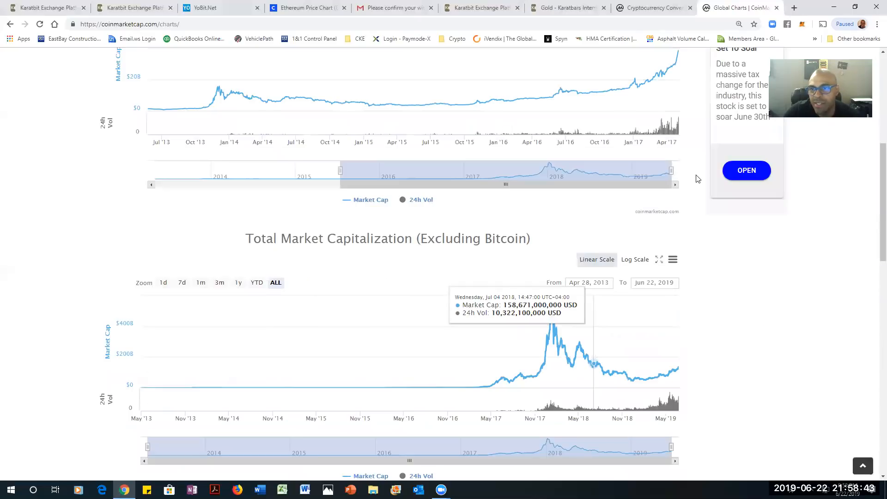
{"action": "mouse_move", "coordinate": [683, 210]}
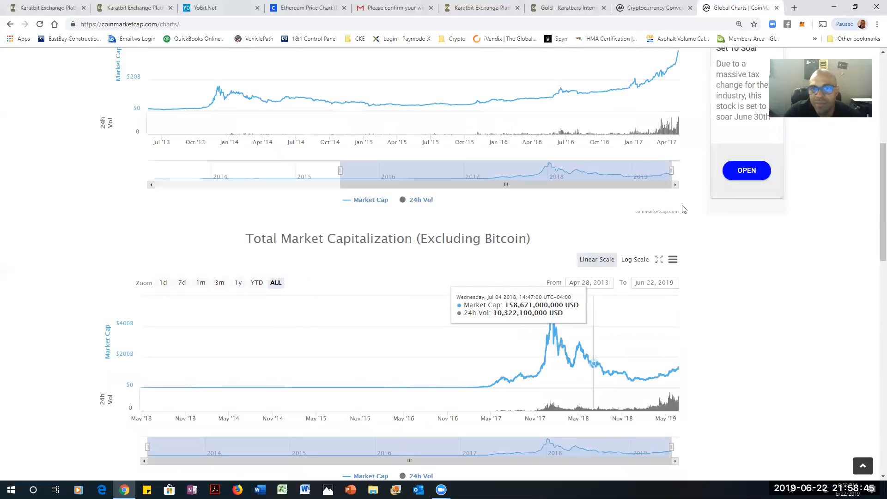
{"action": "scroll", "scroll_direction": "up", "scroll_amount": 3}
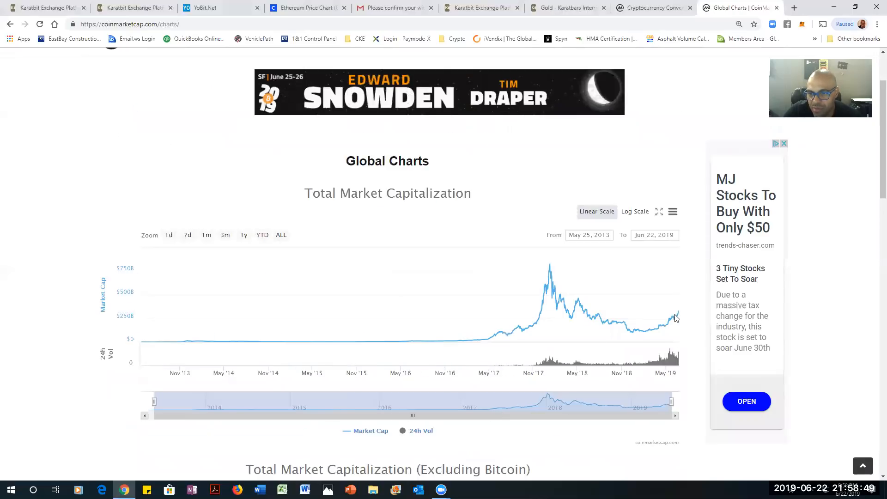
{"action": "mouse_move", "coordinate": [677, 317]}
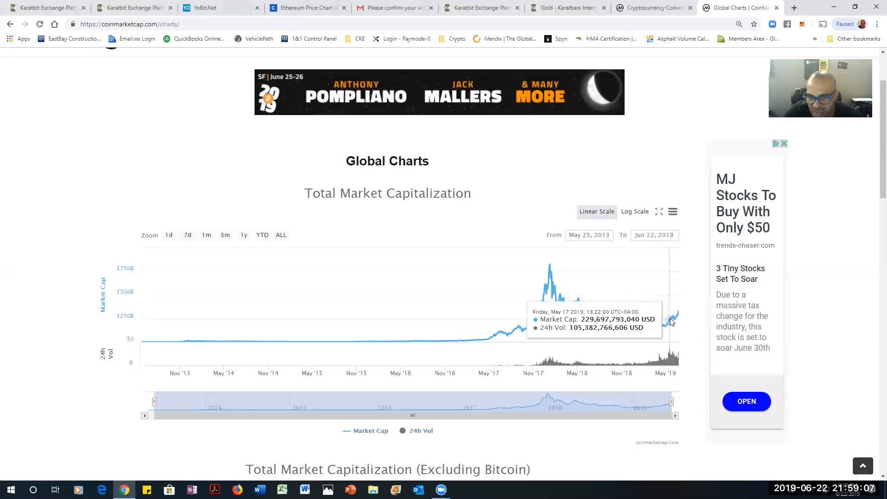
{"action": "mouse_move", "coordinate": [670, 322]}
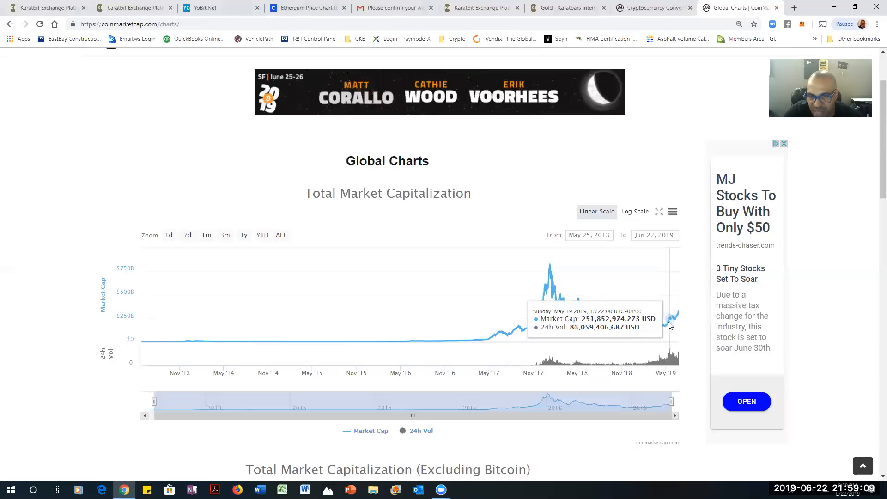
{"action": "mouse_move", "coordinate": [638, 328]}
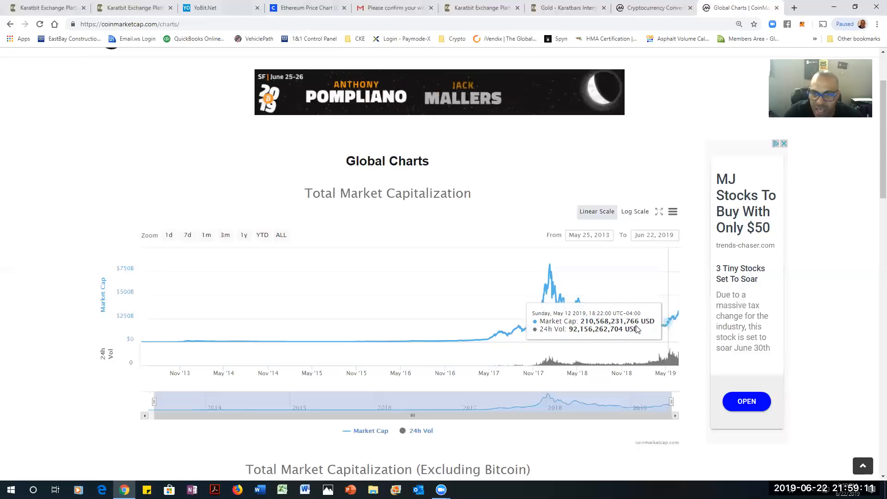
{"action": "mouse_move", "coordinate": [618, 331]}
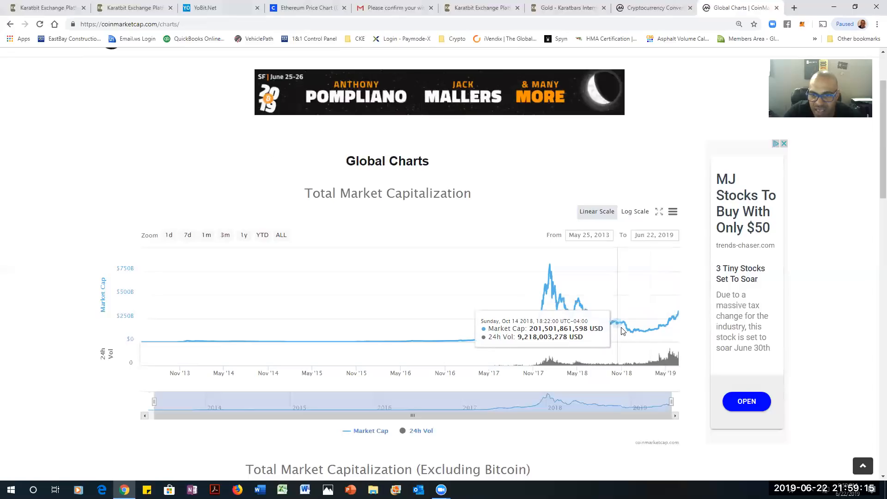
{"action": "mouse_move", "coordinate": [638, 329]}
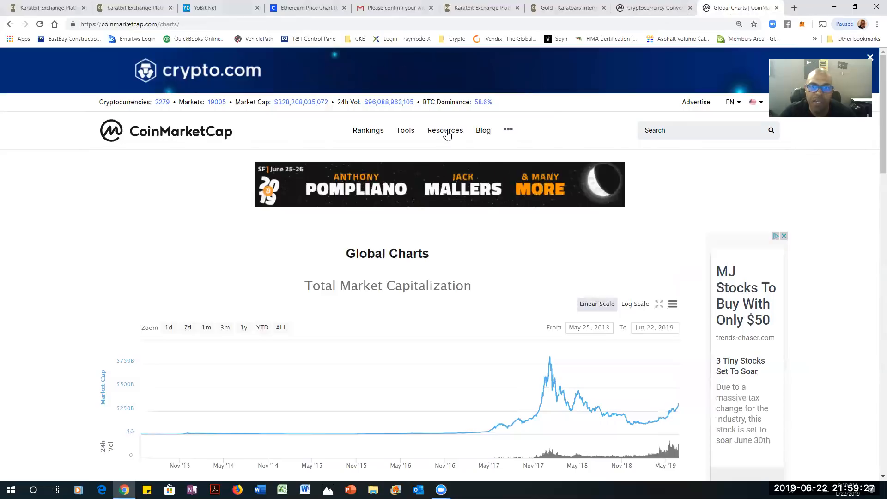
{"action": "left_click", "coordinate": [444, 130]}
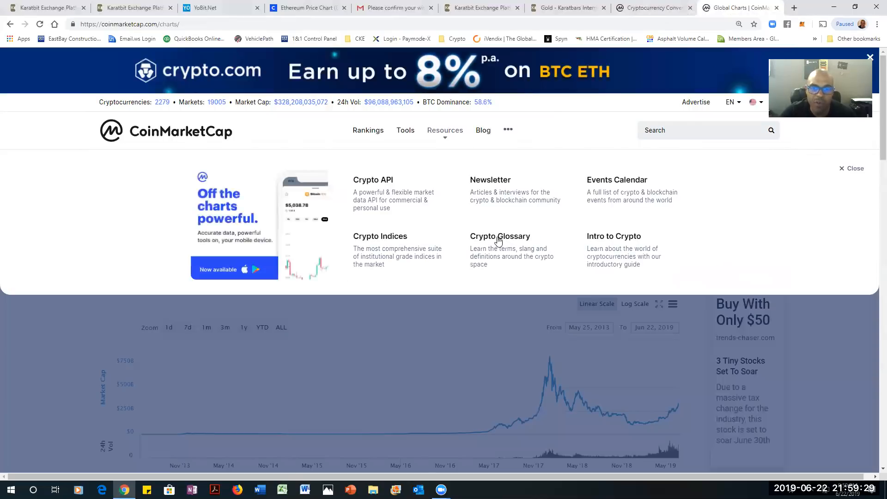
{"action": "left_click", "coordinate": [500, 235]}
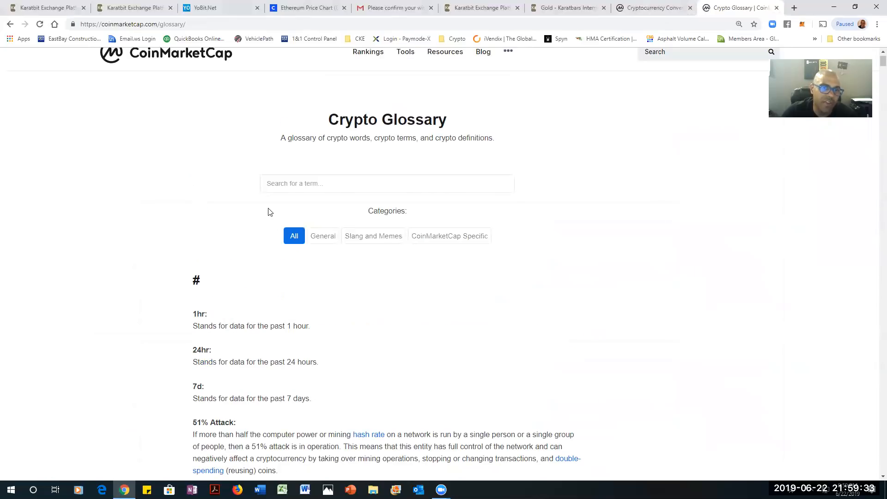
Scroll the glossary to Arbitrage and highlight its definition
{"action": "scroll", "scroll_direction": "down", "scroll_amount": 3}
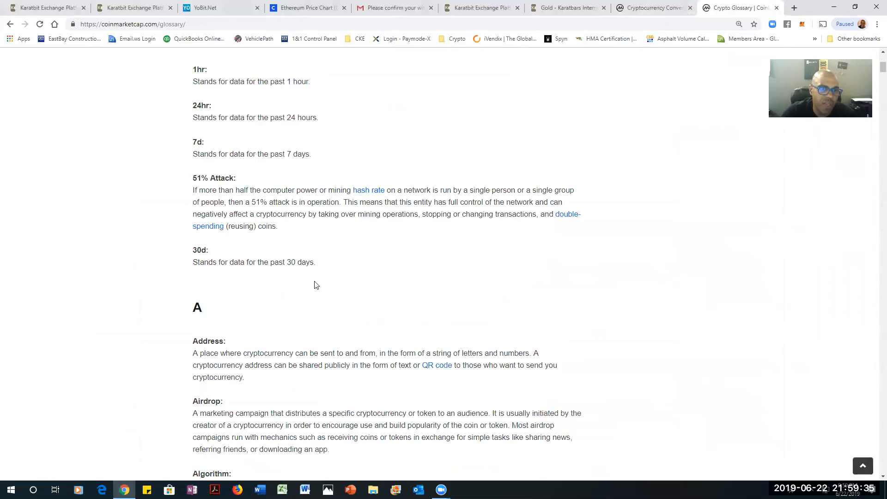
{"action": "scroll", "scroll_direction": "down", "scroll_amount": 3}
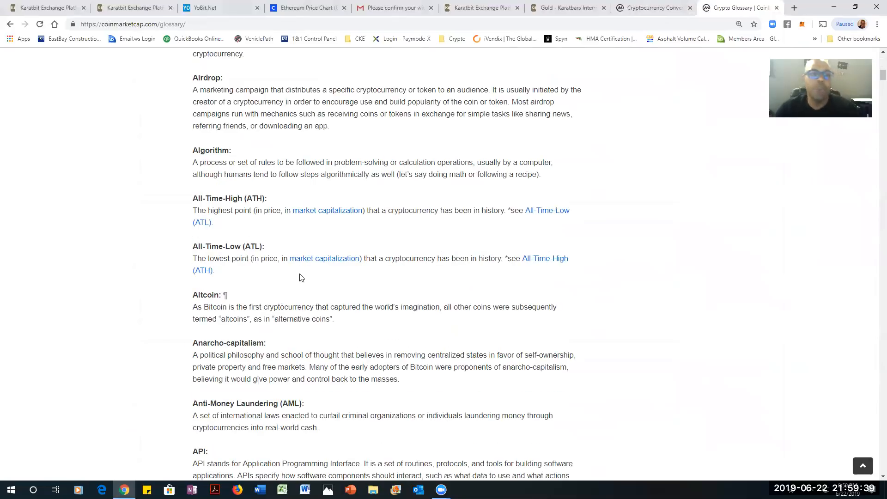
{"action": "scroll", "scroll_direction": "down", "scroll_amount": 3}
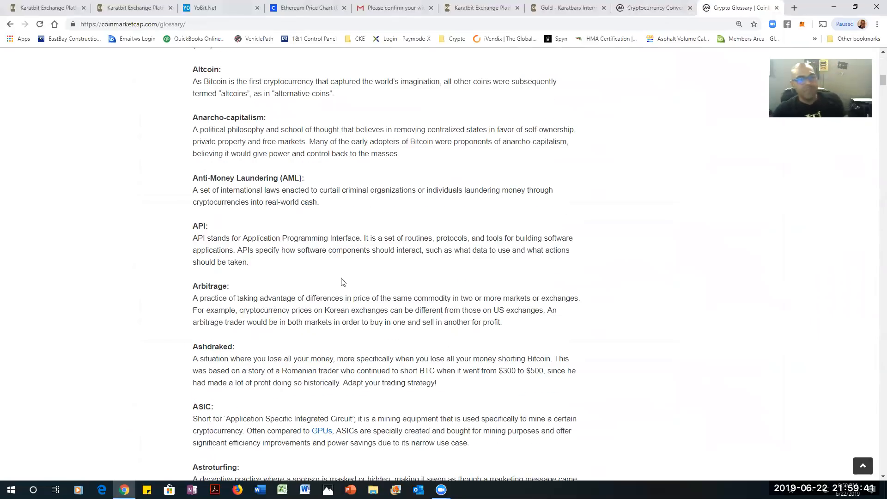
{"action": "scroll", "scroll_direction": "down", "scroll_amount": 3}
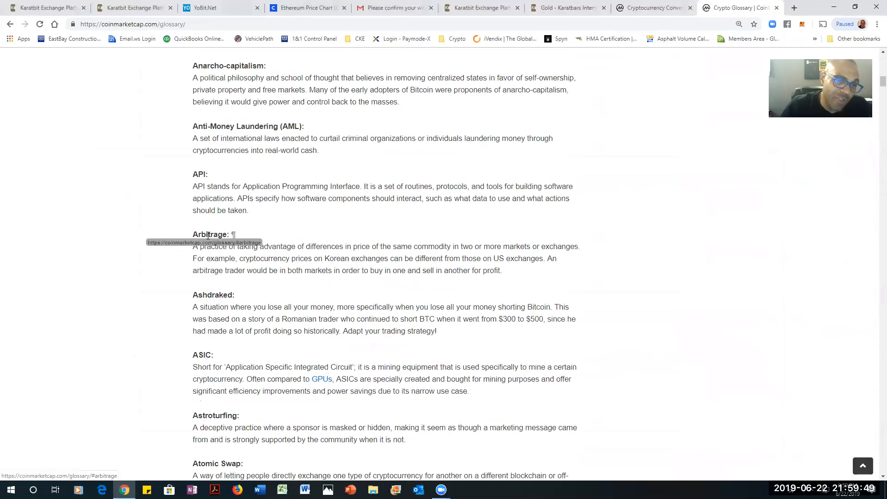
{"action": "double_click", "coordinate": [210, 234]}
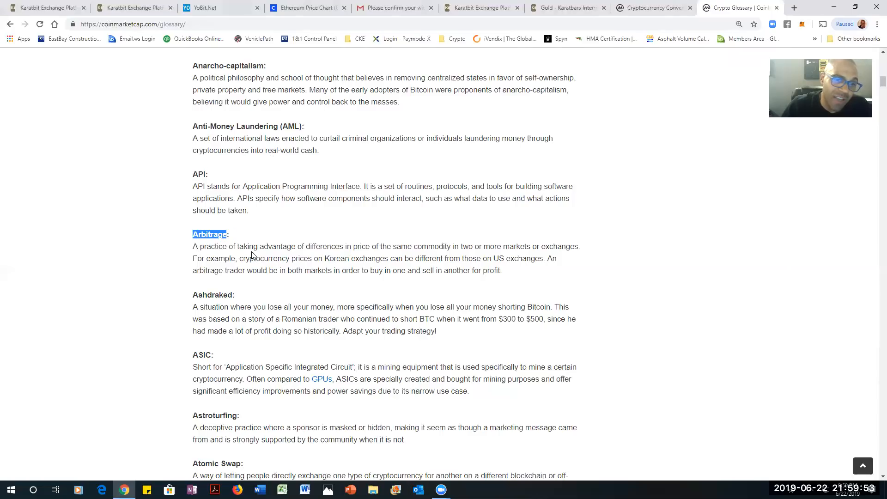
{"action": "mouse_move", "coordinate": [389, 259]}
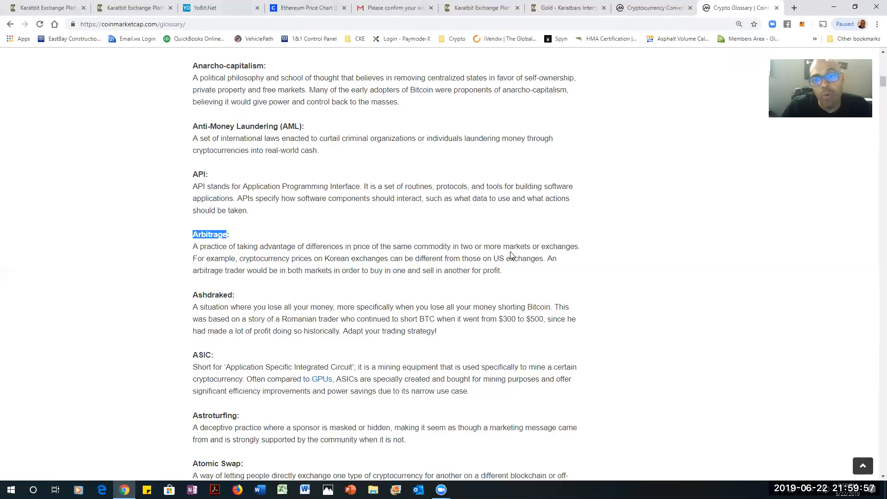
{"action": "mouse_move", "coordinate": [581, 253]}
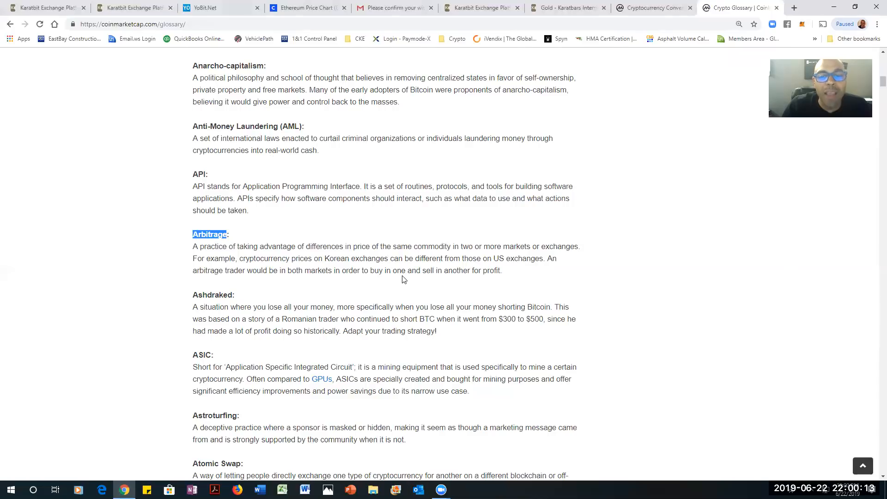
{"action": "mouse_move", "coordinate": [438, 281]}
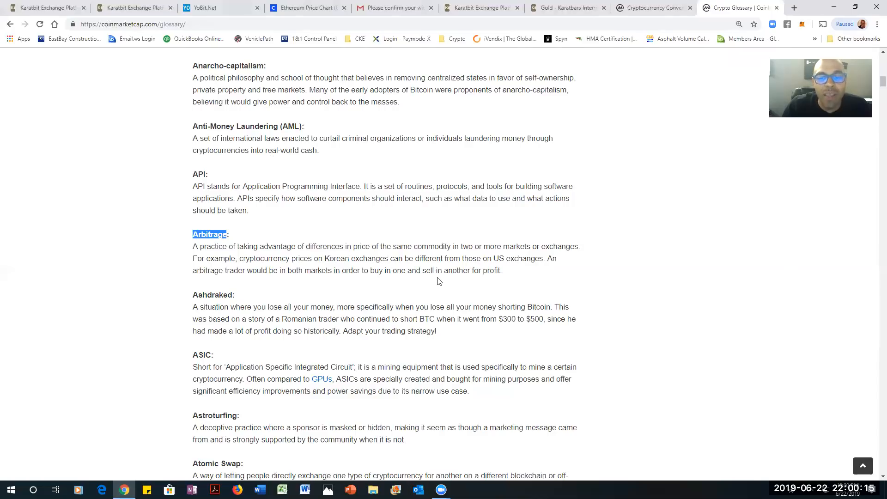
{"action": "mouse_move", "coordinate": [507, 278]}
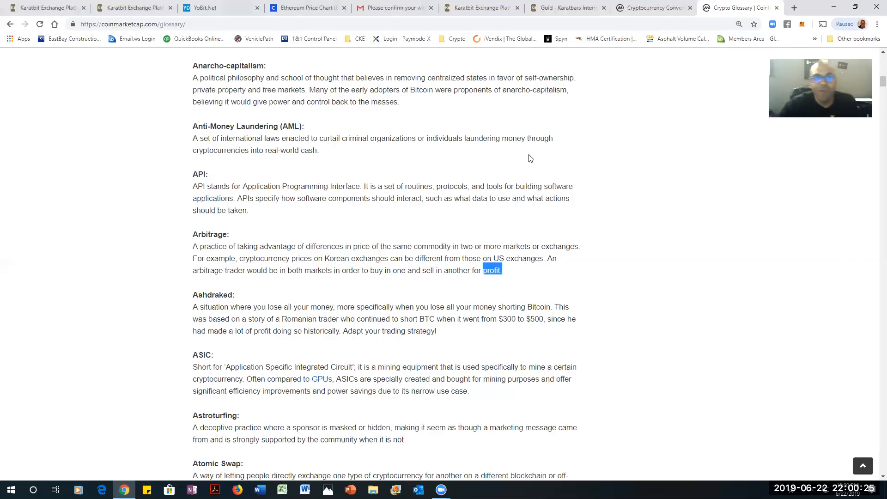
{"action": "scroll", "scroll_direction": "up", "scroll_amount": 3}
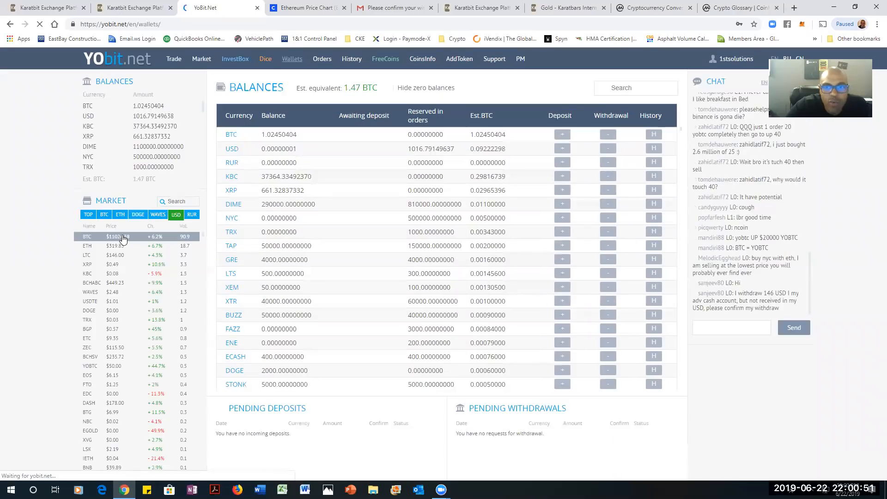
Bring up YoBit.net's BTC/USD market from the wallet balances
{"action": "left_click", "coordinate": [87, 235]}
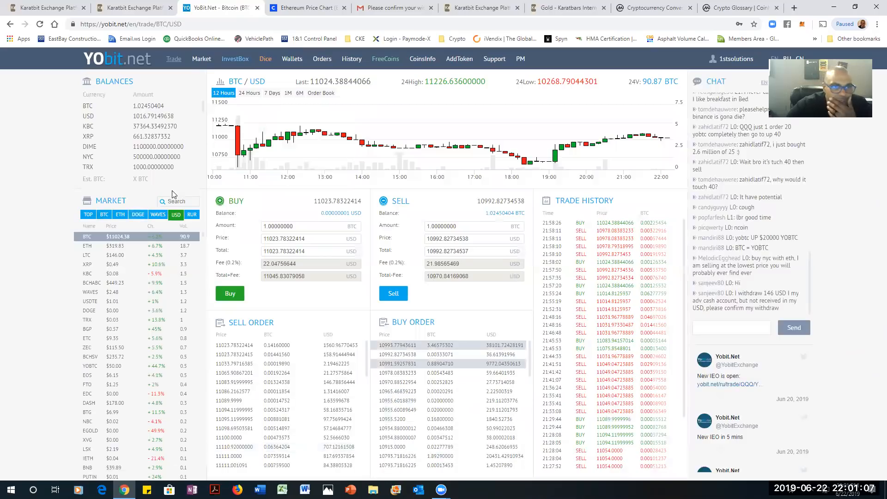
{"action": "mouse_move", "coordinate": [269, 133]}
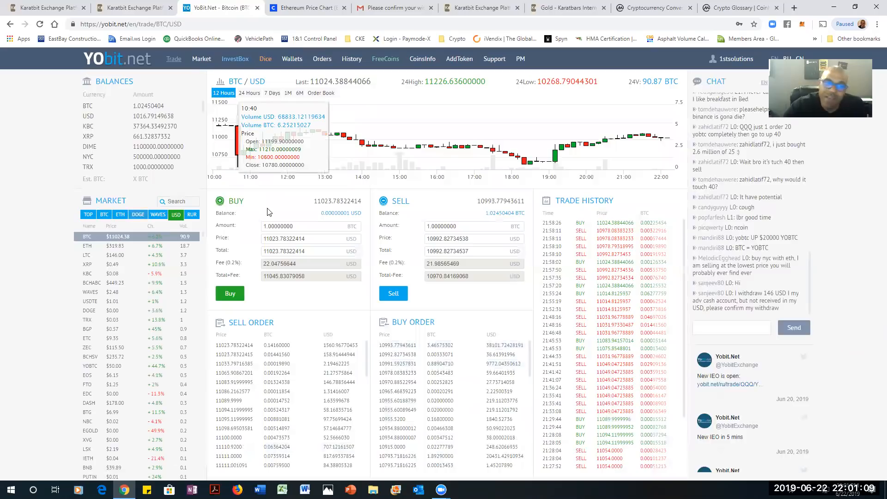
{"action": "mouse_move", "coordinate": [267, 208]}
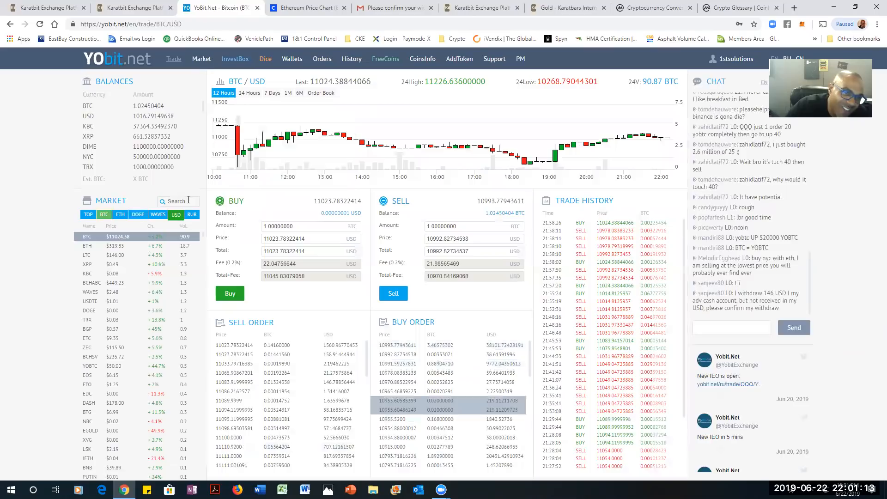
Search the market list for 'kbc', view KBC/USD, then switch to KBC priced in BTC
{"action": "type", "text": "kbc"}
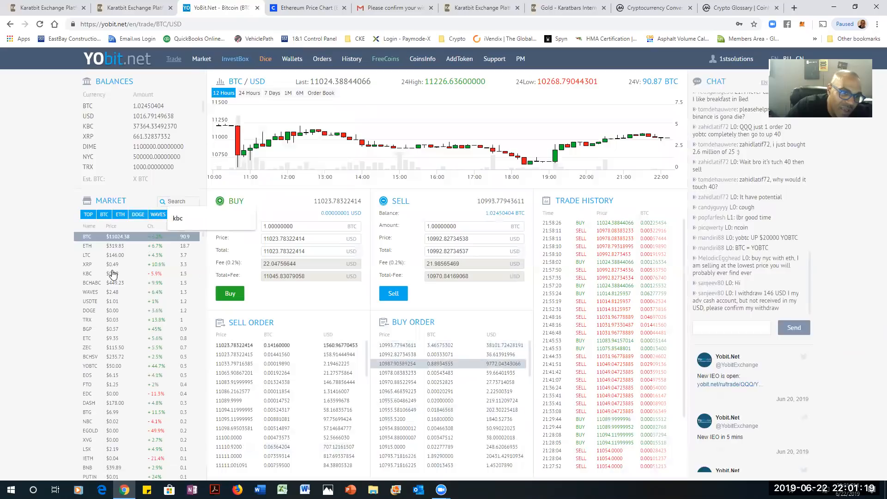
{"action": "left_click", "coordinate": [88, 274]}
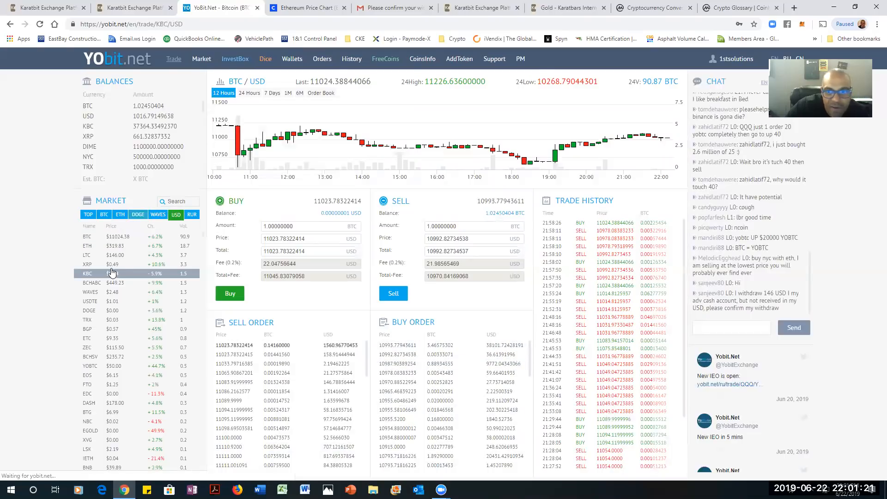
{"action": "left_click", "coordinate": [88, 273]}
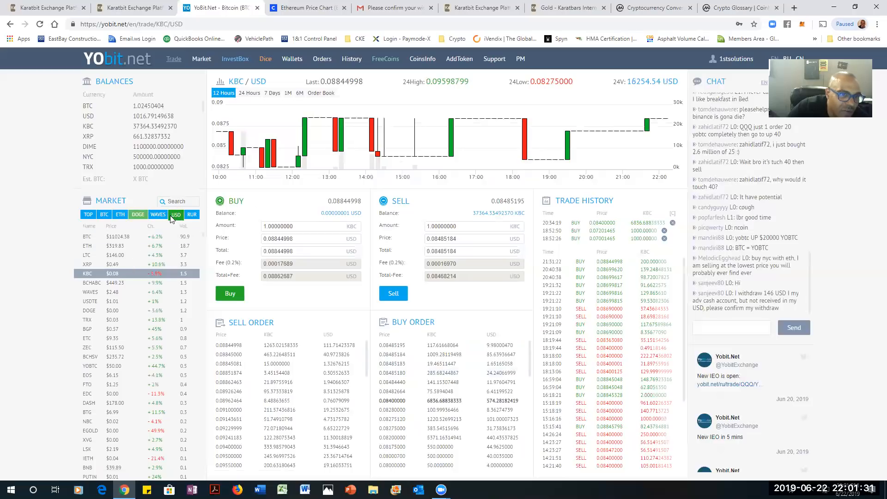
{"action": "type", "text": "kbc"}
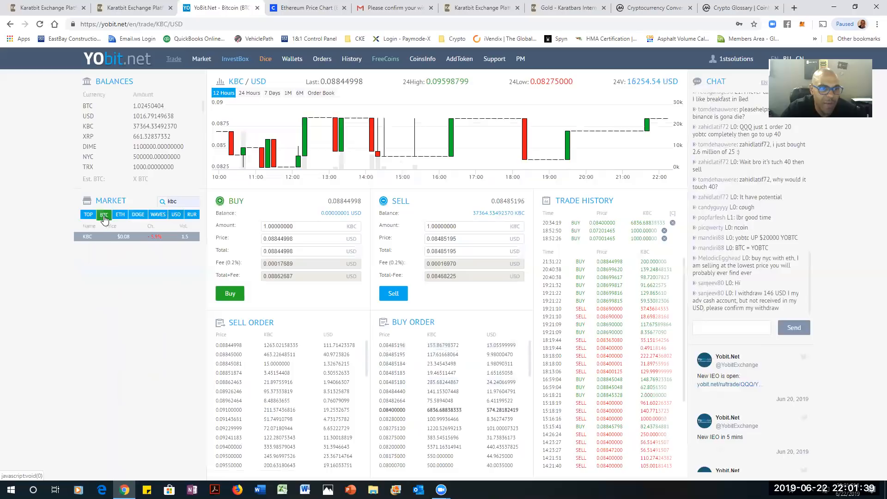
{"action": "left_click", "coordinate": [105, 213]}
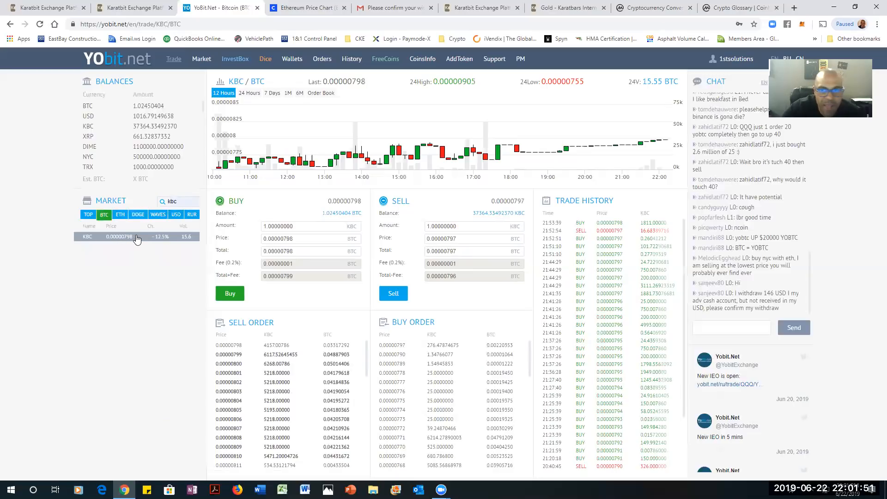
{"action": "mouse_move", "coordinate": [347, 304]}
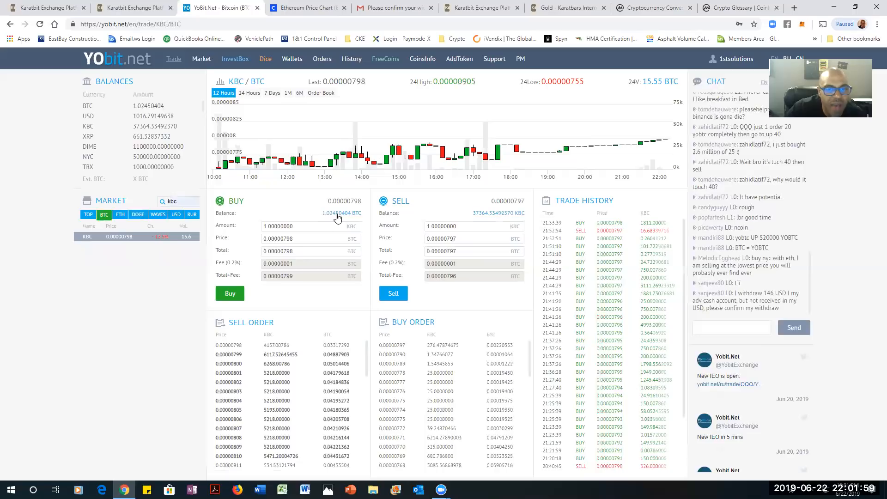
Fill the KBC/BTC buy with the full 1.02450404 BTC balance (~128,127.71 KBC)
{"action": "left_click", "coordinate": [331, 213]}
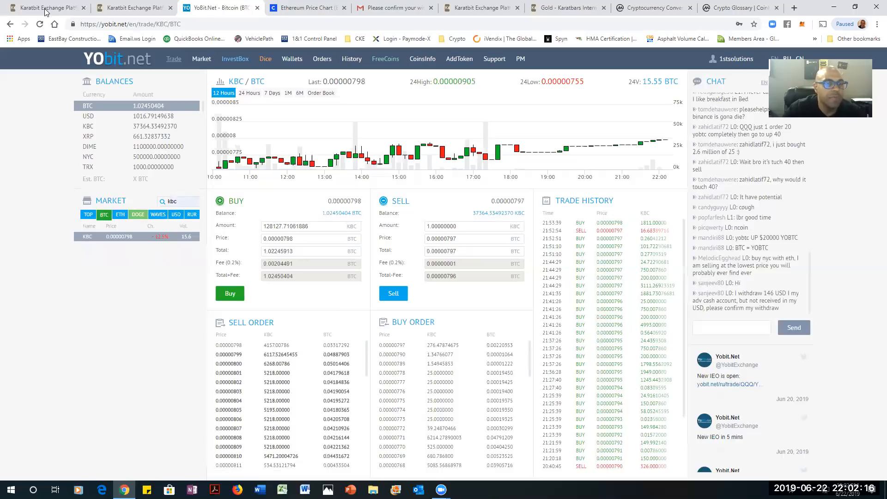
{"action": "mouse_move", "coordinate": [46, 11]}
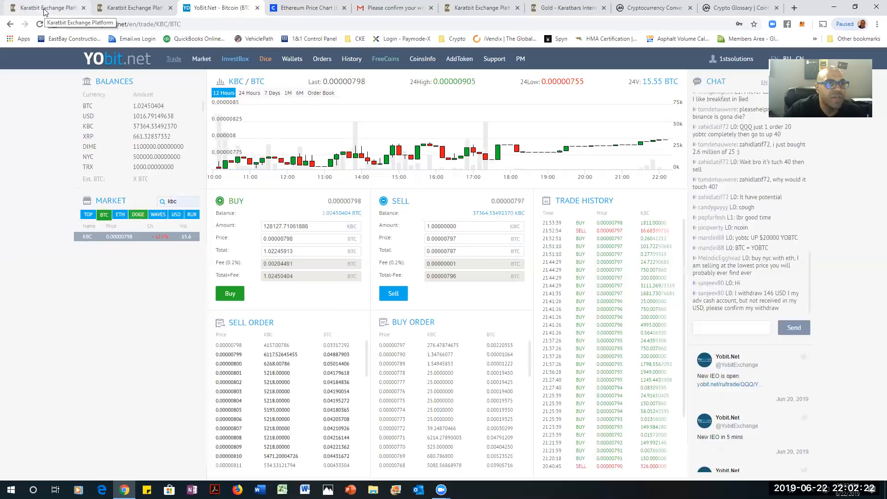
{"action": "mouse_move", "coordinate": [416, 62]}
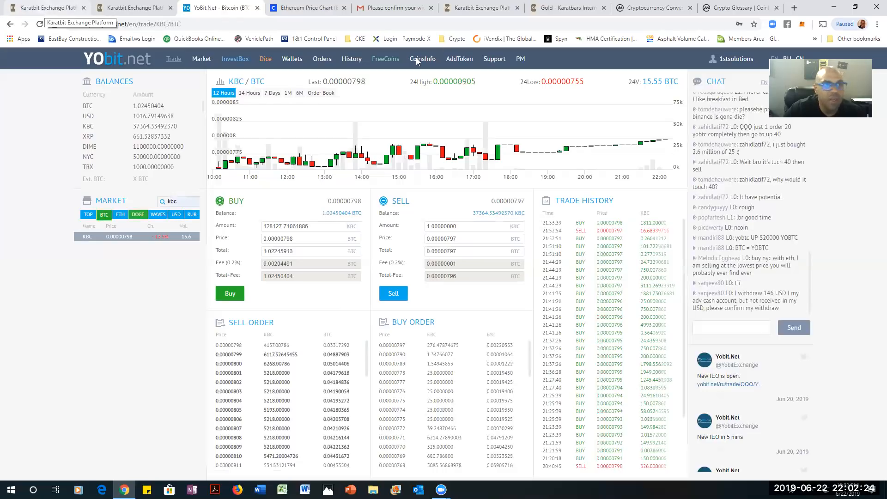
Go to KaratBit's KBC/BTC market and compare its Buy KBC form with YoBit's figures
{"action": "left_click", "coordinate": [43, 7]}
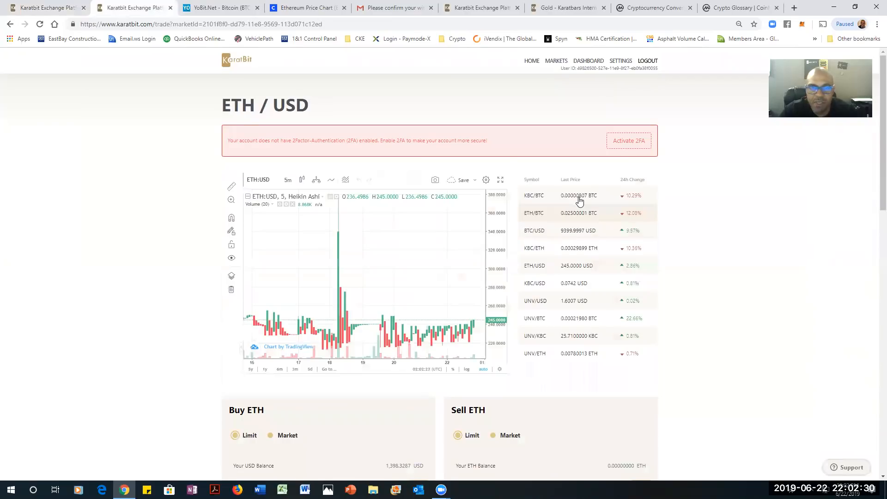
{"action": "left_click", "coordinate": [533, 195]}
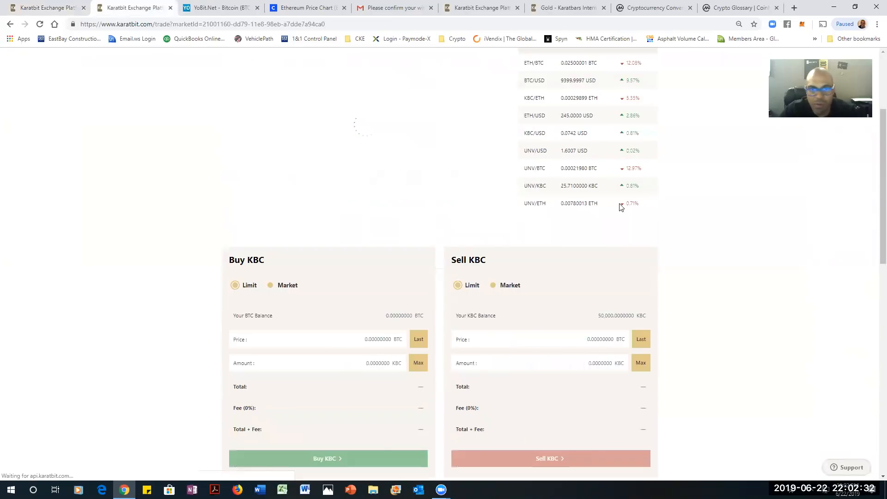
{"action": "scroll", "scroll_direction": "down", "scroll_amount": 3}
{"action": "type", "text": "1.02450404"}
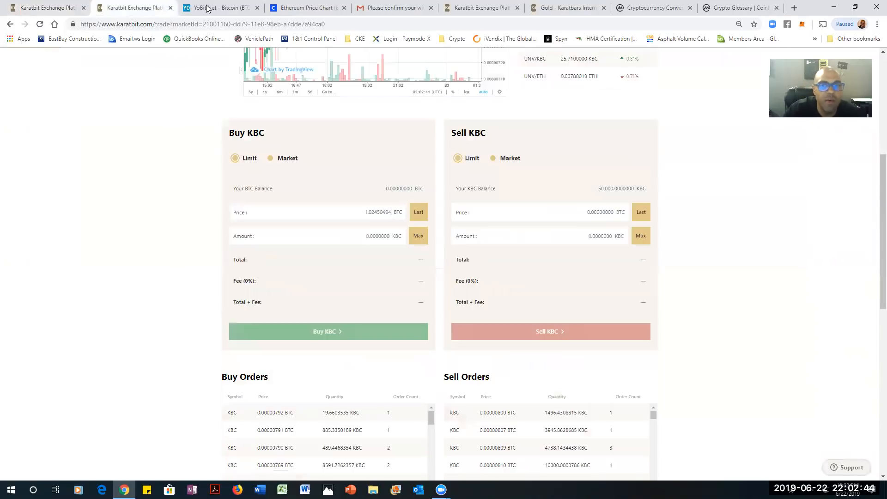
{"action": "left_click", "coordinate": [220, 7]}
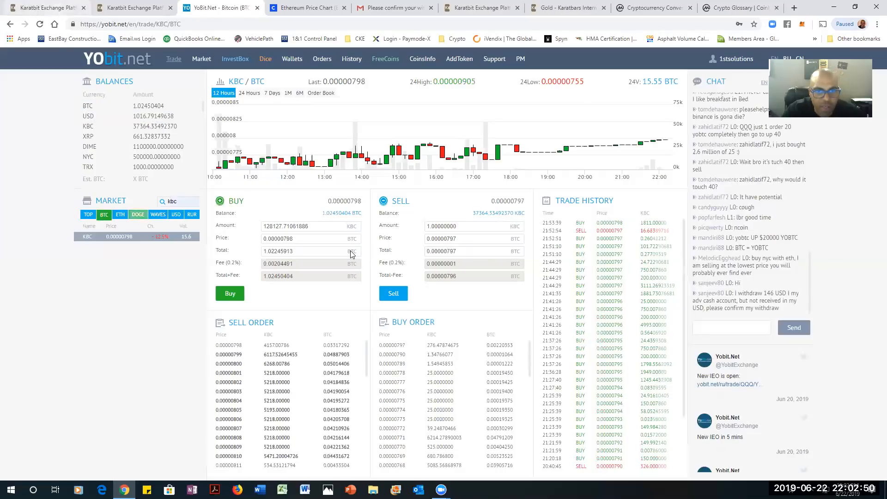
{"action": "left_click", "coordinate": [46, 8]}
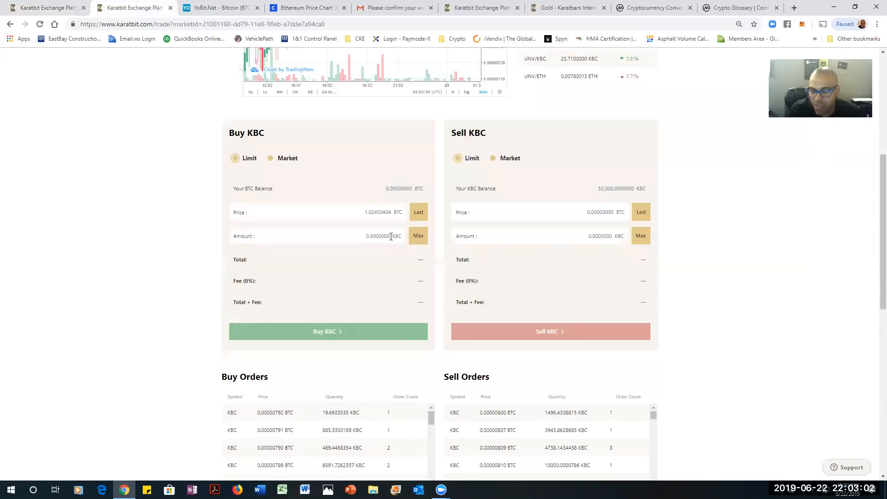
Enter the KaratBit buy price and amount fields (typed 0.00000128 and 12.8120000)
{"action": "type", "text": "0.00000128"}
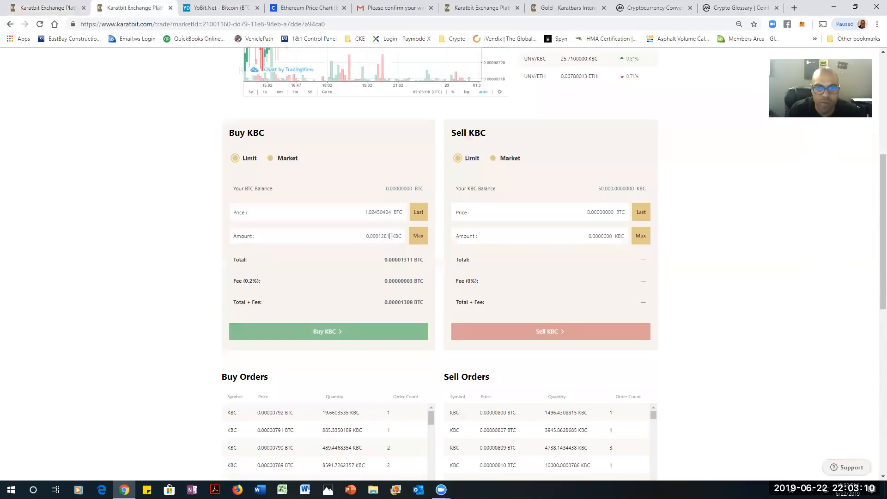
{"action": "type", "text": "12.8120000"}
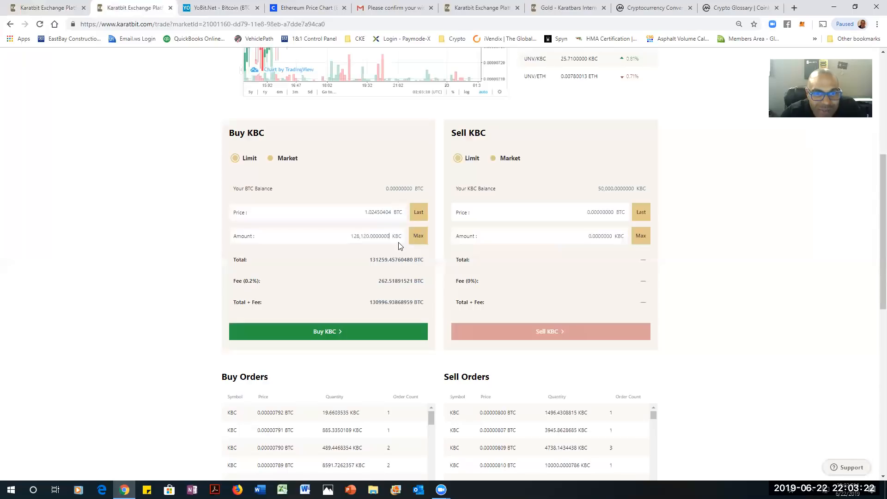
{"action": "mouse_move", "coordinate": [397, 212]}
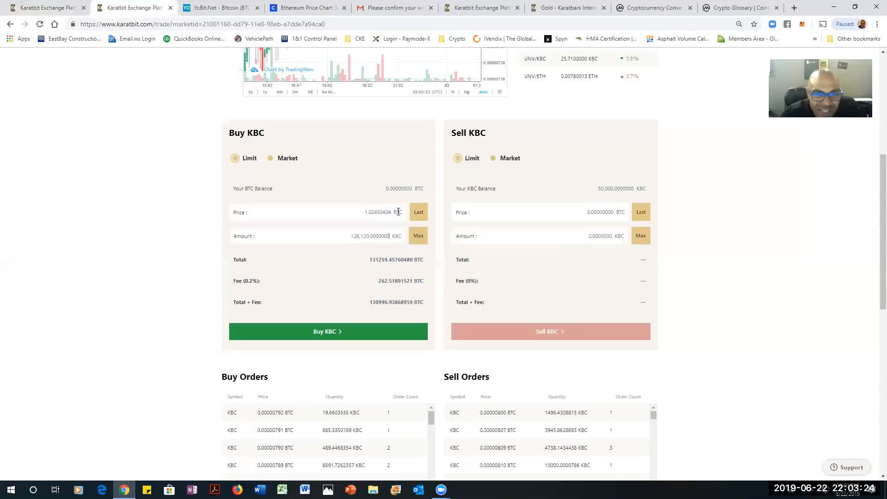
Correct the KaratBit buy price to 0.00000792 BTC with about 128,122 KBC
{"action": "double_click", "coordinate": [373, 211]}
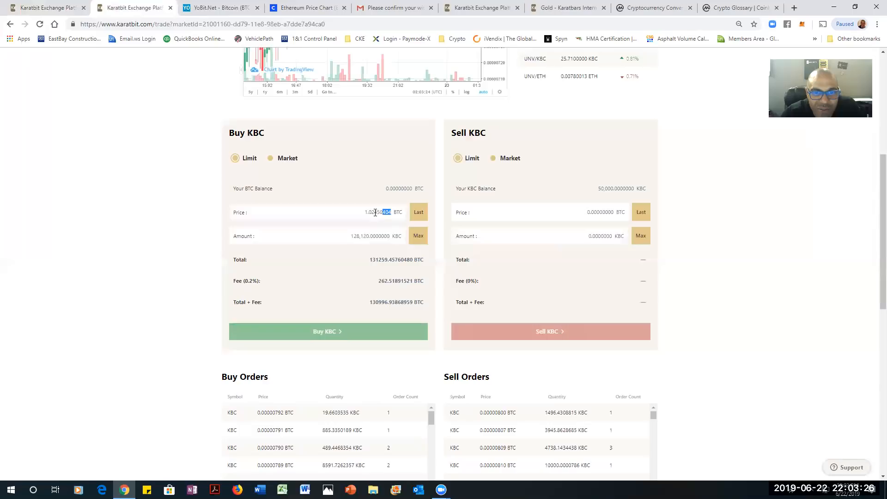
{"action": "right_click", "coordinate": [376, 212]}
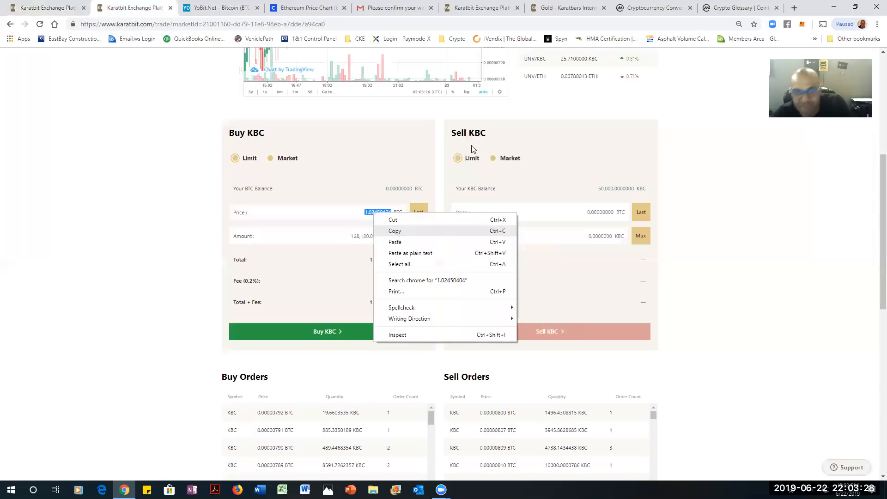
{"action": "left_click", "coordinate": [274, 412]}
{"action": "type", "text": "0.0000128"}
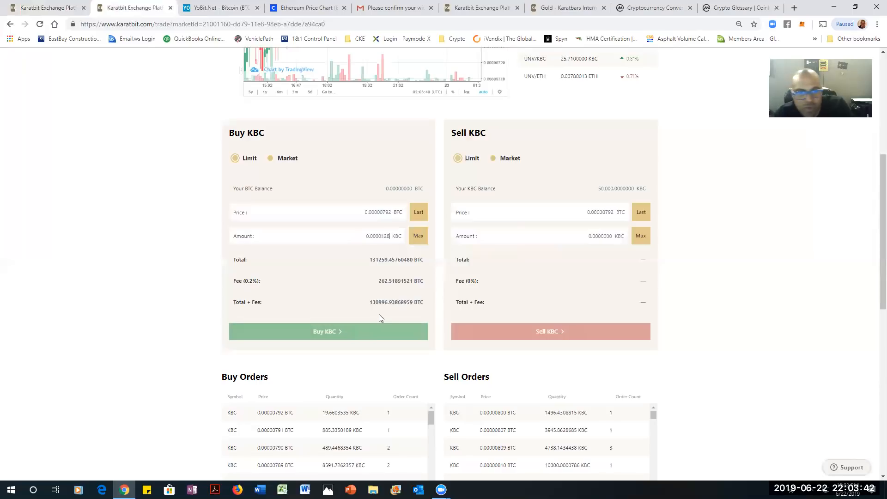
{"action": "type", "text": "0.1281220"}
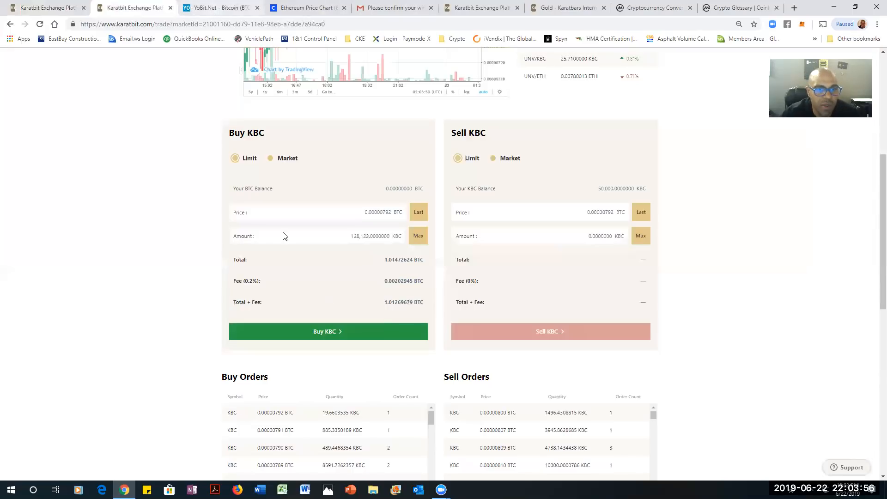
Set YoBit.net's KBC buy price to 0.00000792 BTC after checking KaratBit's form
{"action": "left_click", "coordinate": [215, 7]}
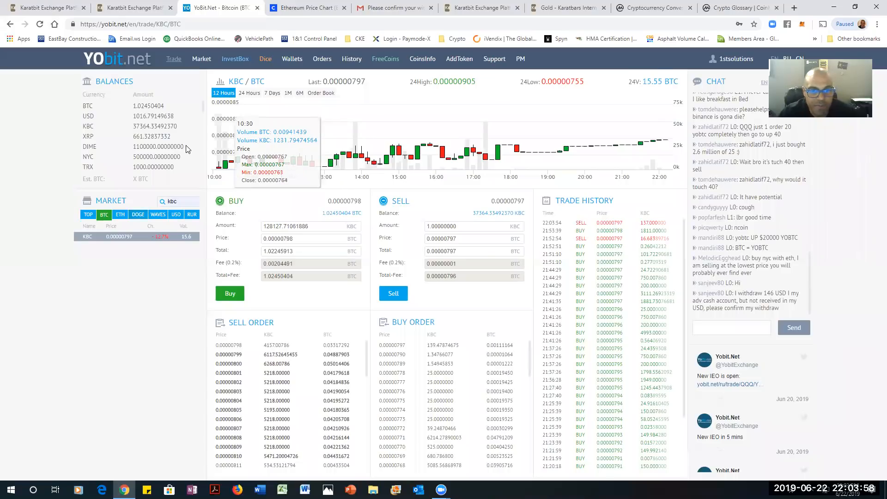
{"action": "left_click", "coordinate": [45, 7]}
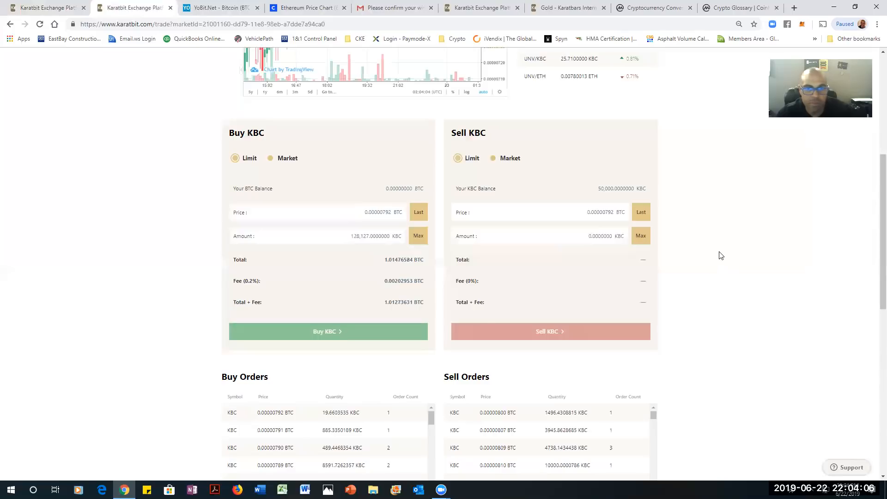
{"action": "mouse_move", "coordinate": [390, 269]}
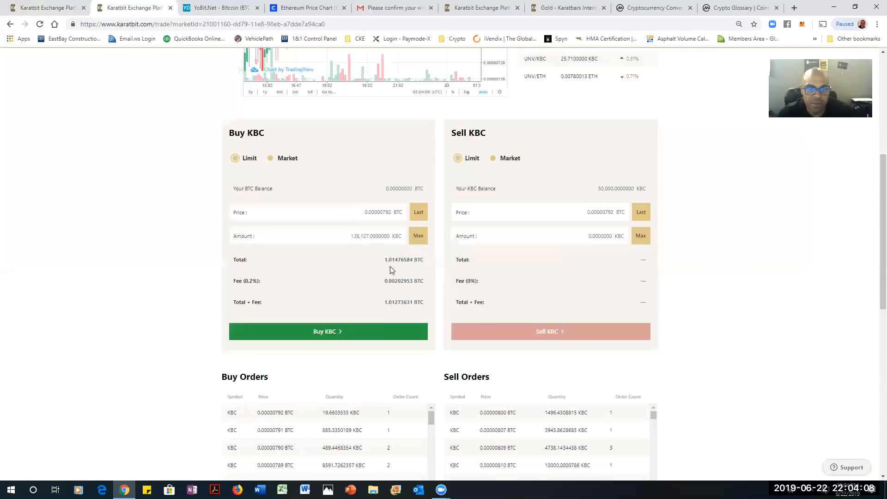
{"action": "mouse_move", "coordinate": [394, 271]}
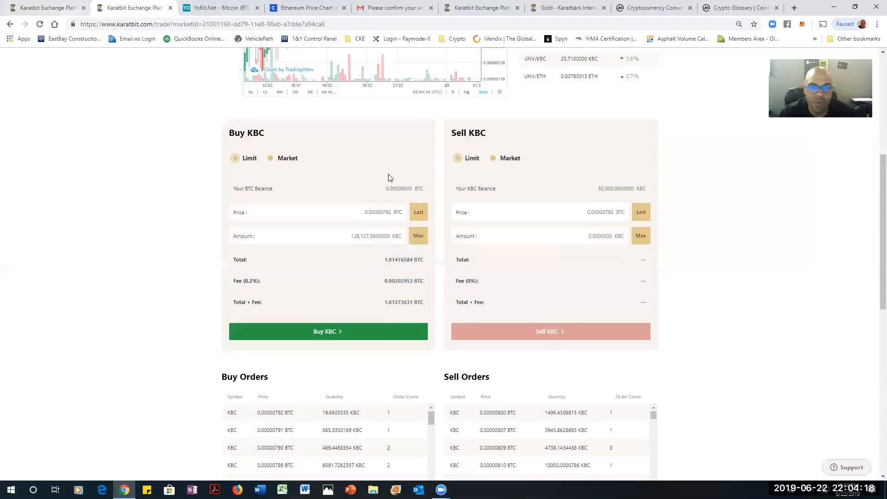
{"action": "left_click", "coordinate": [218, 7]}
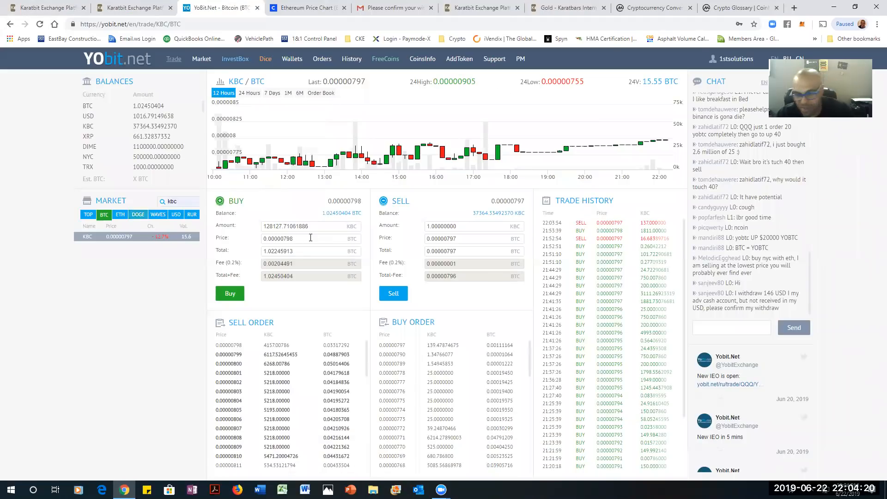
{"action": "type", "text": "0.00000792"}
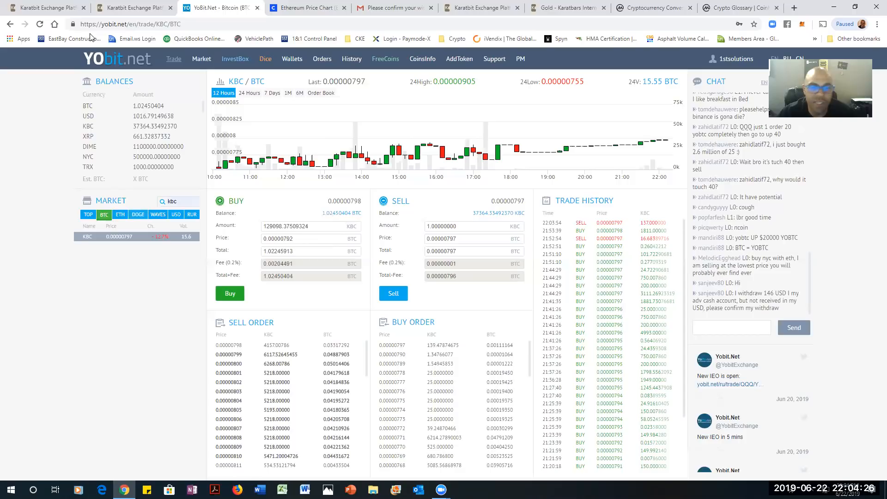
Compare amounts between the tabs so both buys sit near 129,097 KBC at 0.00000792
{"action": "left_click", "coordinate": [45, 7]}
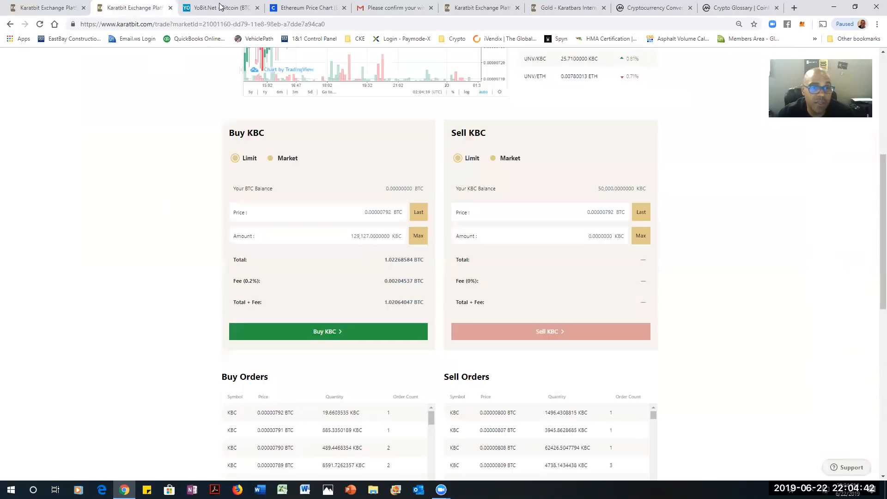
{"action": "left_click", "coordinate": [221, 8]}
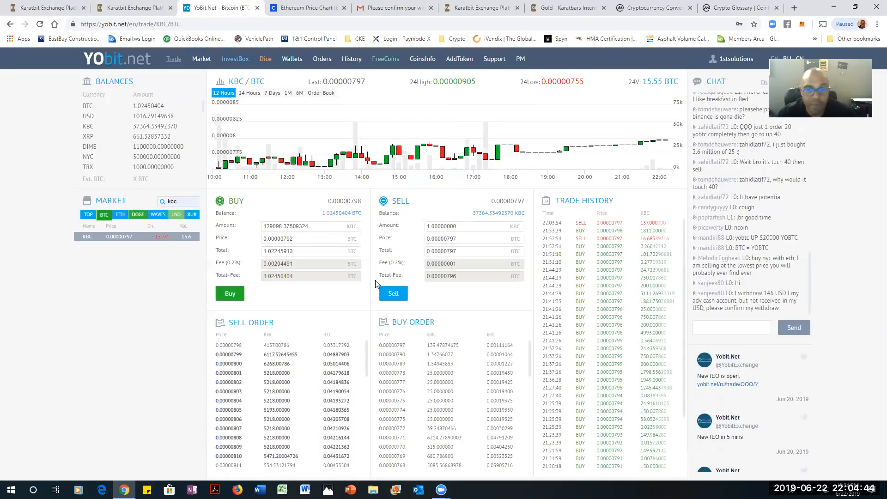
{"action": "left_click", "coordinate": [134, 8]}
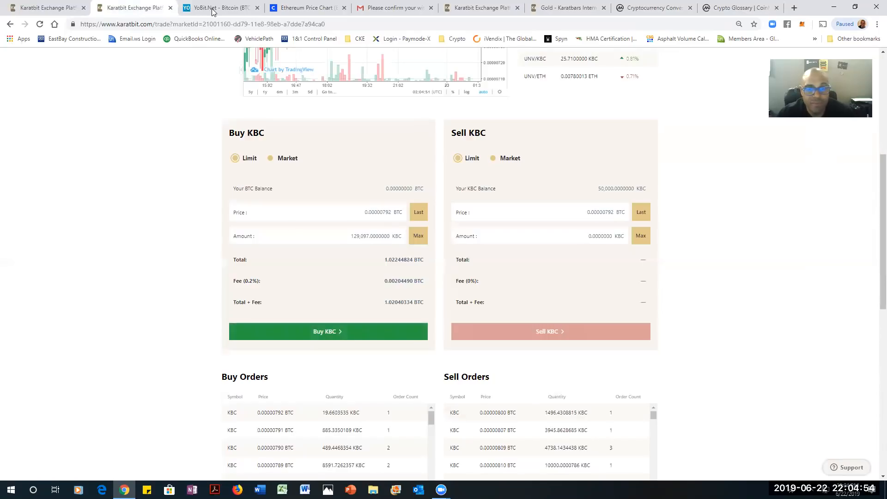
{"action": "left_click", "coordinate": [220, 7]}
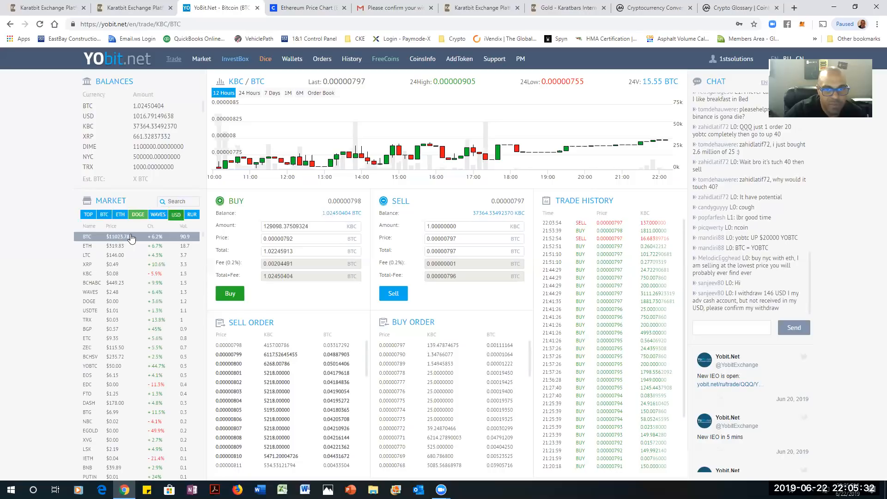
Open YoBit.net's BTC/USD market, then bring up the KaratBit dashboard
{"action": "left_click", "coordinate": [88, 235]}
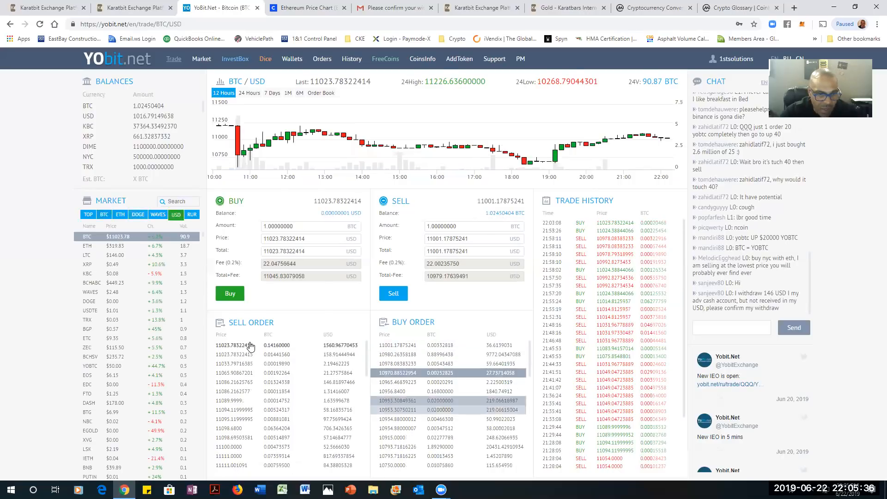
{"action": "mouse_move", "coordinate": [235, 345]}
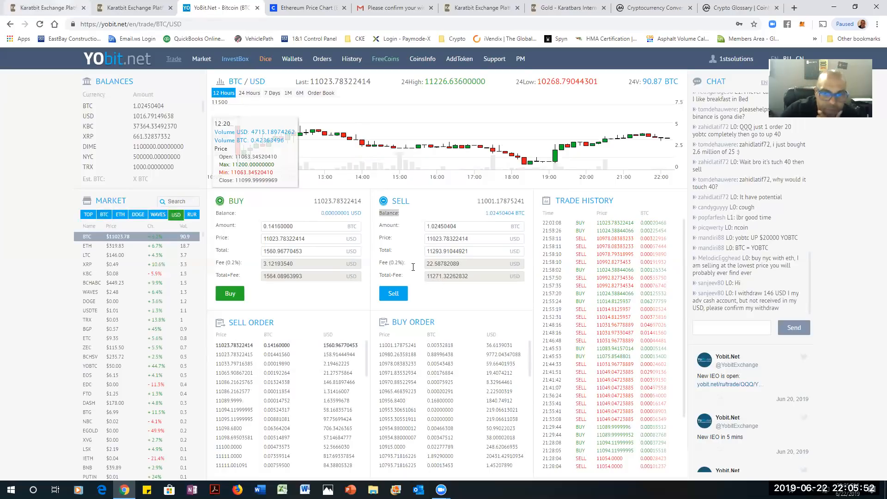
{"action": "left_click", "coordinate": [46, 7]}
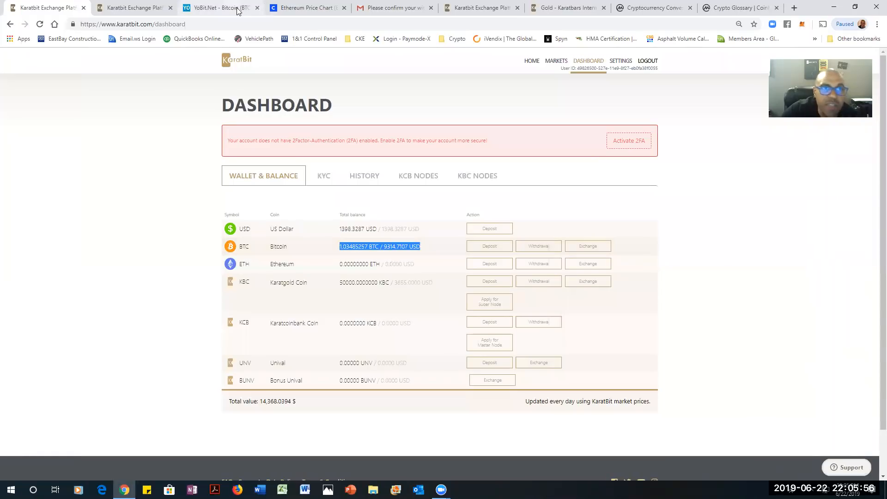
{"action": "left_click", "coordinate": [221, 7]}
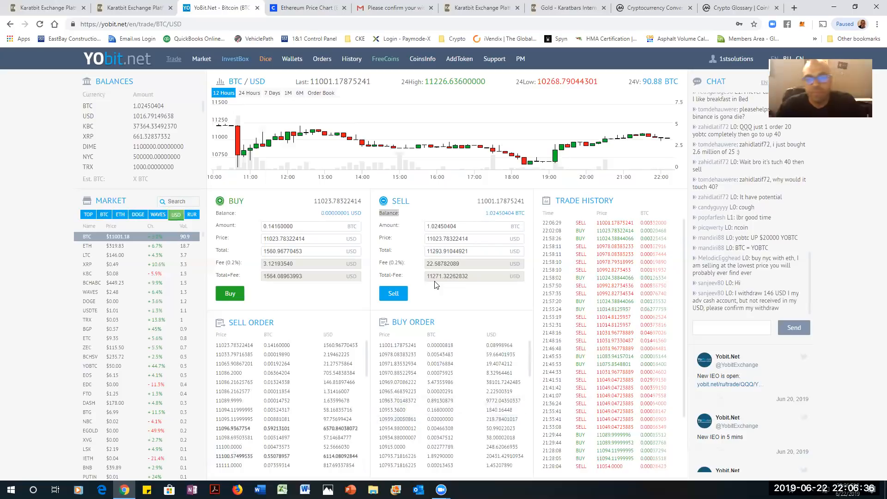
{"action": "mouse_move", "coordinate": [455, 298]}
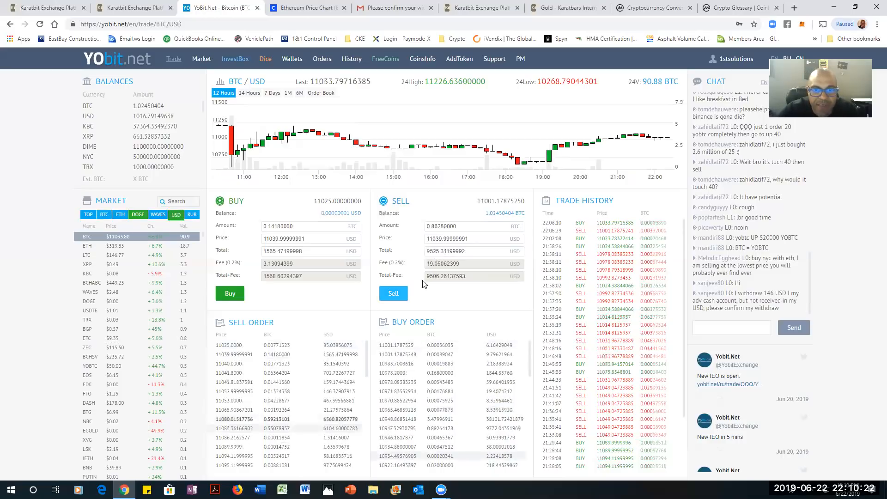
{"action": "mouse_move", "coordinate": [476, 290]}
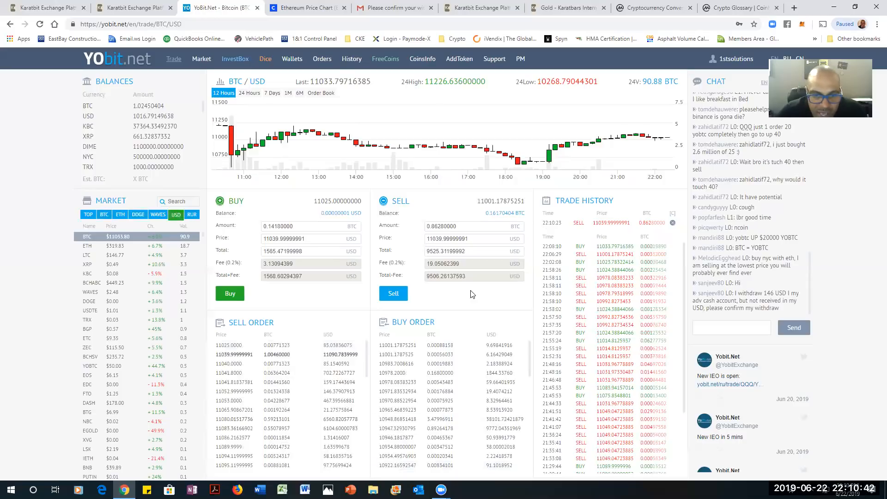
{"action": "mouse_move", "coordinate": [512, 277]}
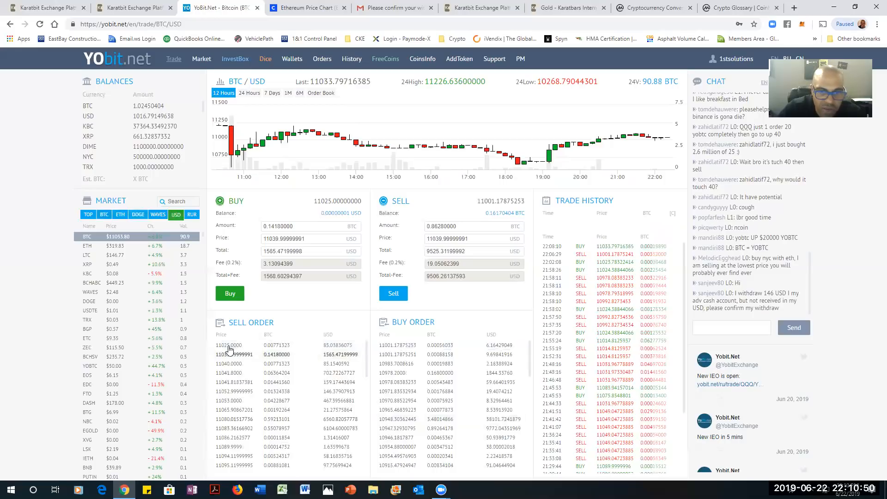
{"action": "mouse_move", "coordinate": [229, 344]}
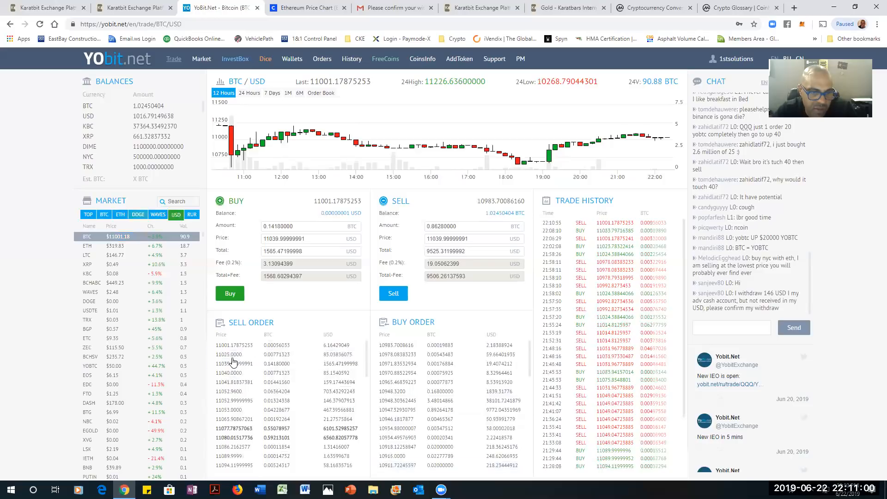
Cancel the open BTC sell order from the Trade History open-orders row
{"action": "left_click", "coordinate": [231, 354]}
{"action": "type", "text": "0.86273560"}
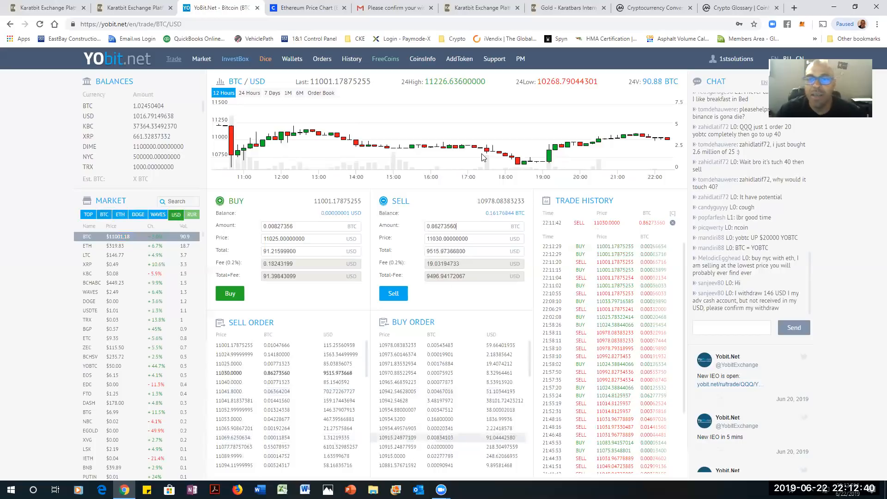
{"action": "mouse_move", "coordinate": [465, 144]}
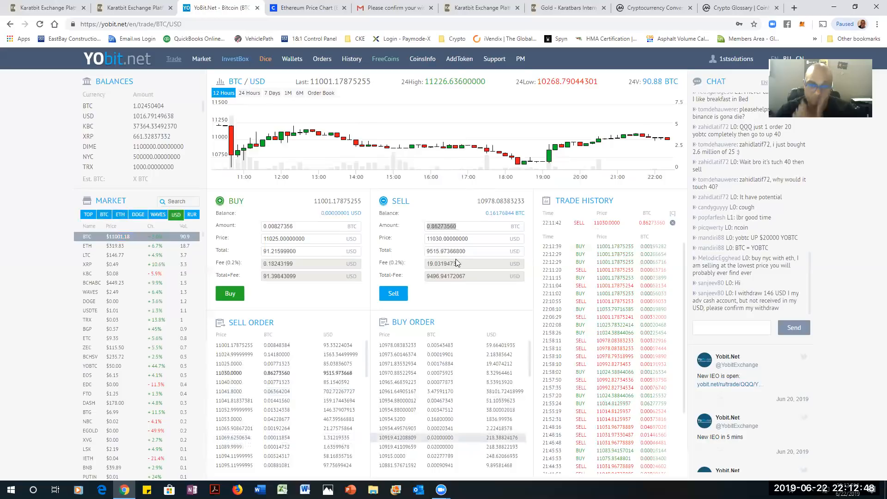
{"action": "mouse_move", "coordinate": [629, 220]}
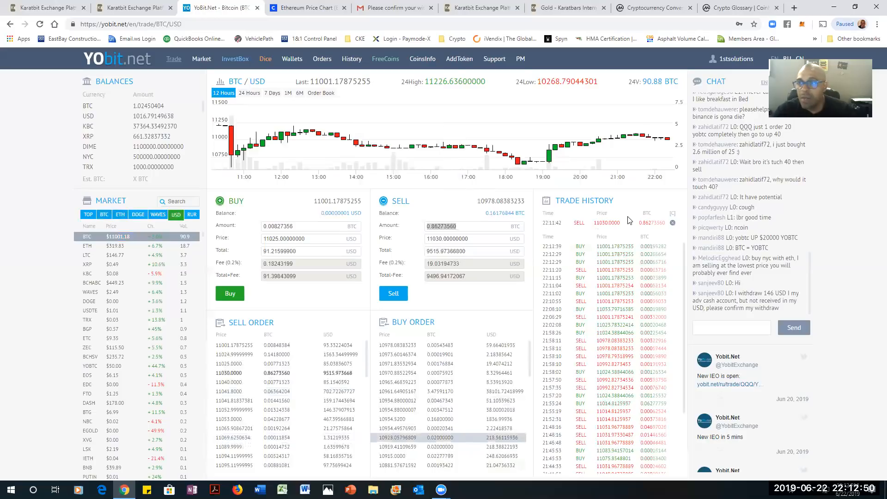